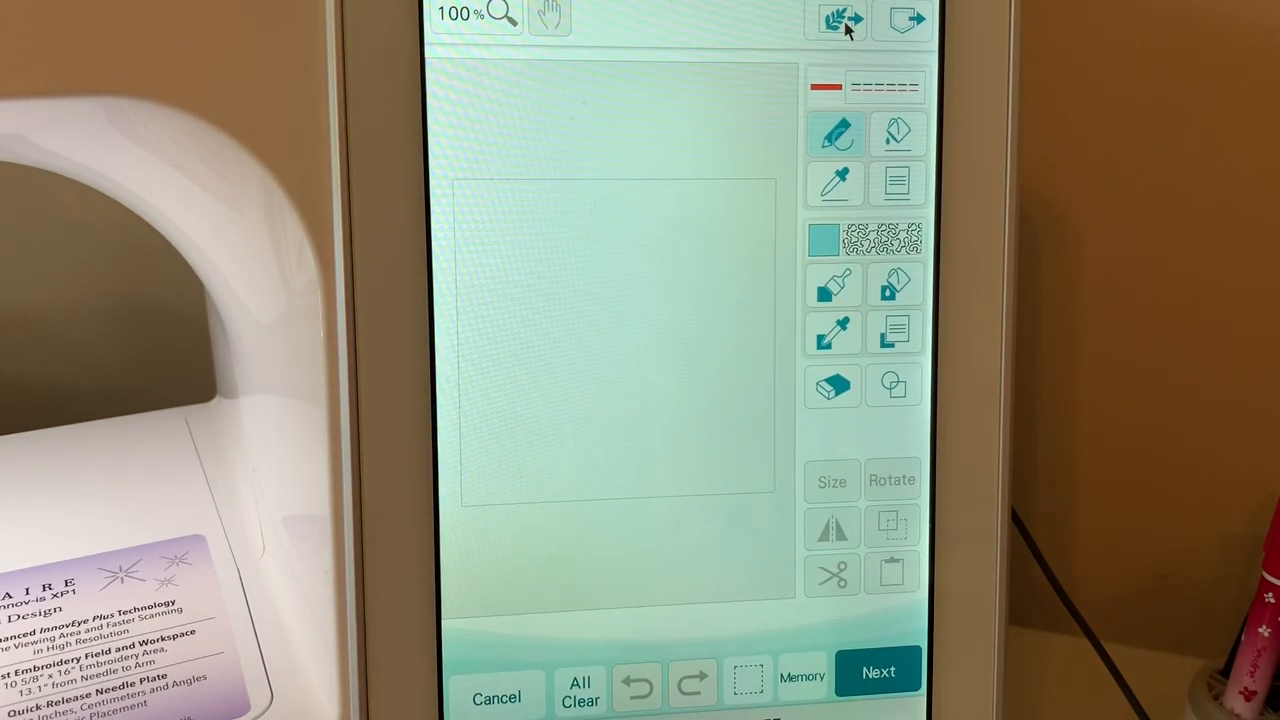
Scan the paper template sheet as a line design using the built-in camera
{"action": "left_click", "coordinate": [838, 20]}
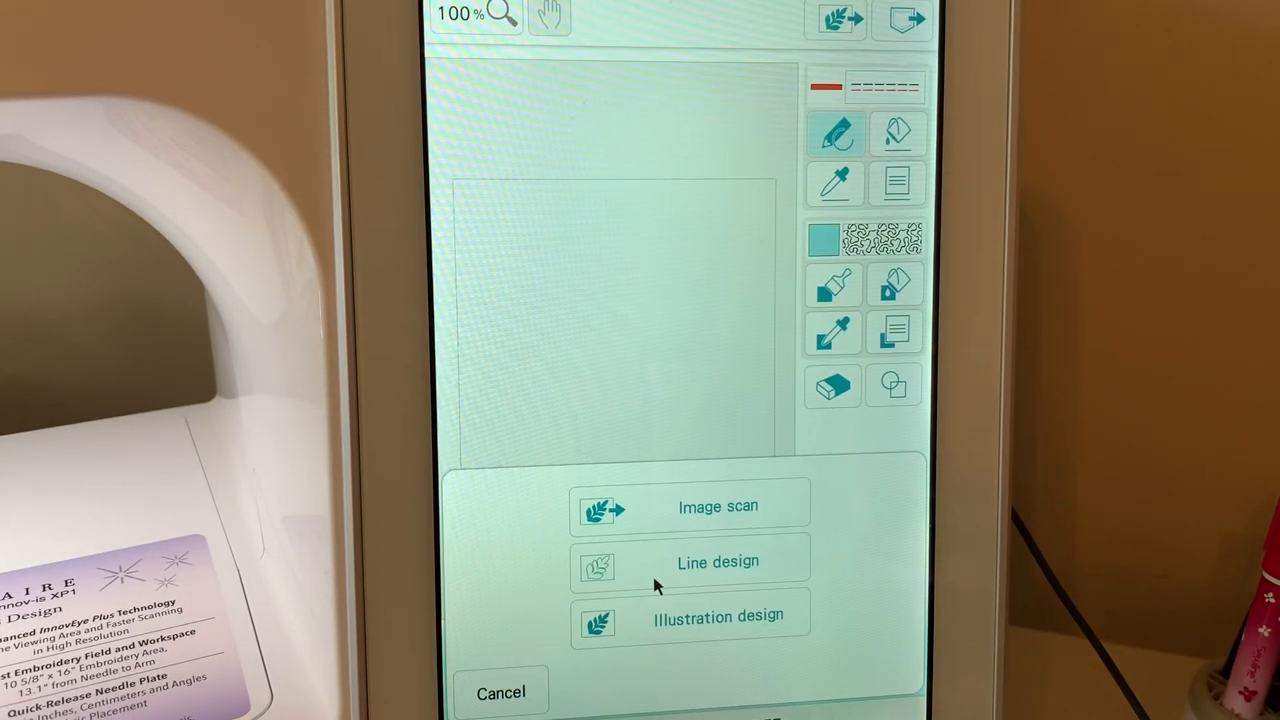
{"action": "left_click", "coordinate": [717, 506]}
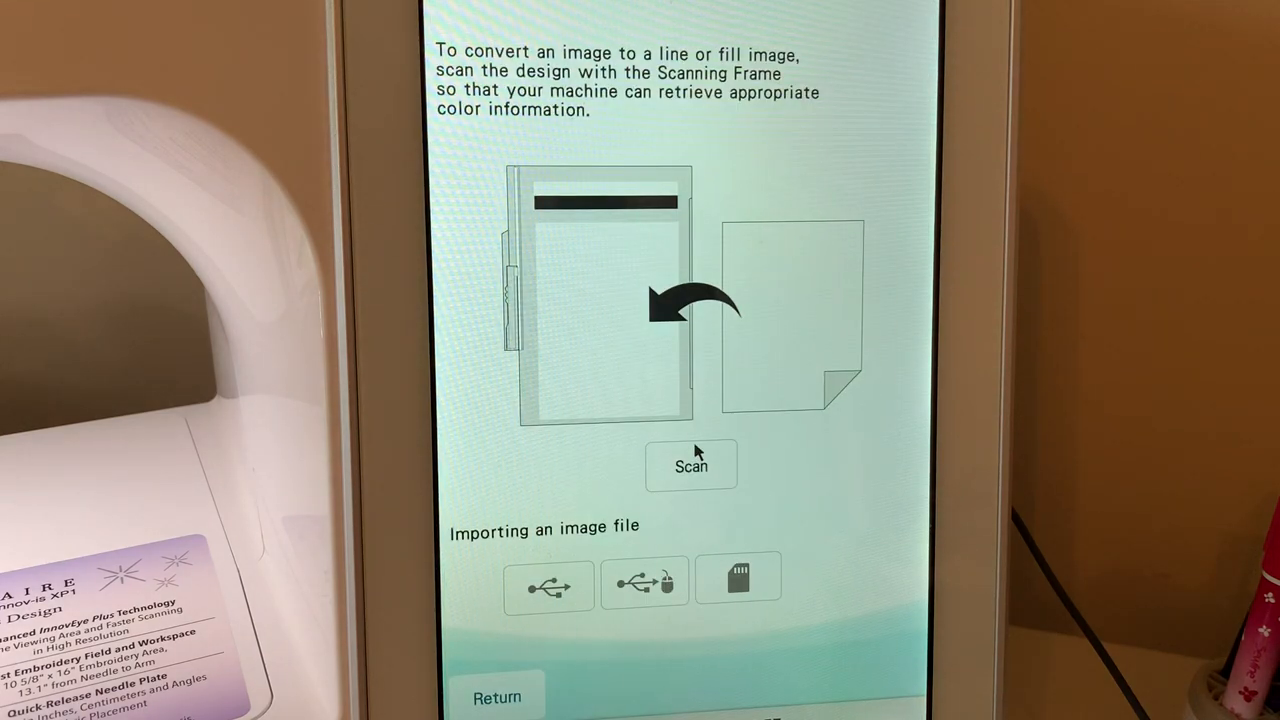
{"action": "left_click", "coordinate": [691, 465]}
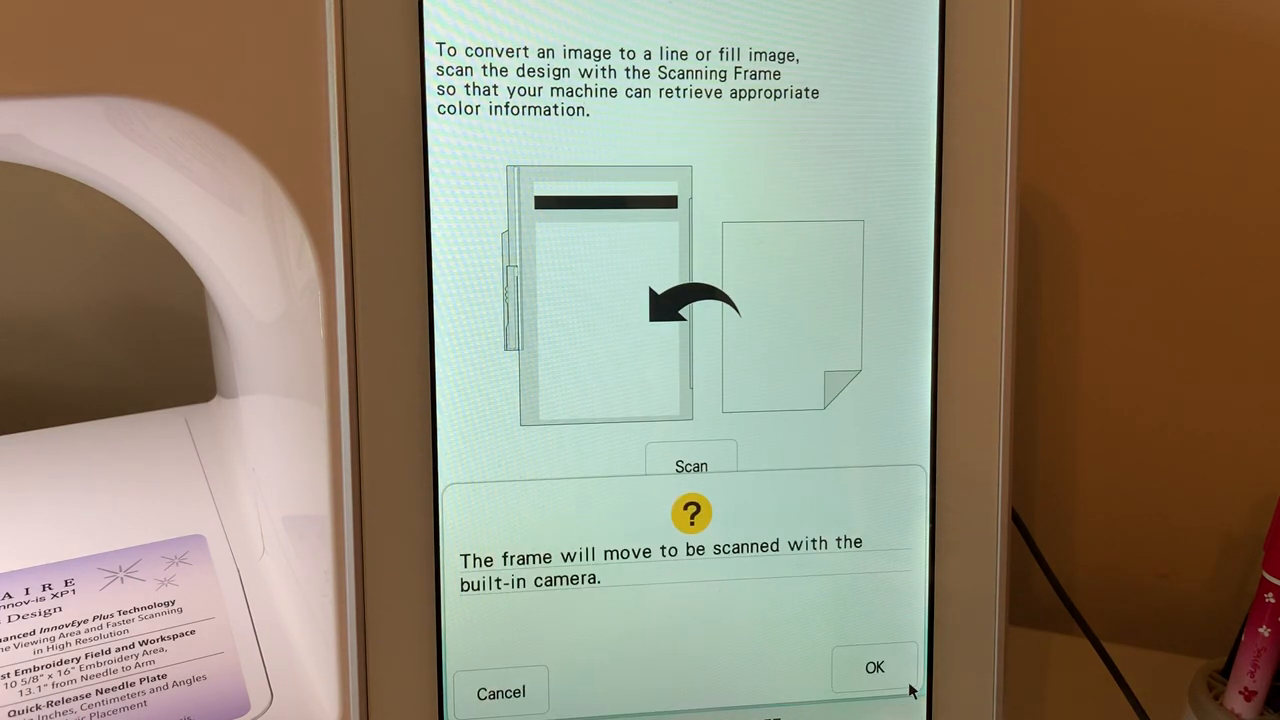
{"action": "left_click", "coordinate": [873, 667]}
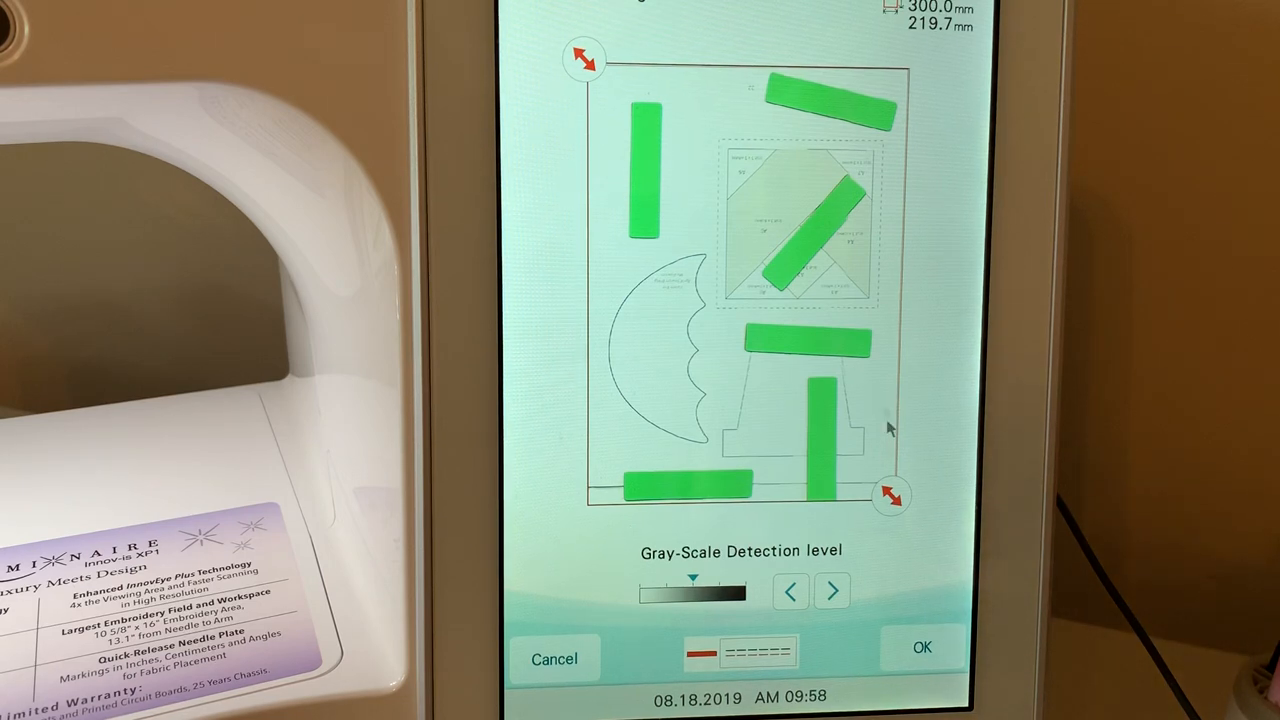
Drag the bottom-right and top-left crop handles in until only the scalloped canopy is enclosed
{"action": "left_click_drag", "start_coordinate": [888, 495], "coordinate": [872, 498]}
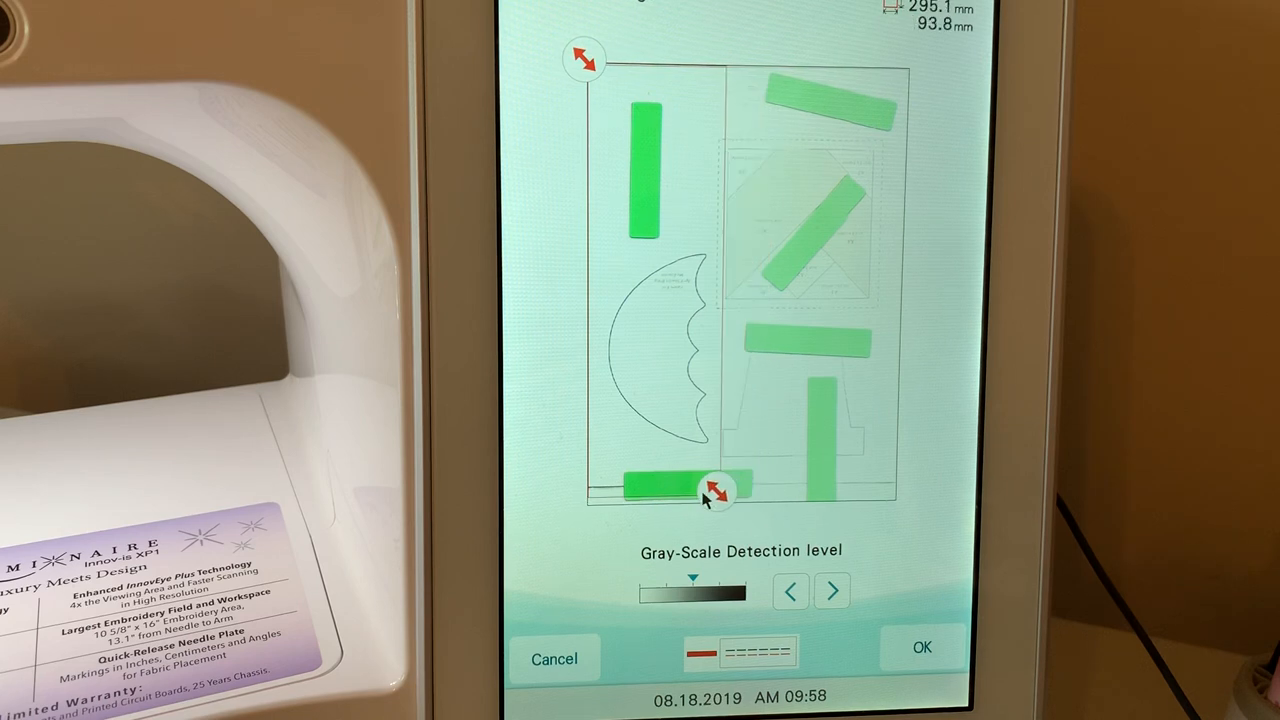
{"action": "left_click_drag", "start_coordinate": [712, 490], "coordinate": [718, 465]}
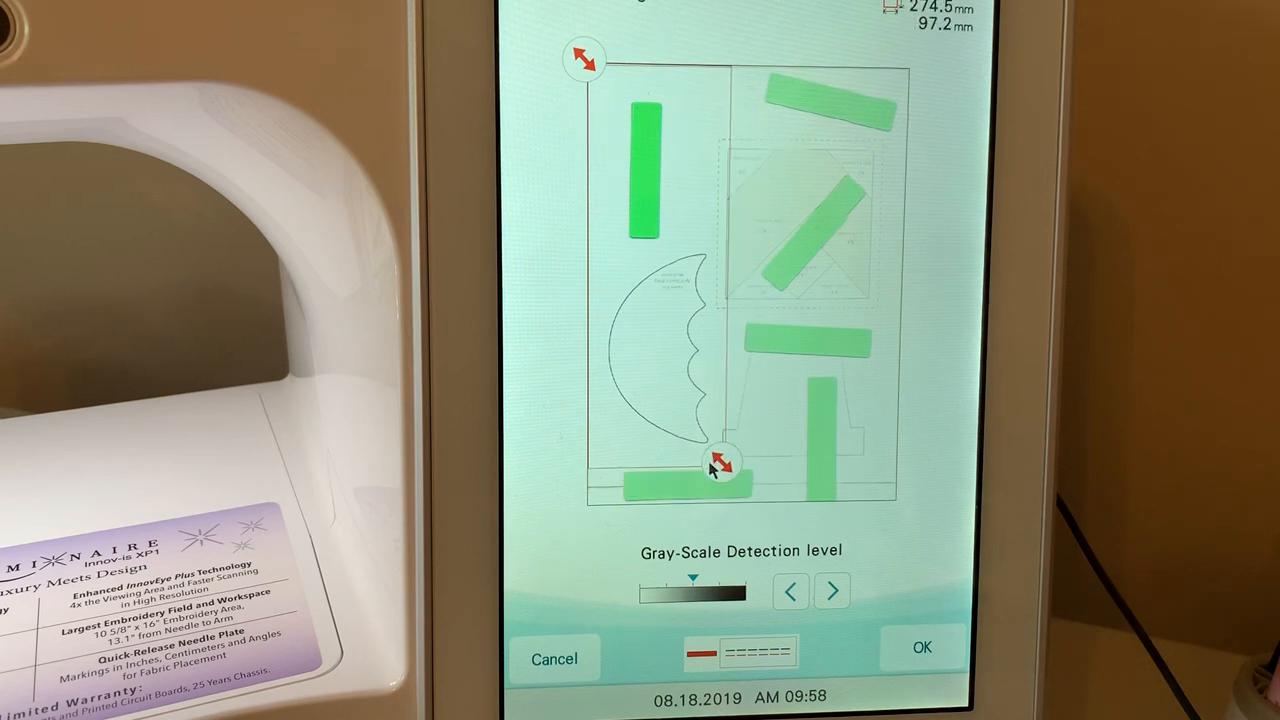
{"action": "left_click_drag", "start_coordinate": [722, 465], "coordinate": [718, 448]}
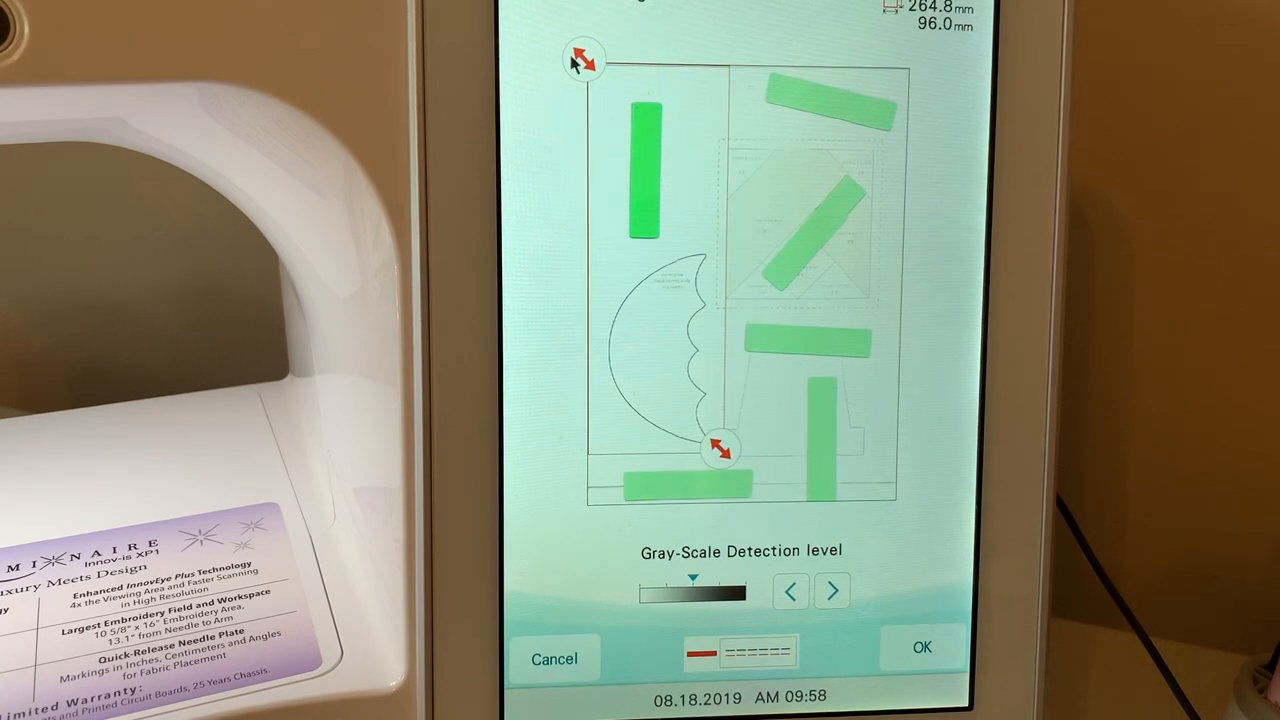
{"action": "left_click_drag", "start_coordinate": [582, 60], "coordinate": [585, 158]}
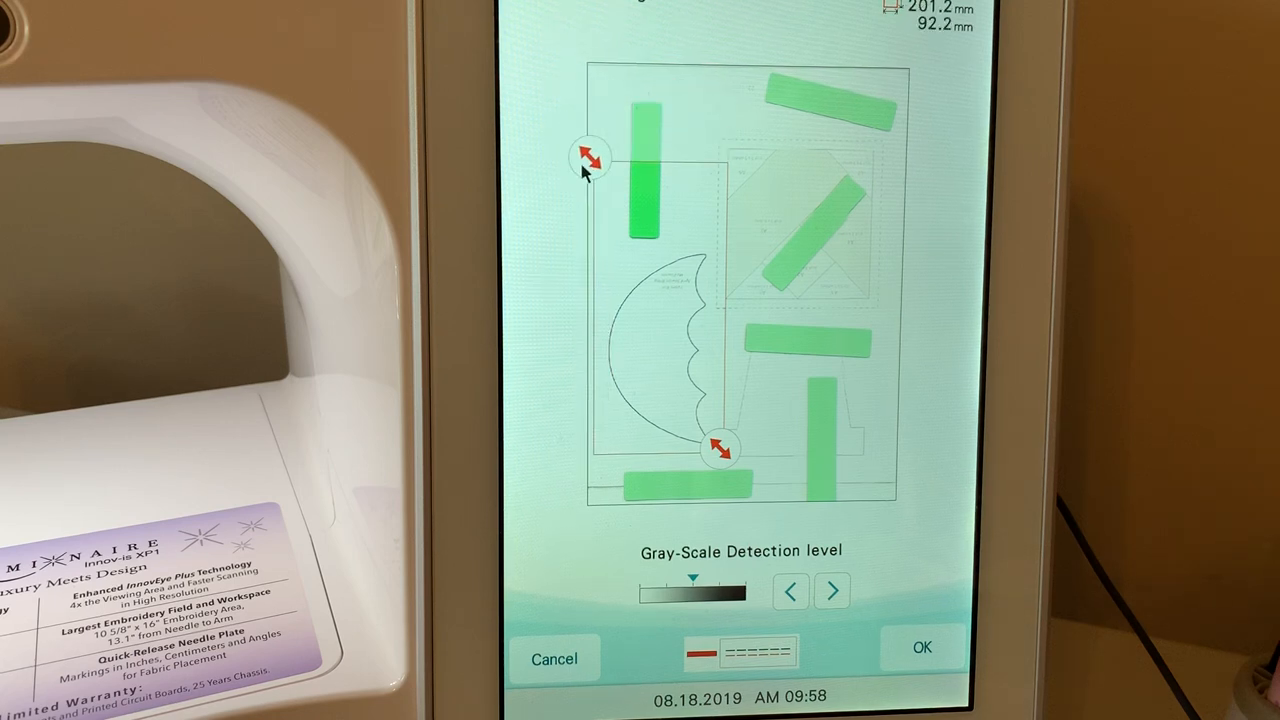
{"action": "left_click_drag", "start_coordinate": [590, 158], "coordinate": [600, 245]}
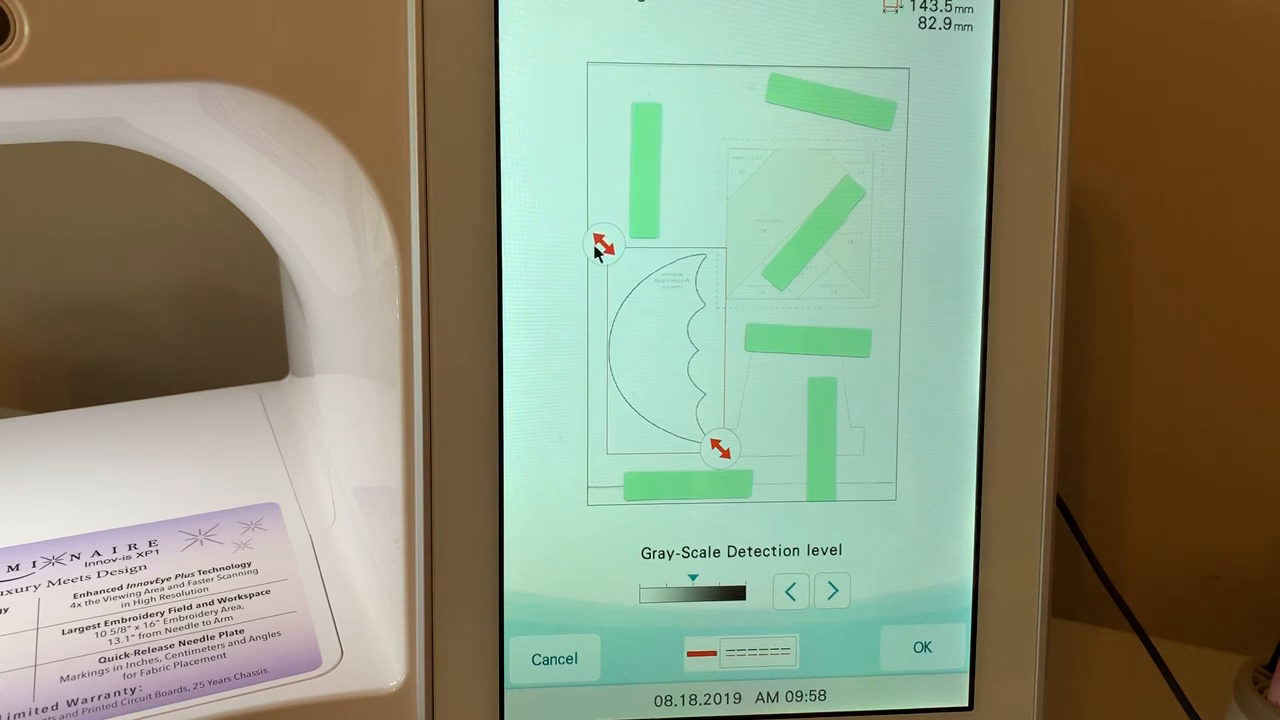
{"action": "left_click_drag", "start_coordinate": [600, 243], "coordinate": [600, 253]}
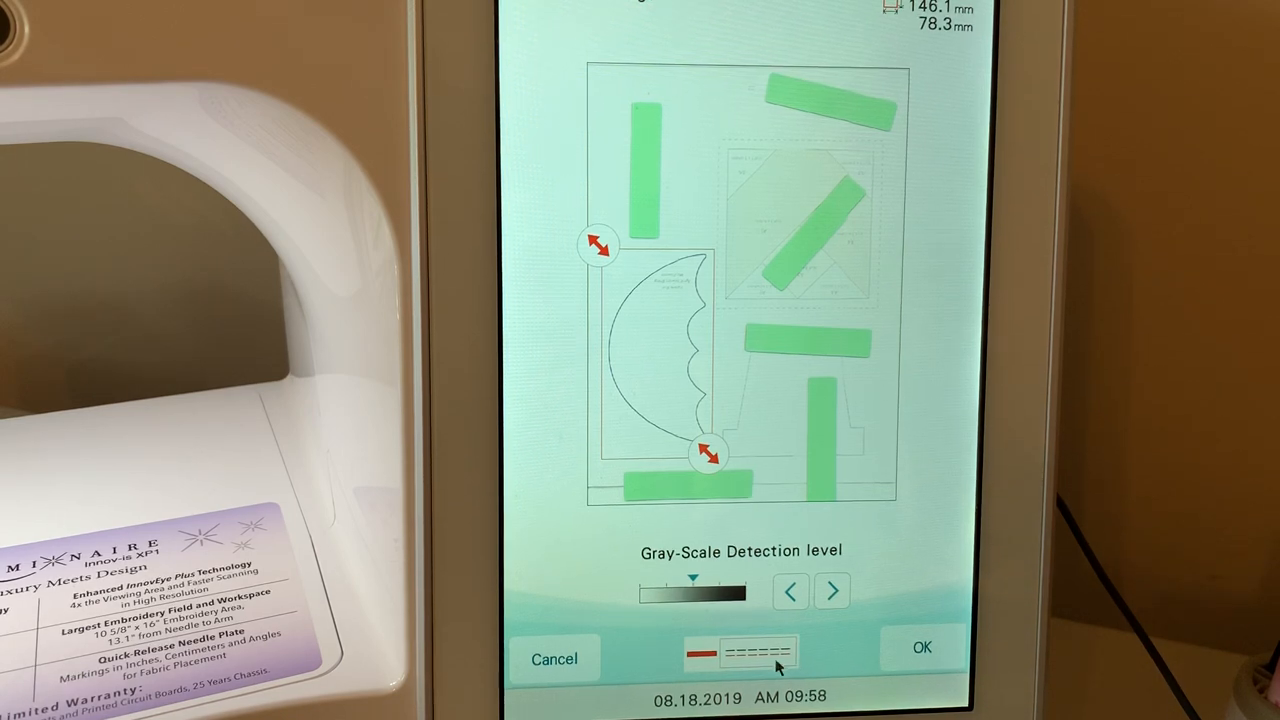
Convert the cropped canopy to lines and retry at a different gray-scale detection level
{"action": "left_click", "coordinate": [921, 658]}
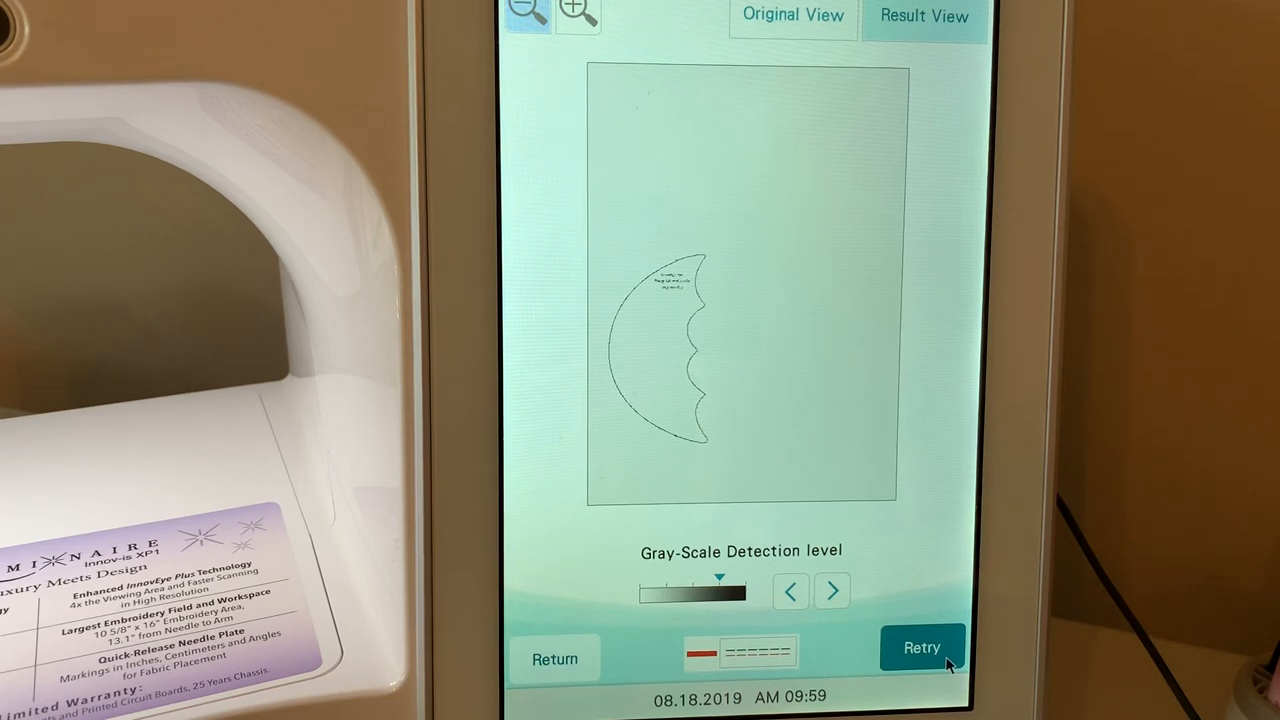
{"action": "left_click", "coordinate": [921, 647]}
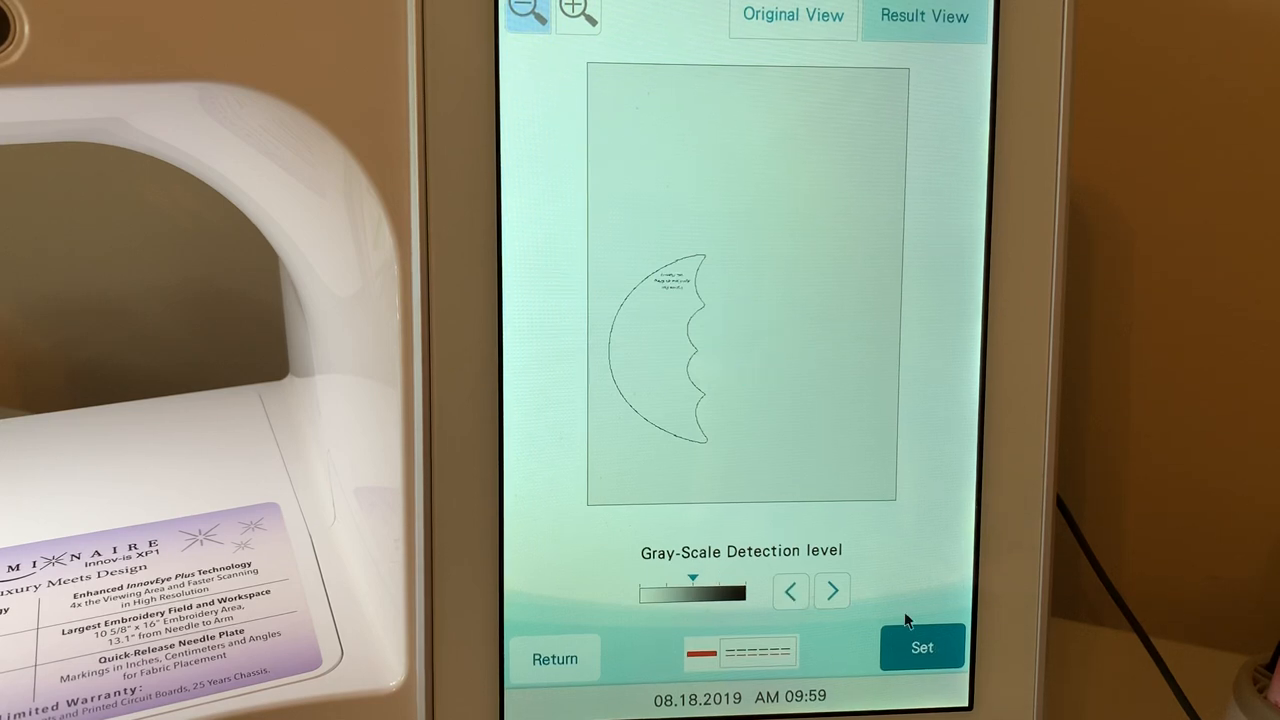
{"action": "mouse_move", "coordinate": [680, 330]}
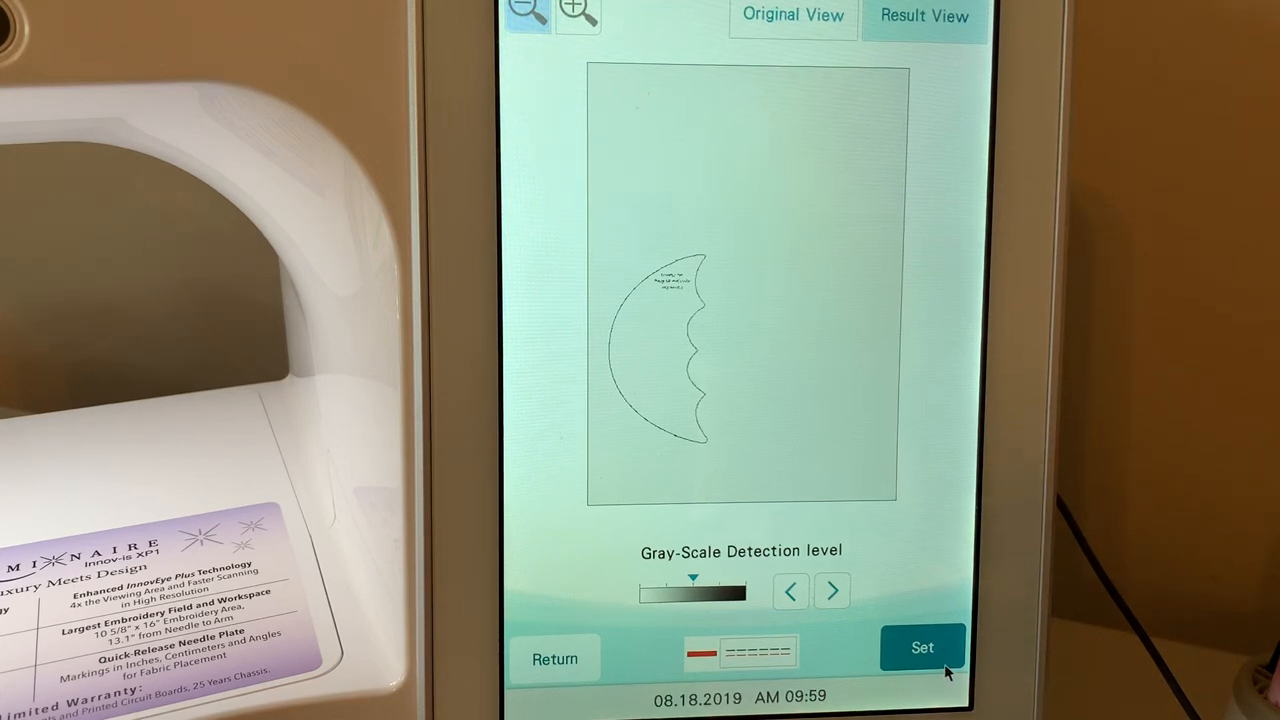
Set the canopy outline on the canvas, hide the background scan, and rotate it 90° upright
{"action": "left_click", "coordinate": [921, 647]}
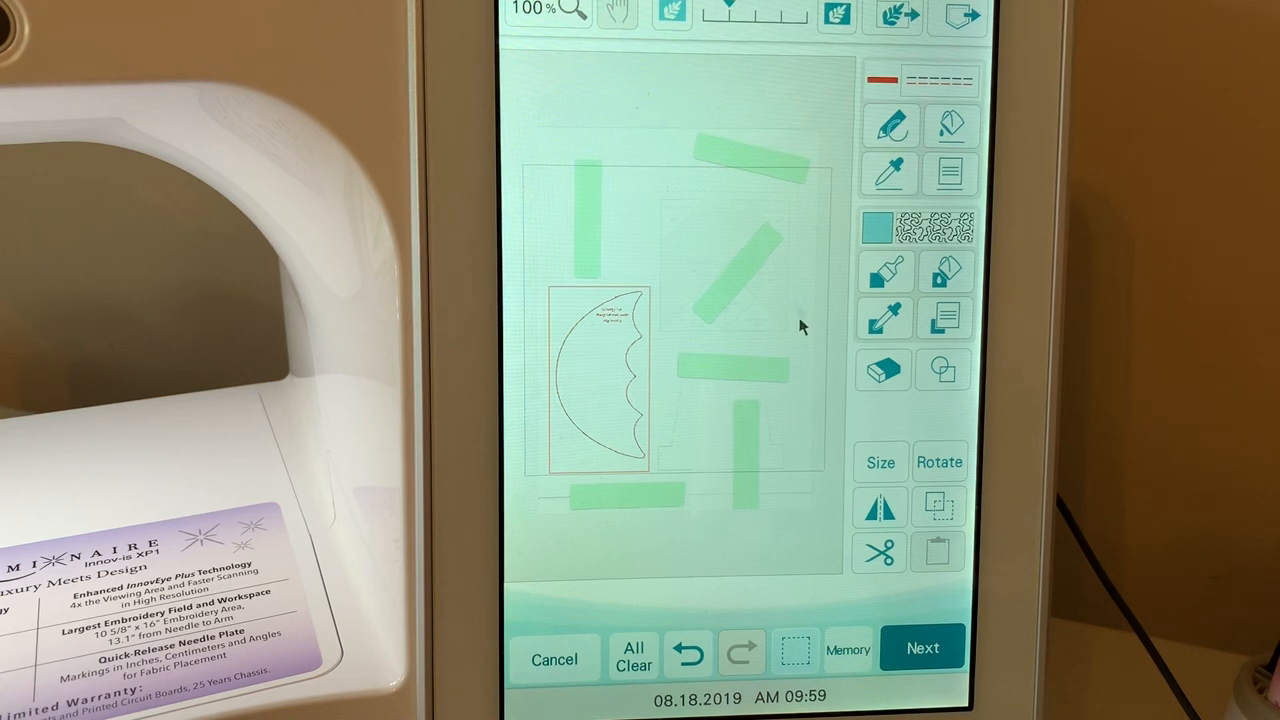
{"action": "mouse_move", "coordinate": [815, 52]}
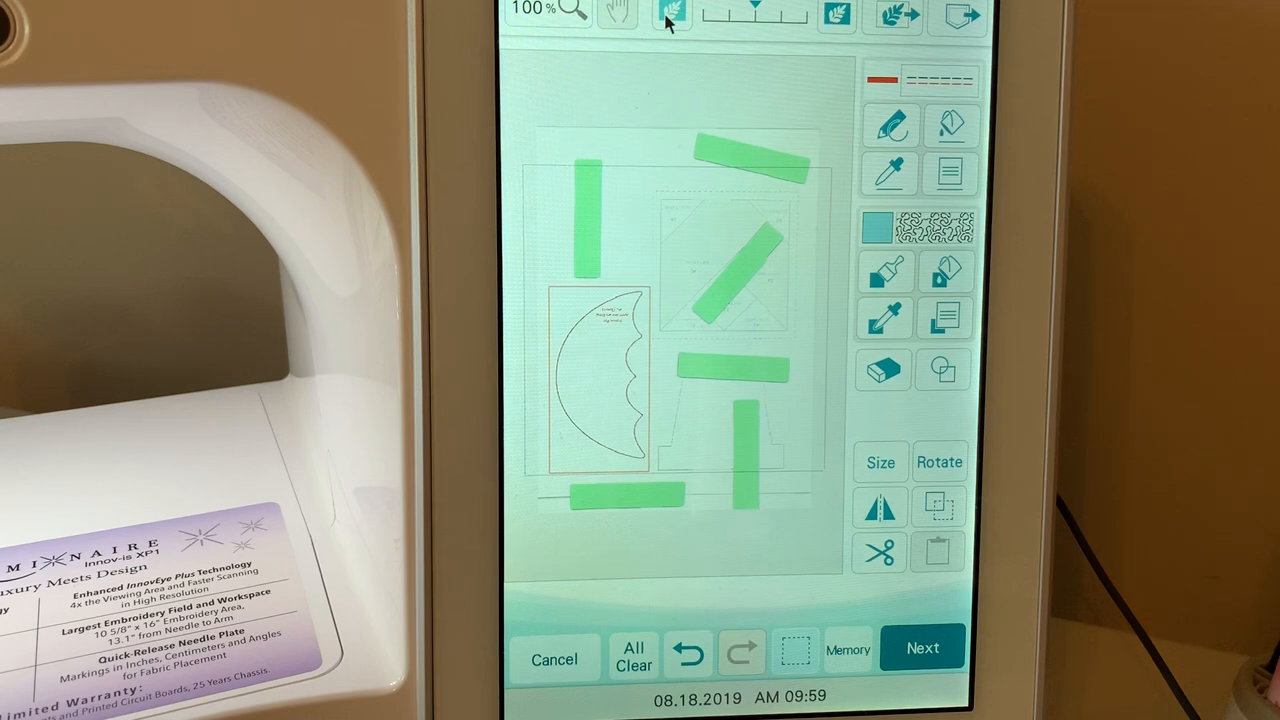
{"action": "left_click", "coordinate": [633, 657]}
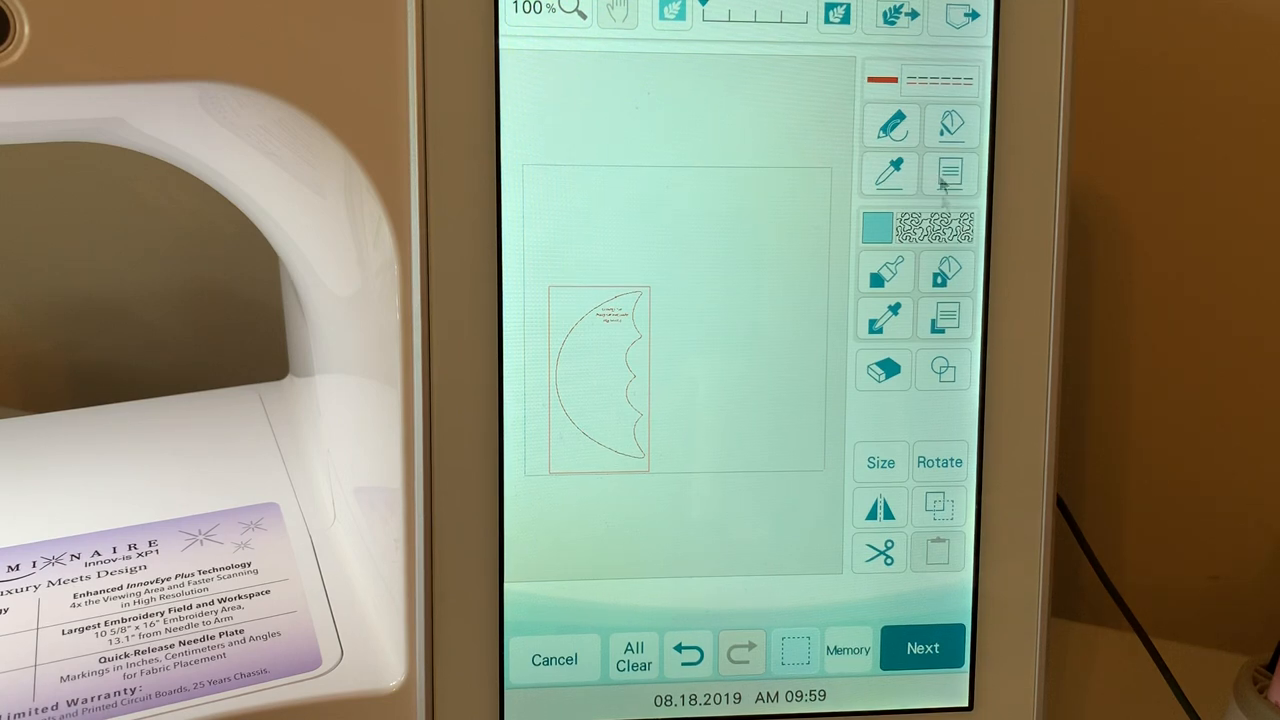
{"action": "left_click", "coordinate": [938, 461]}
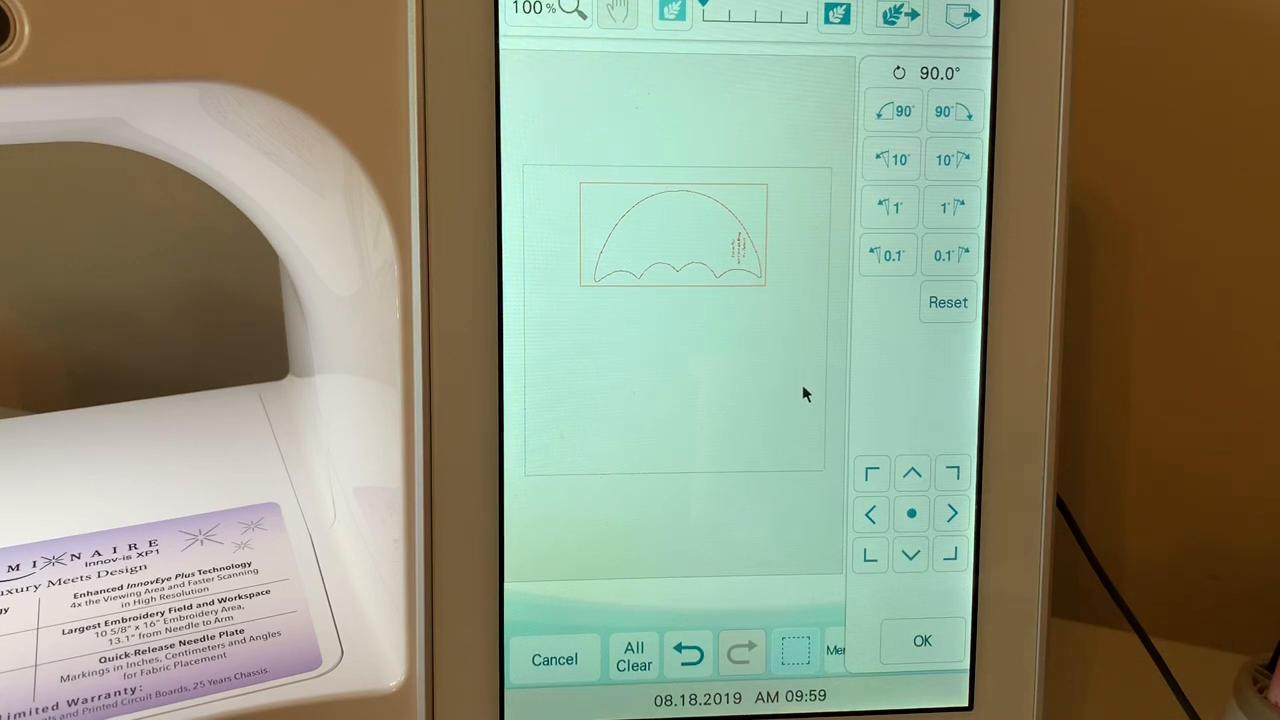
Erase the handwritten canopy notes at 400% zoom, cleaning leftover fragments at 1600%
{"action": "left_click", "coordinate": [573, 10]}
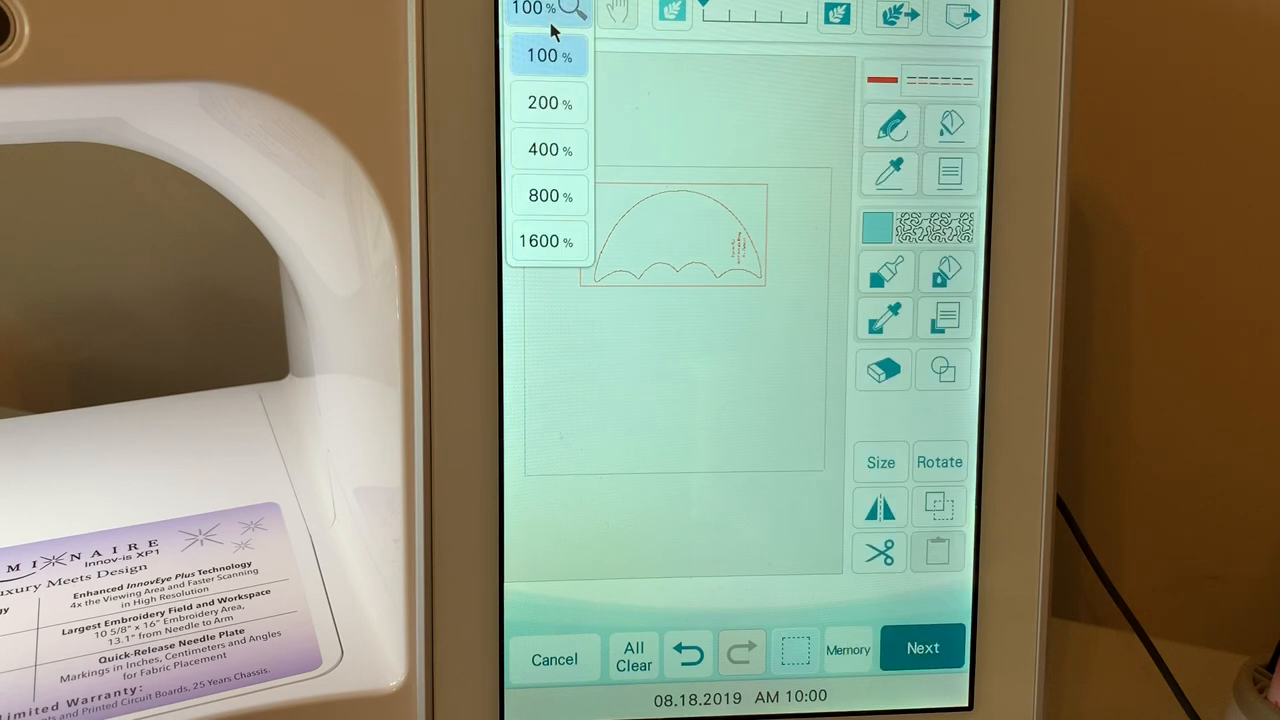
{"action": "left_click", "coordinate": [544, 149]}
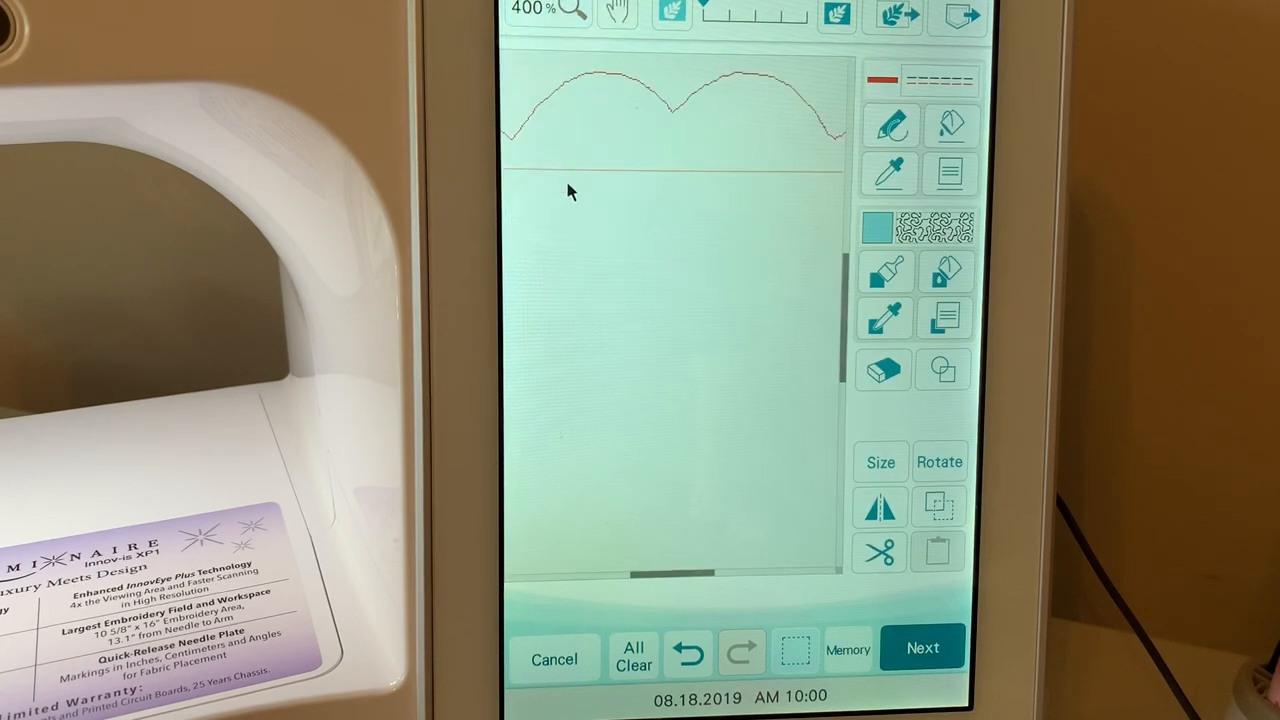
{"action": "left_click", "coordinate": [617, 13]}
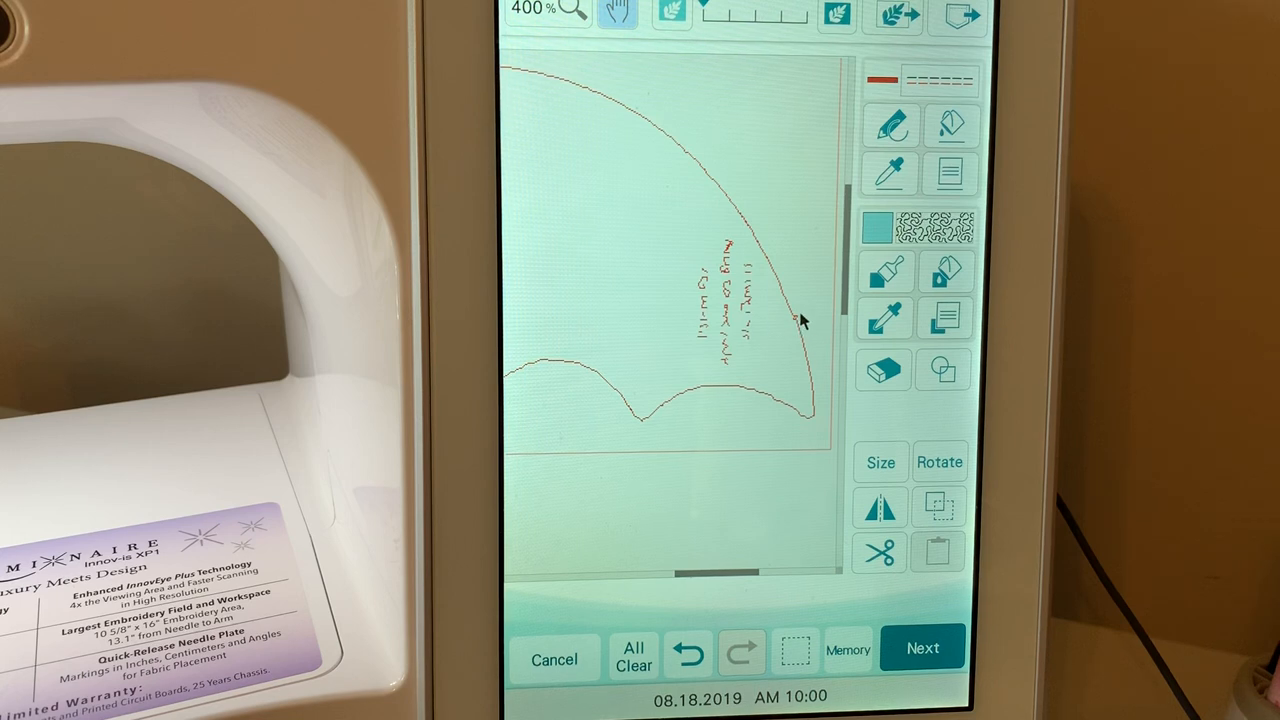
{"action": "mouse_move", "coordinate": [738, 340]}
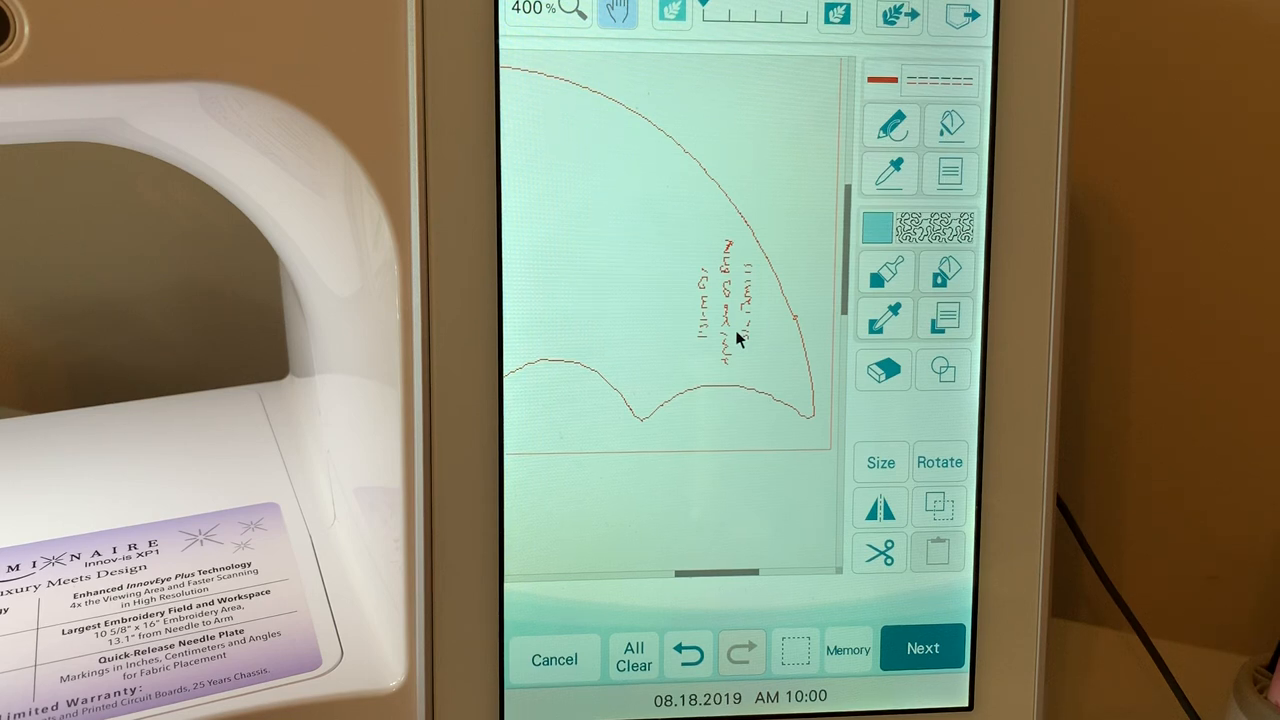
{"action": "left_click", "coordinate": [880, 461]}
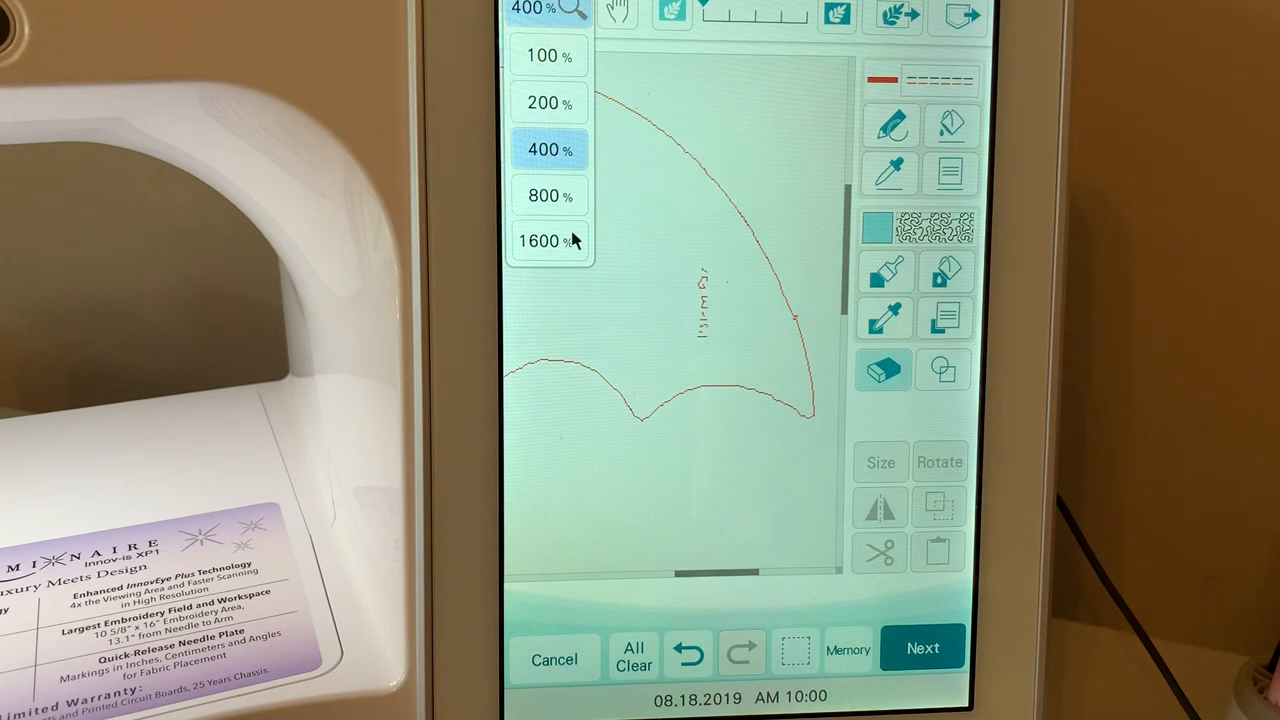
{"action": "left_click", "coordinate": [538, 241]}
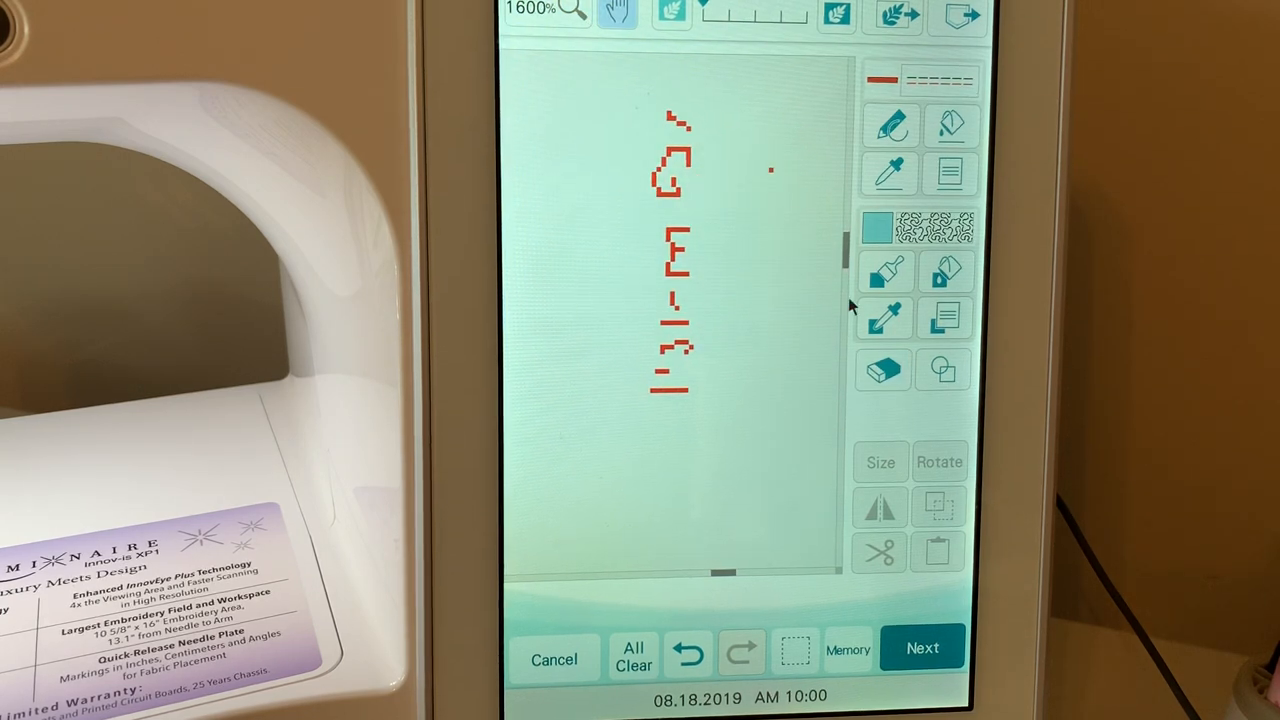
{"action": "left_click", "coordinate": [880, 461]}
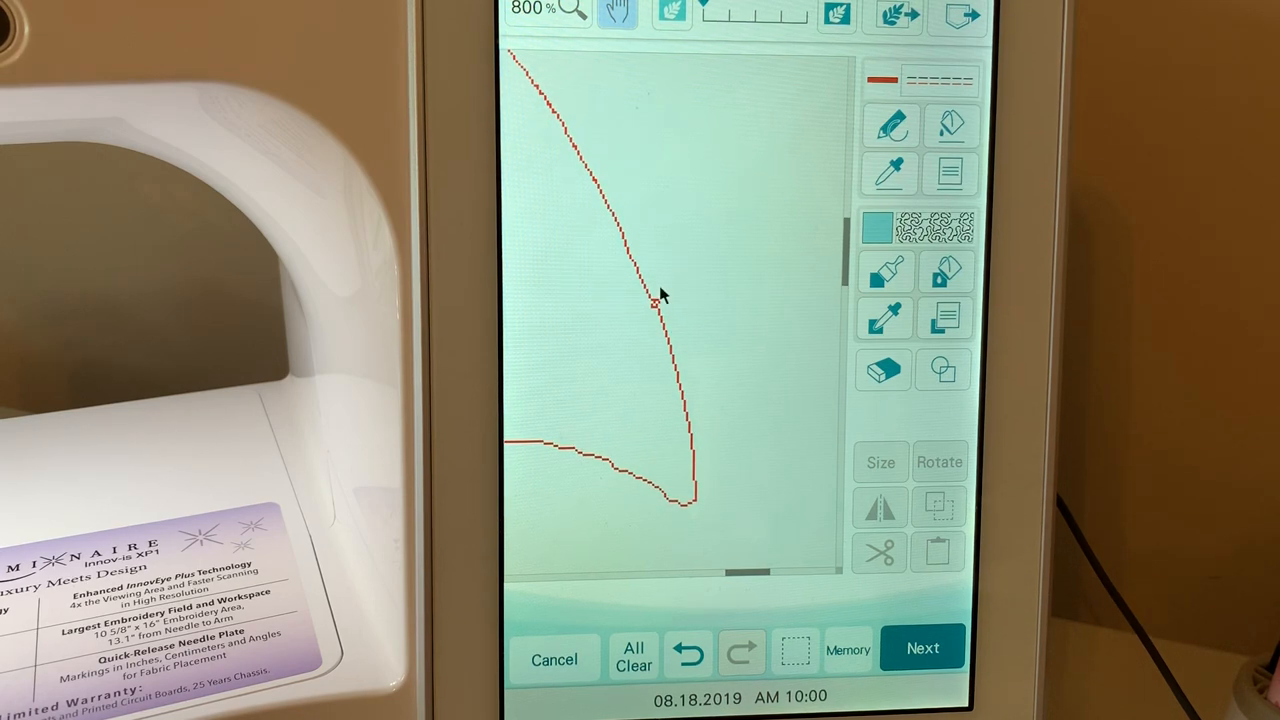
{"action": "mouse_move", "coordinate": [770, 340]}
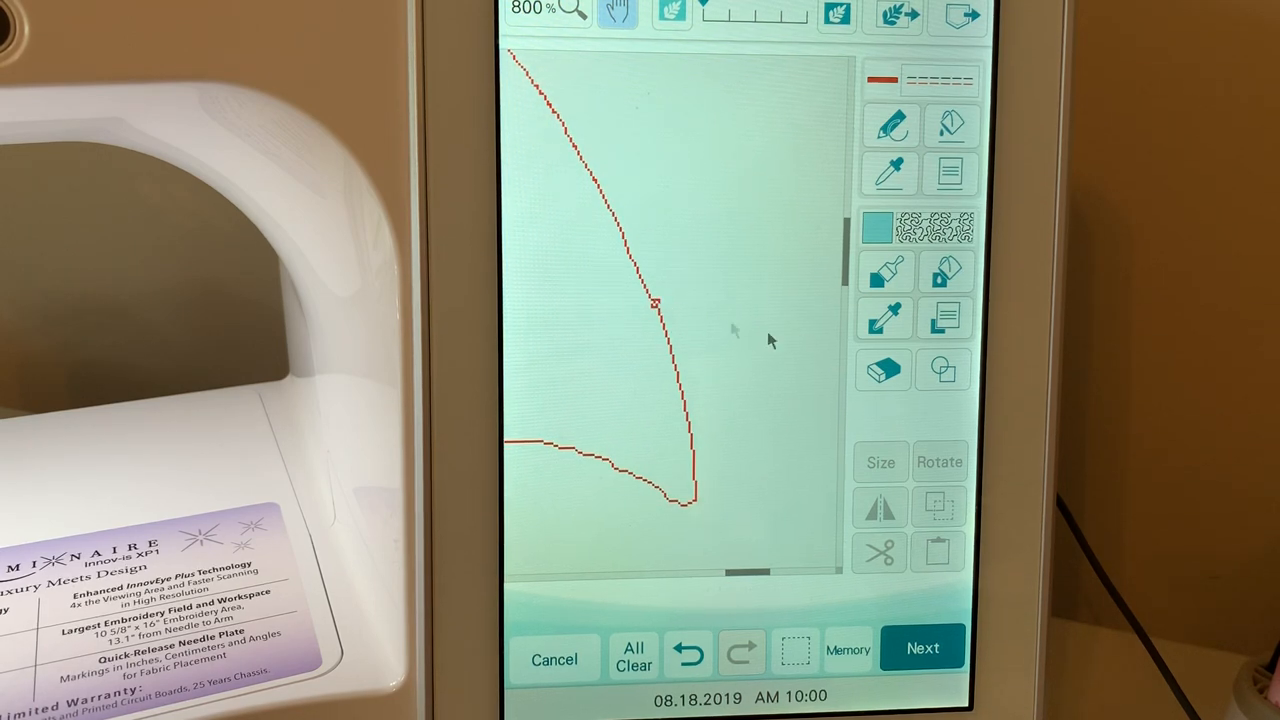
Adjust the eraser size, then set the region fill to a purple stippled pattern
{"action": "left_click", "coordinate": [880, 461]}
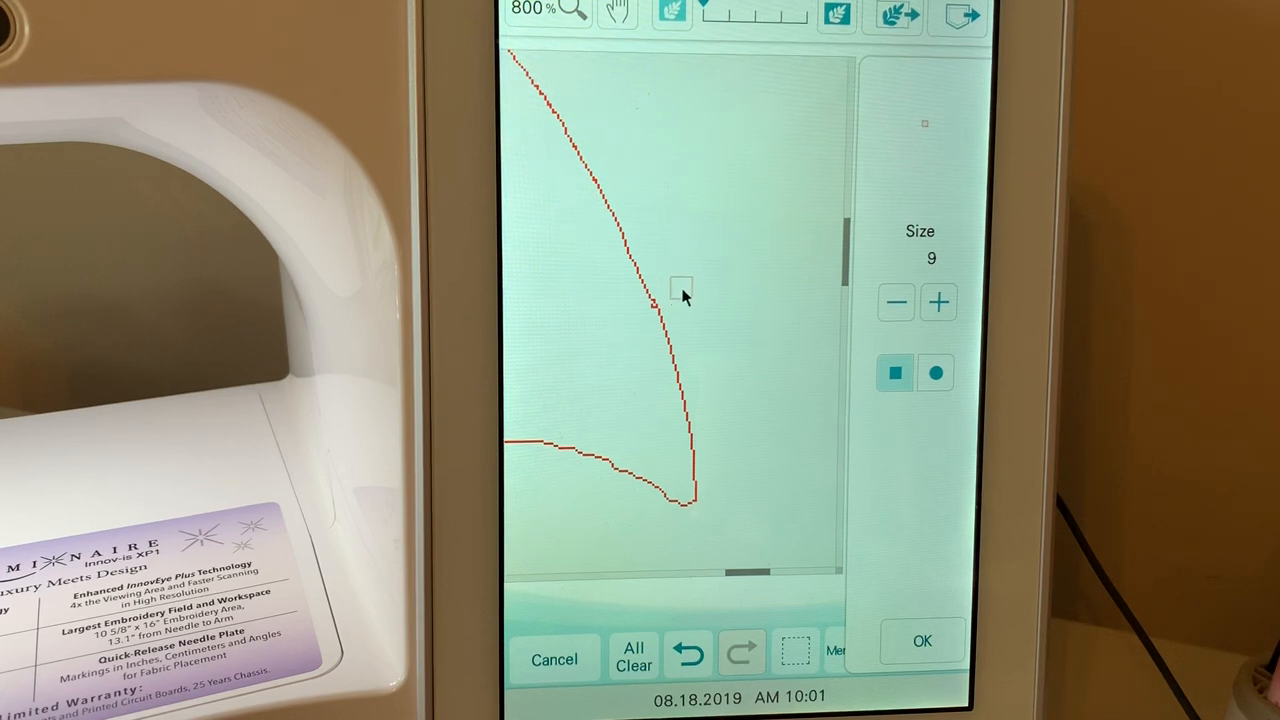
{"action": "mouse_move", "coordinate": [600, 335]}
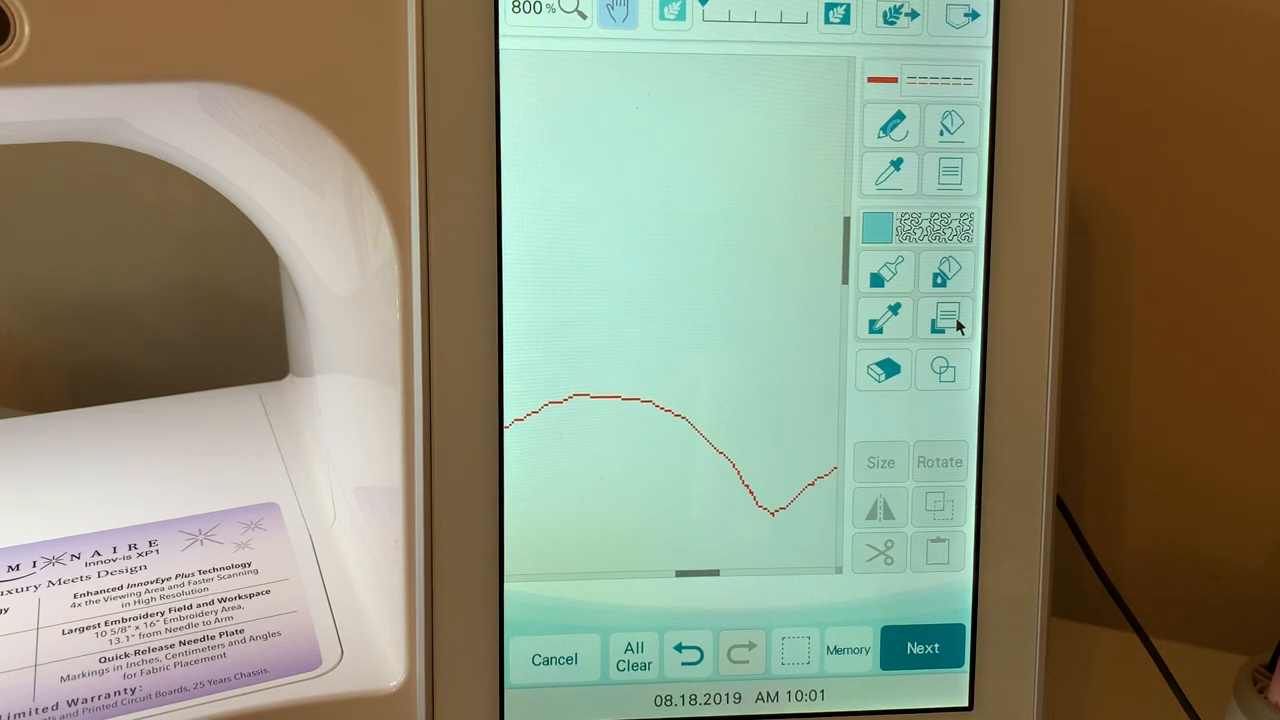
{"action": "left_click", "coordinate": [943, 318]}
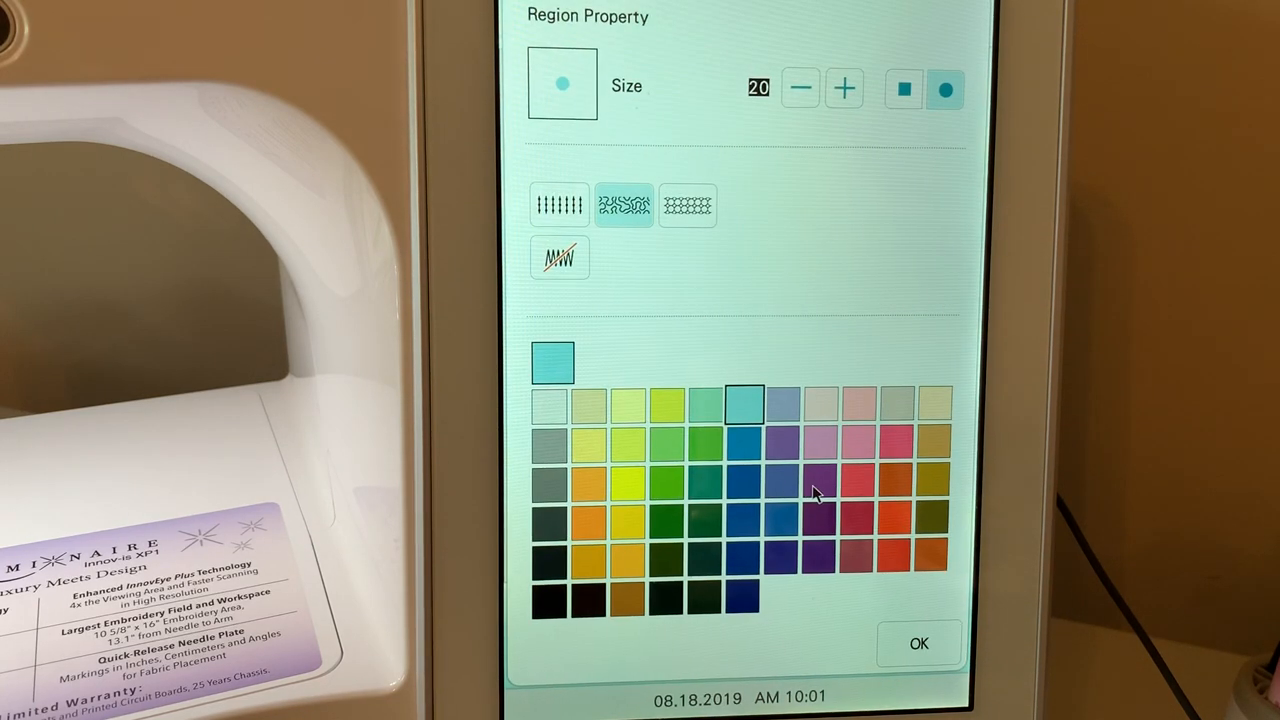
{"action": "left_click", "coordinate": [917, 643]}
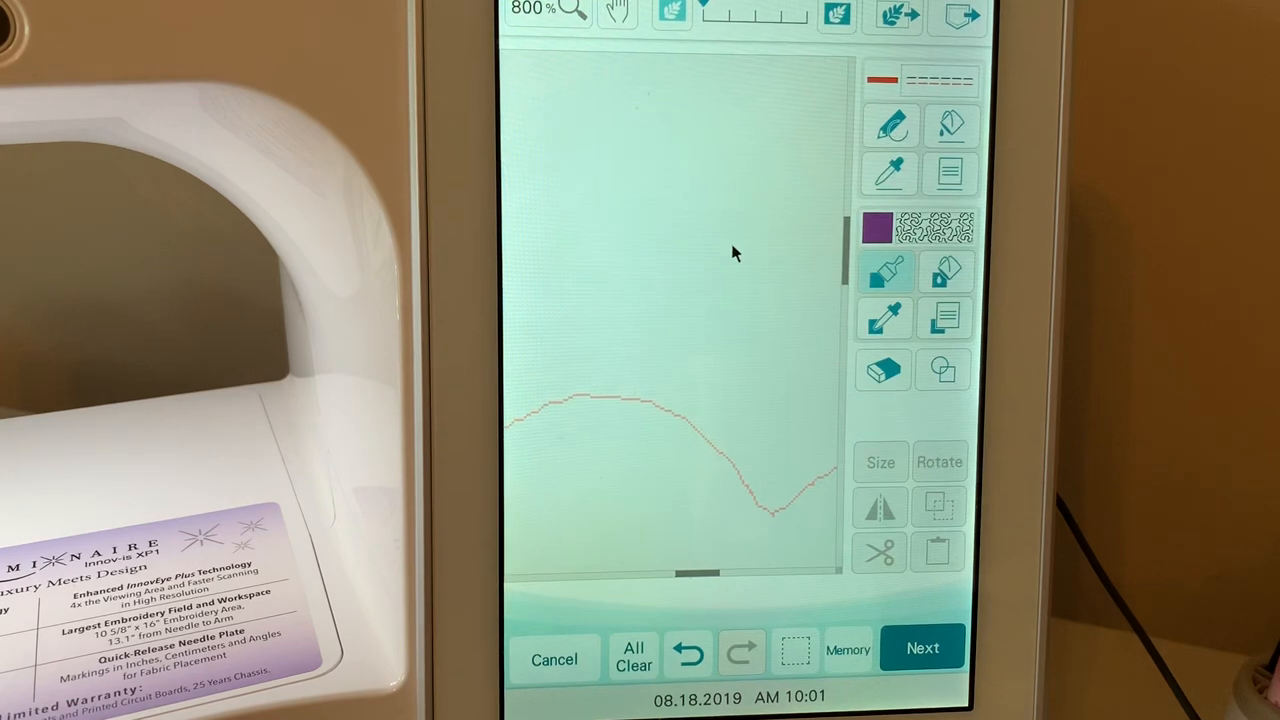
{"action": "left_click", "coordinate": [732, 245]}
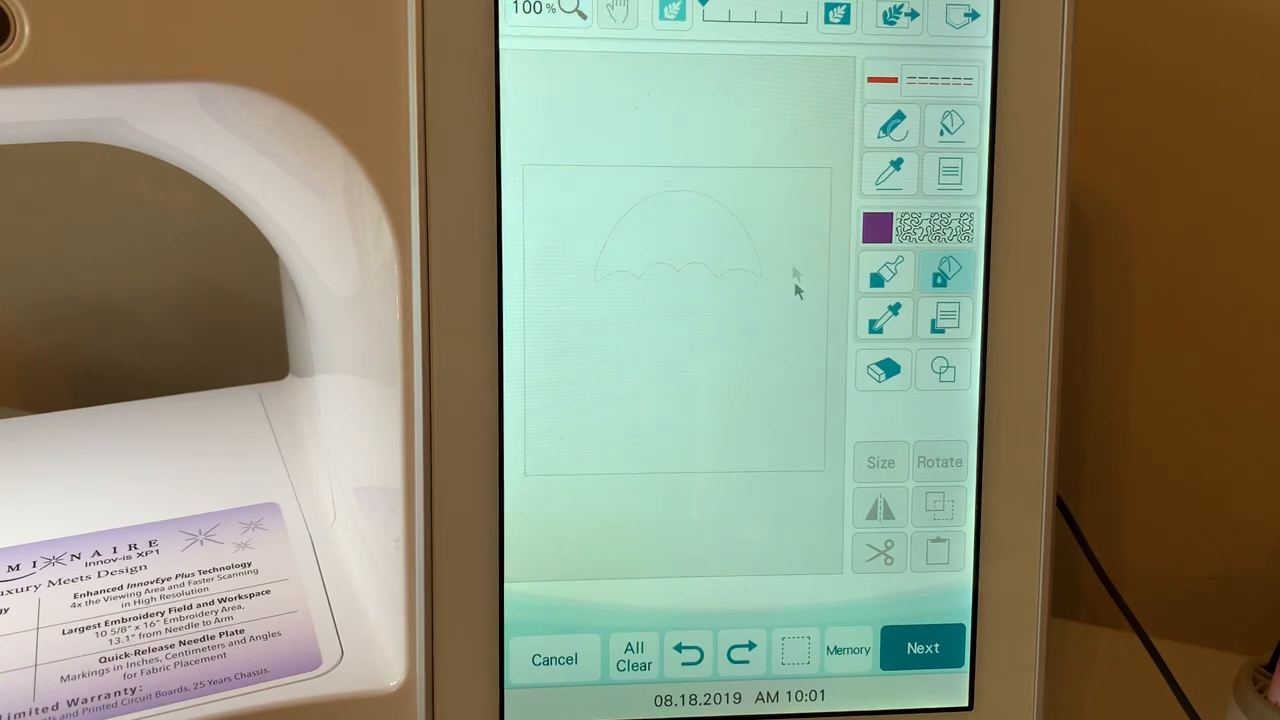
{"action": "mouse_move", "coordinate": [590, 310]}
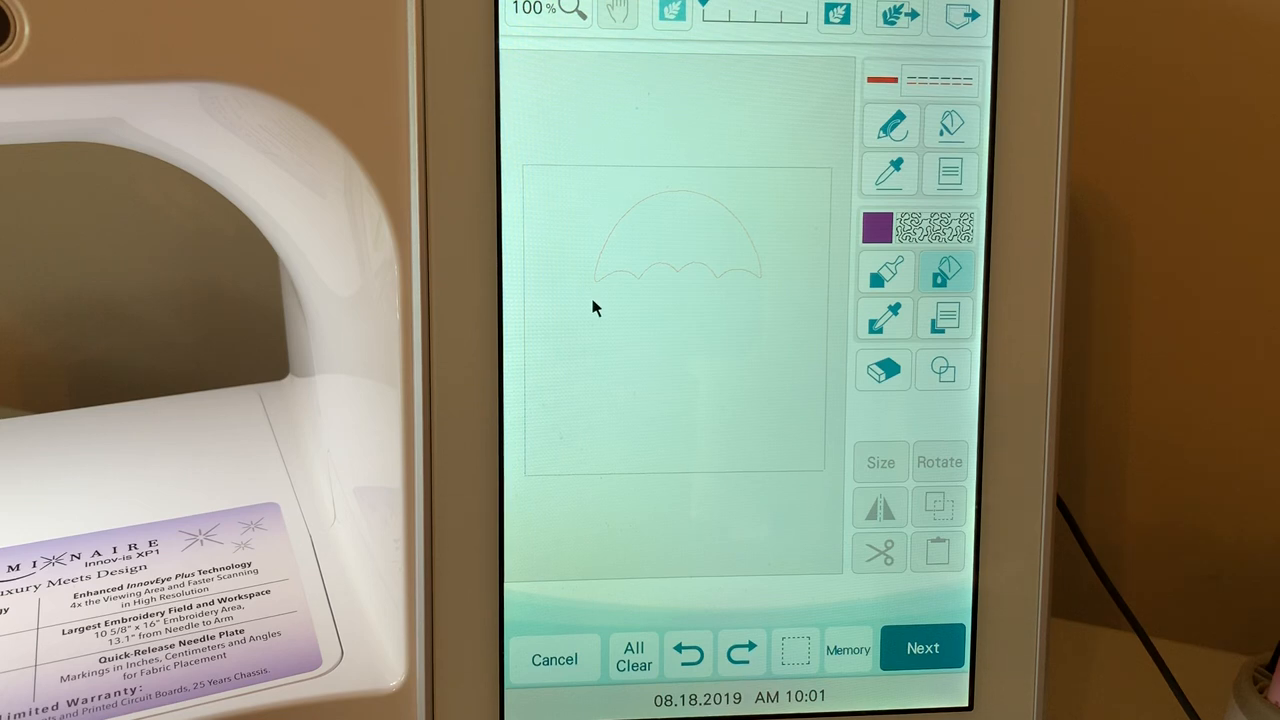
{"action": "mouse_move", "coordinate": [788, 408]}
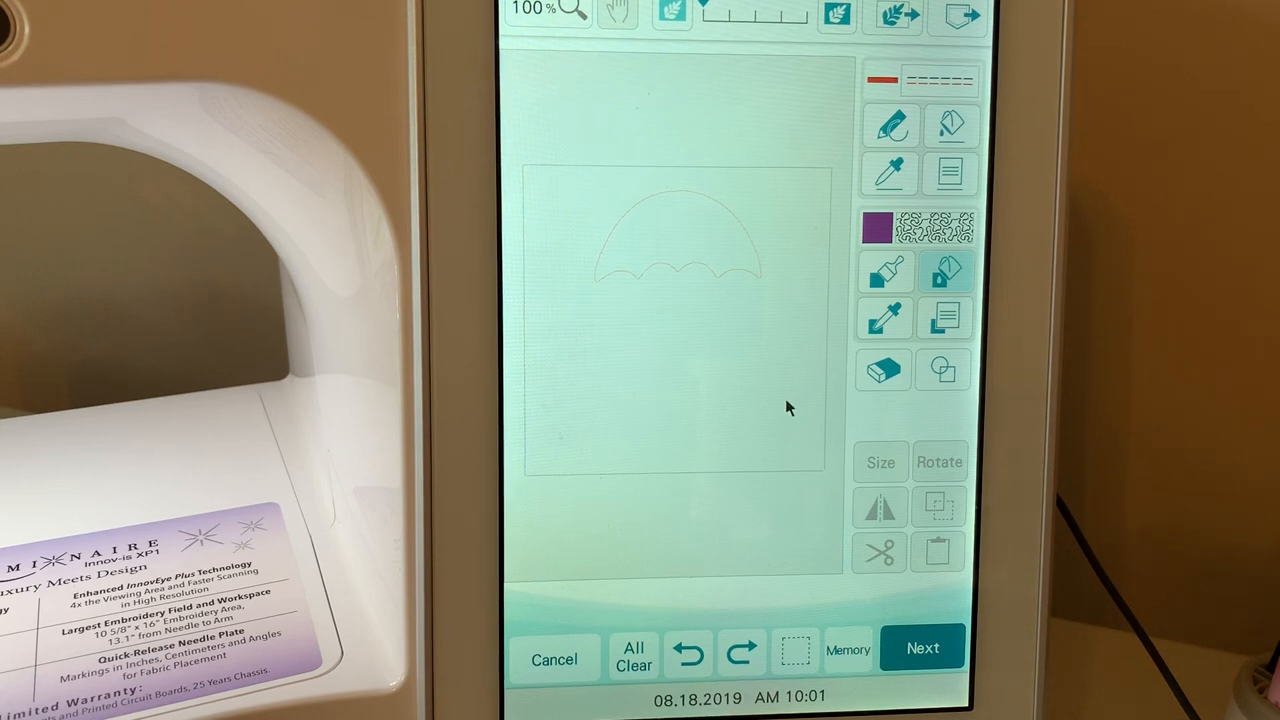
Raise the outline's running stitch pitch to 2.2 mm and return to the drawing
{"action": "left_click", "coordinate": [922, 648]}
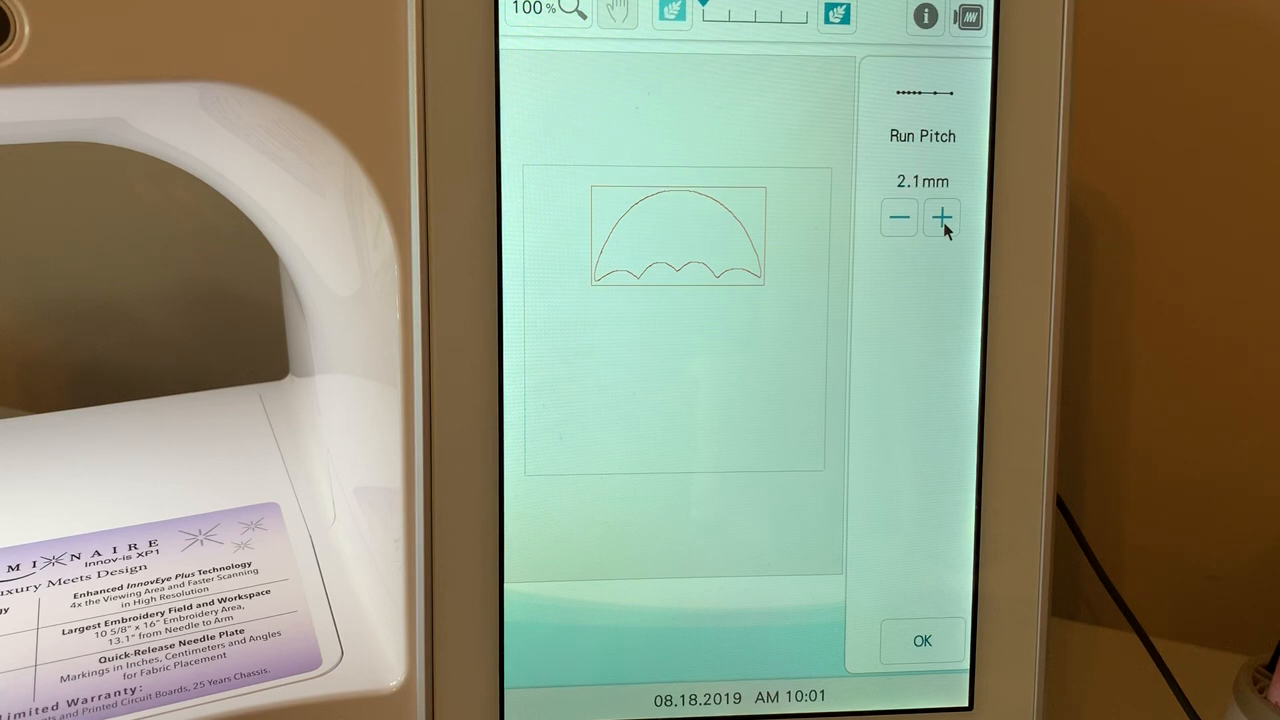
{"action": "left_click", "coordinate": [940, 217]}
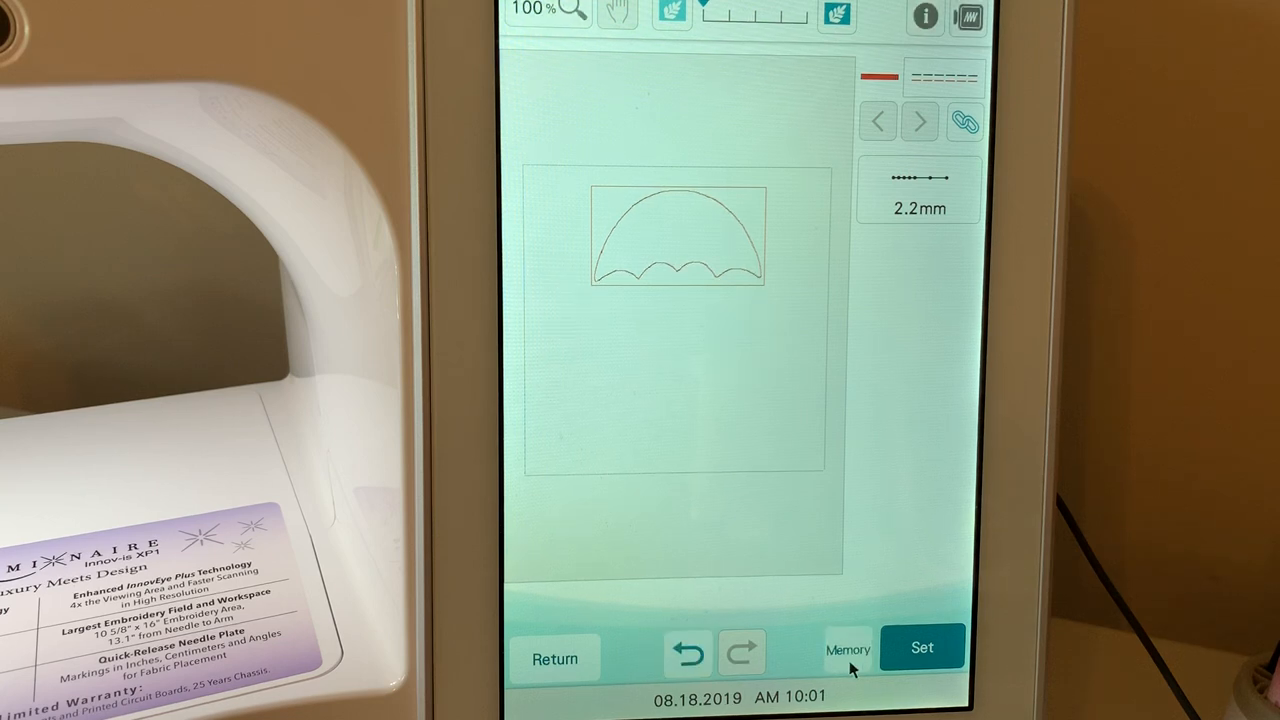
{"action": "left_click", "coordinate": [847, 649]}
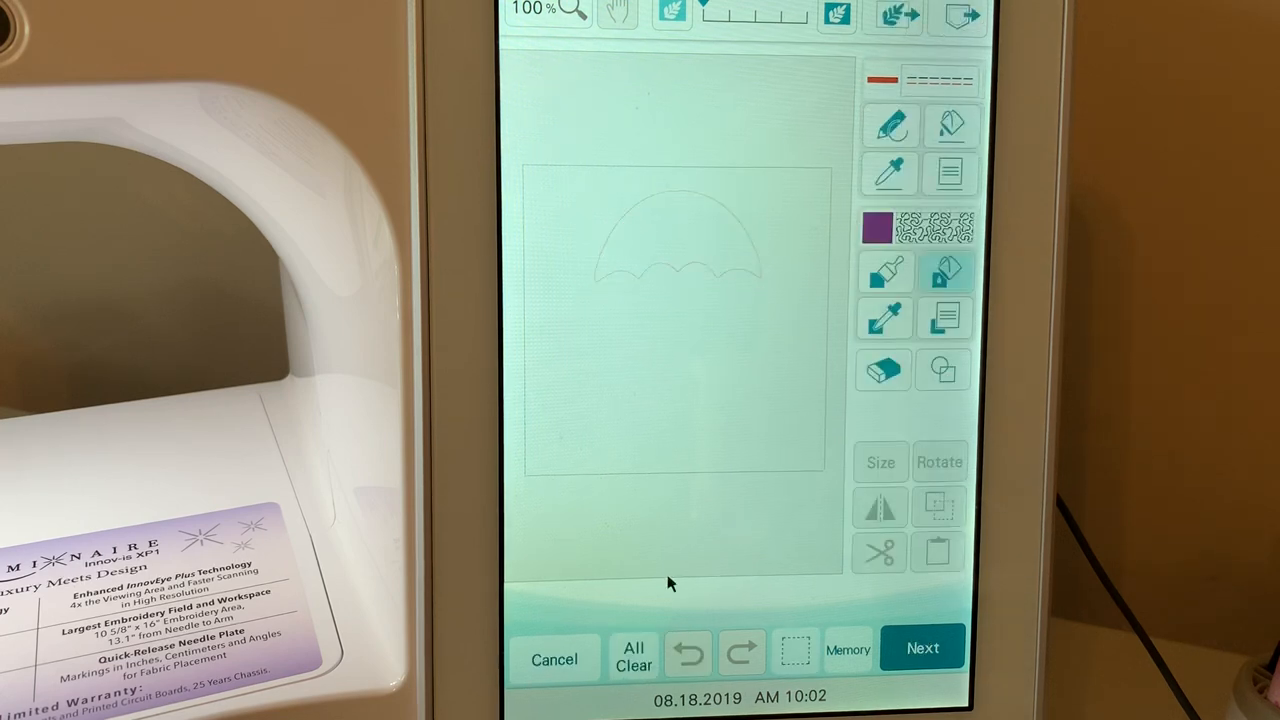
{"action": "mouse_move", "coordinate": [775, 298]}
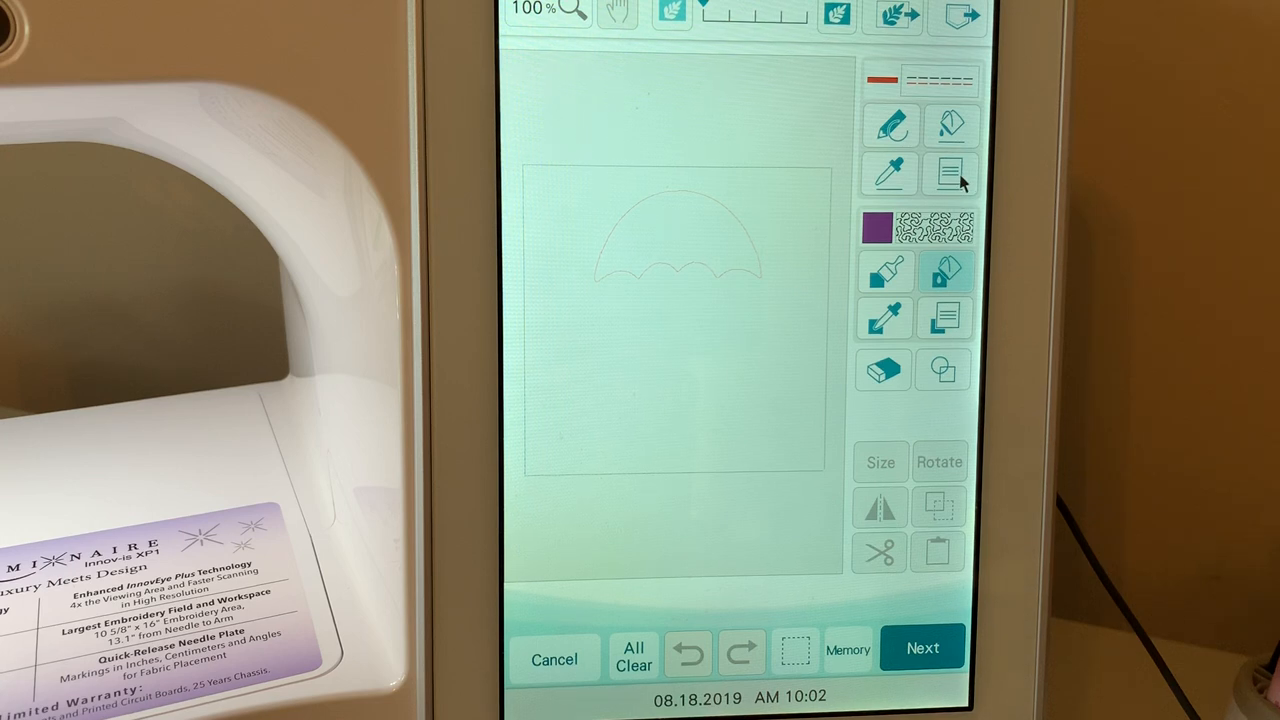
Apply a blue running stitch to the umbrella outline and check its stitch settings
{"action": "left_click", "coordinate": [875, 228]}
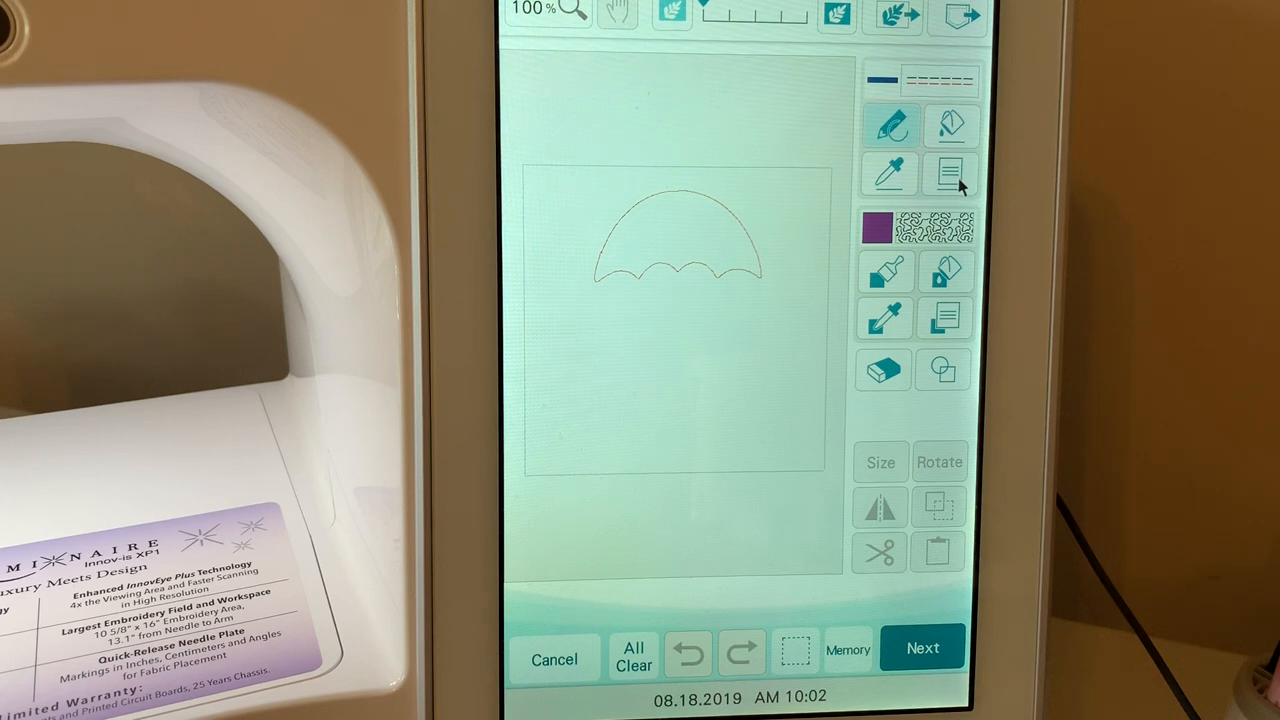
{"action": "left_click", "coordinate": [948, 124]}
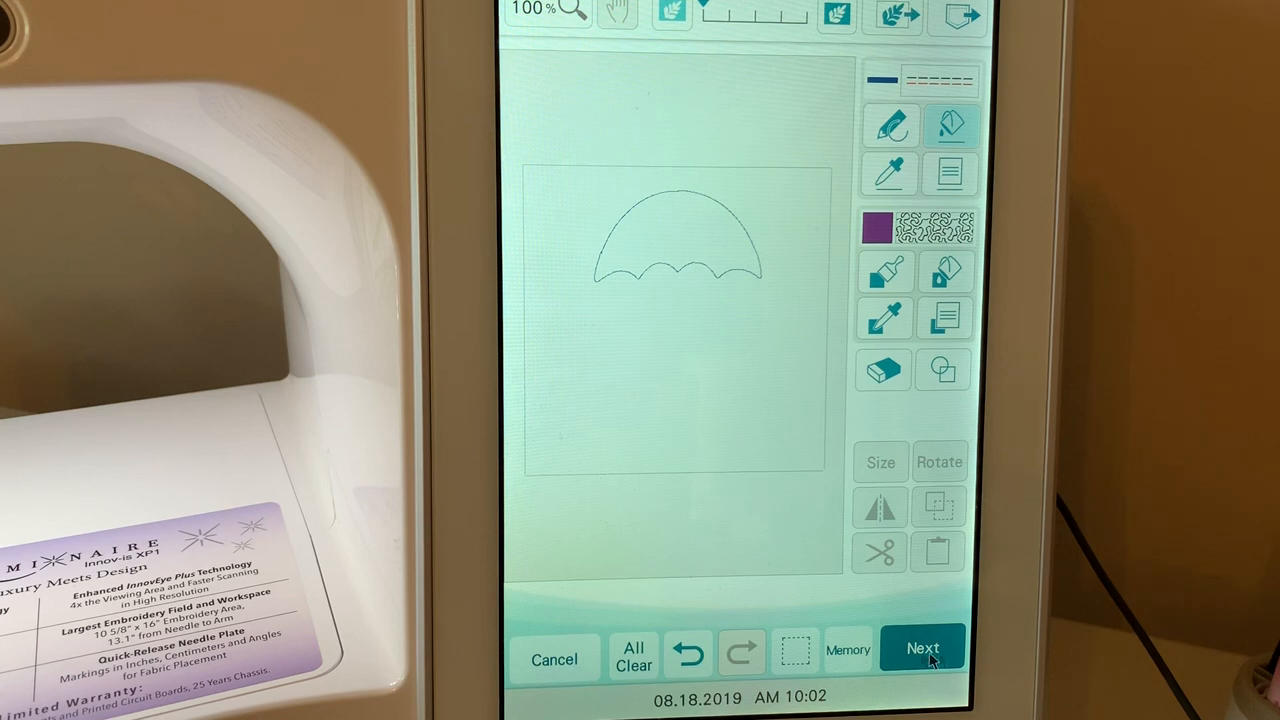
{"action": "left_click", "coordinate": [922, 648]}
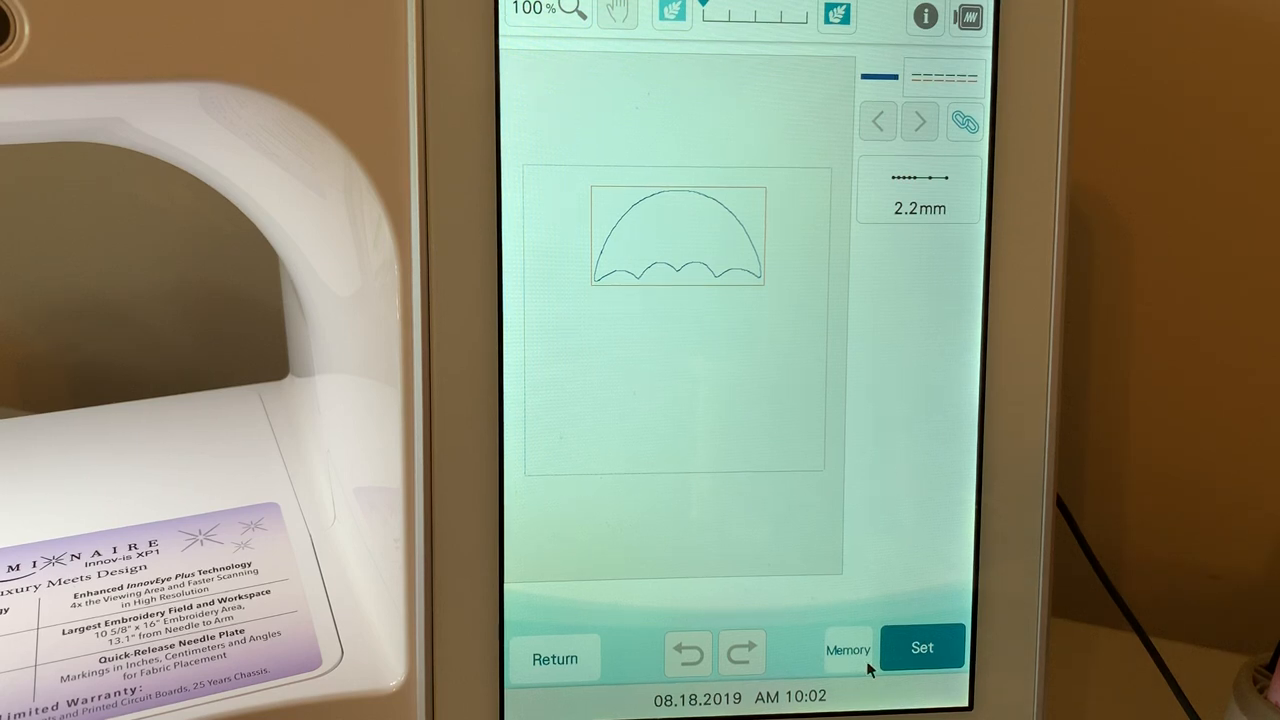
{"action": "left_click", "coordinate": [847, 650]}
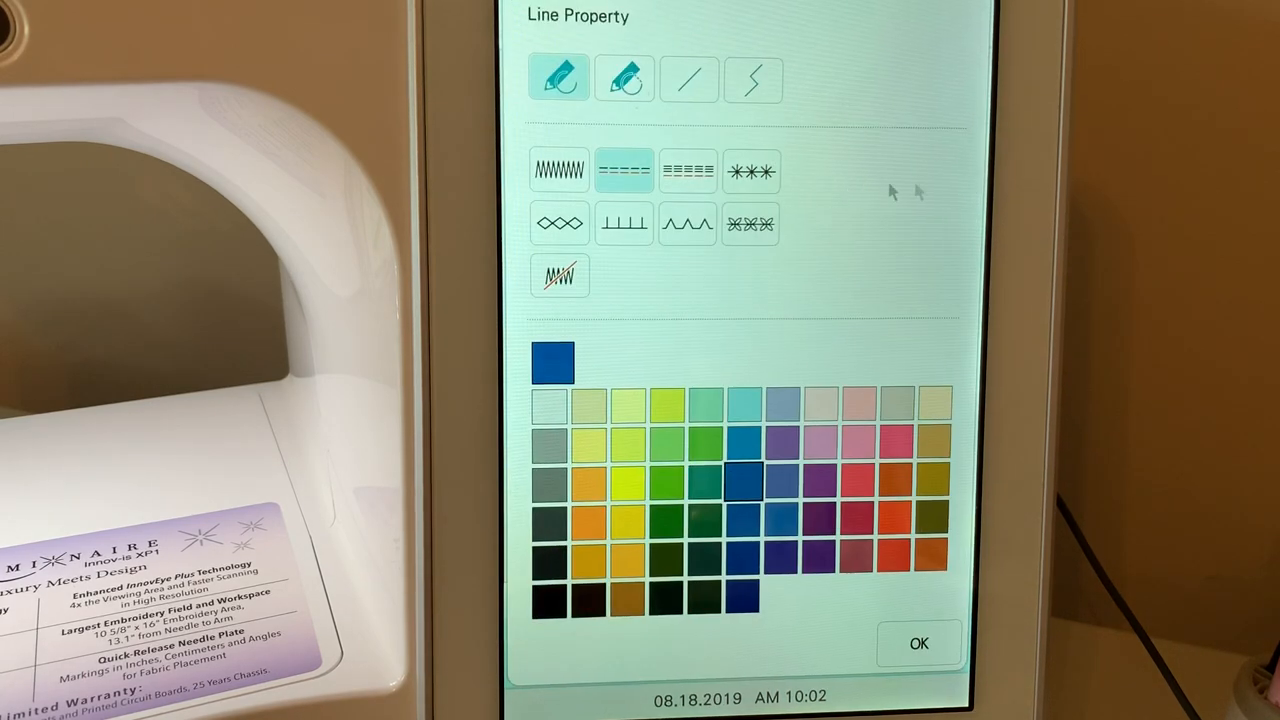
Give the outline a green pointed decorative stitch with 1.5 mm height
{"action": "left_click", "coordinate": [687, 223]}
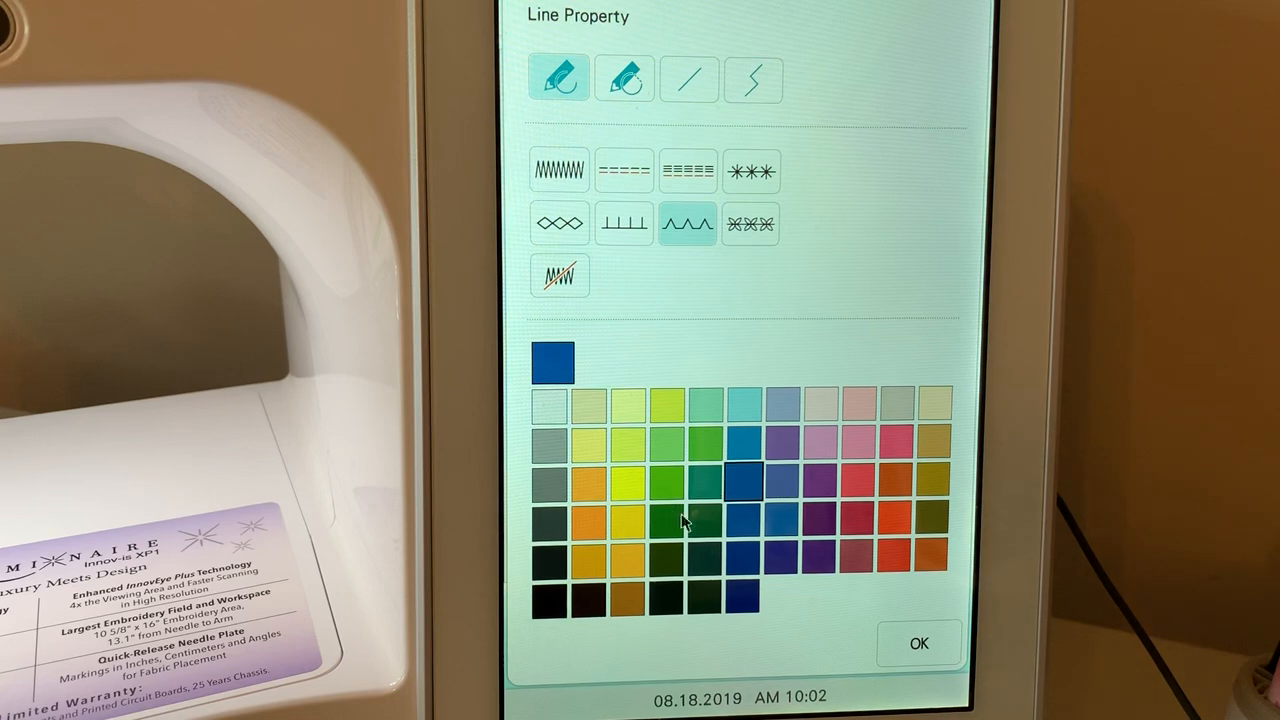
{"action": "left_click", "coordinate": [918, 643]}
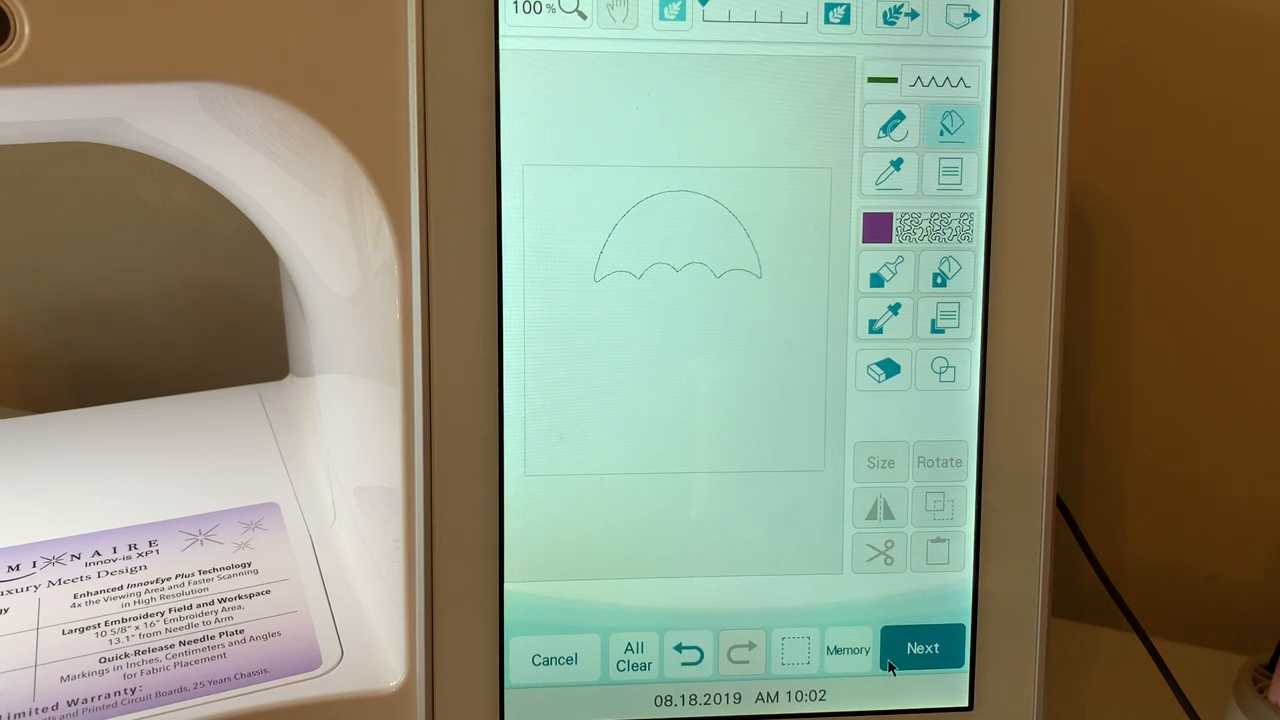
{"action": "left_click", "coordinate": [922, 648]}
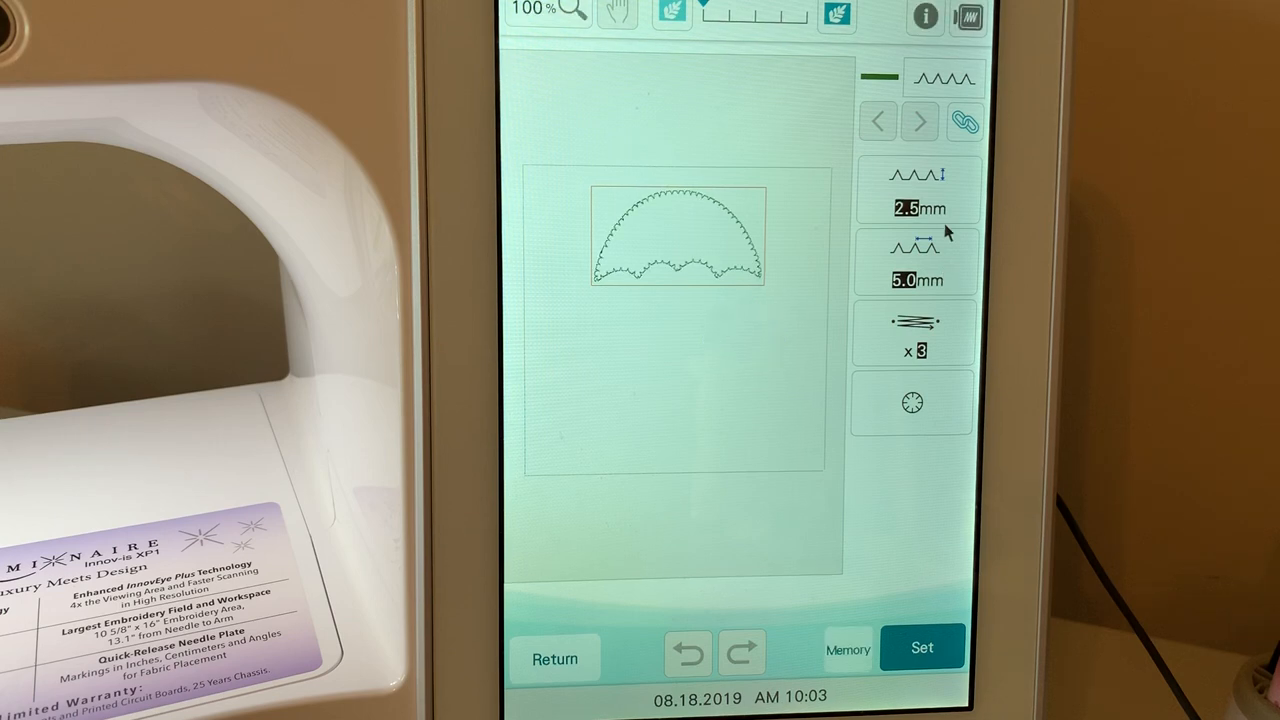
{"action": "mouse_move", "coordinate": [935, 220]}
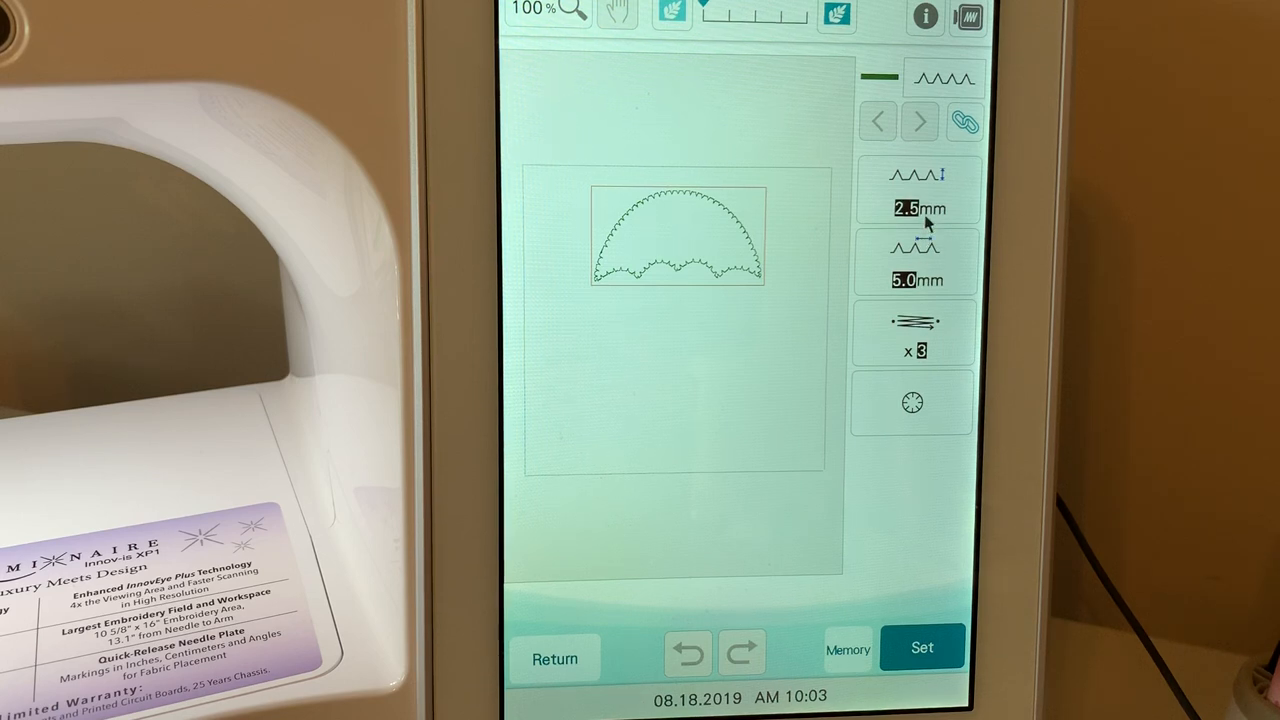
{"action": "left_click", "coordinate": [915, 209]}
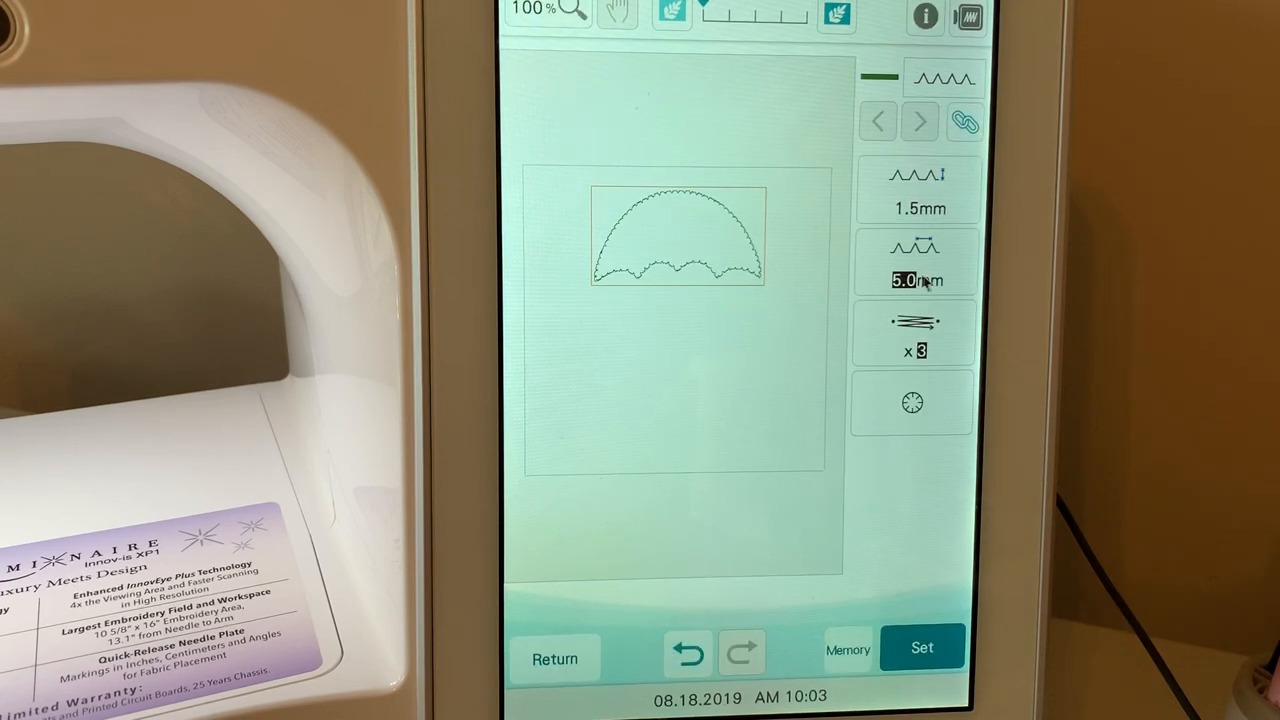
Set the motif spacing to 6.0 mm, thickness to x1, and turn on Flip
{"action": "left_click", "coordinate": [916, 263]}
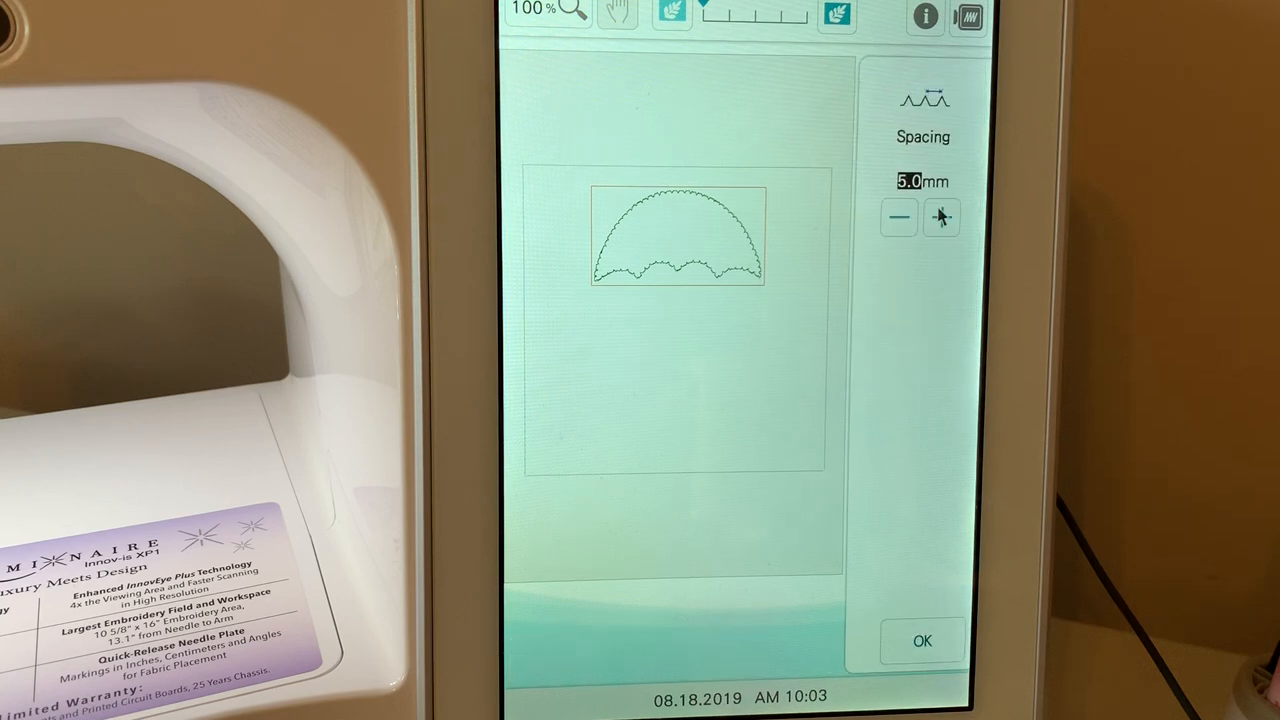
{"action": "left_click", "coordinate": [941, 217]}
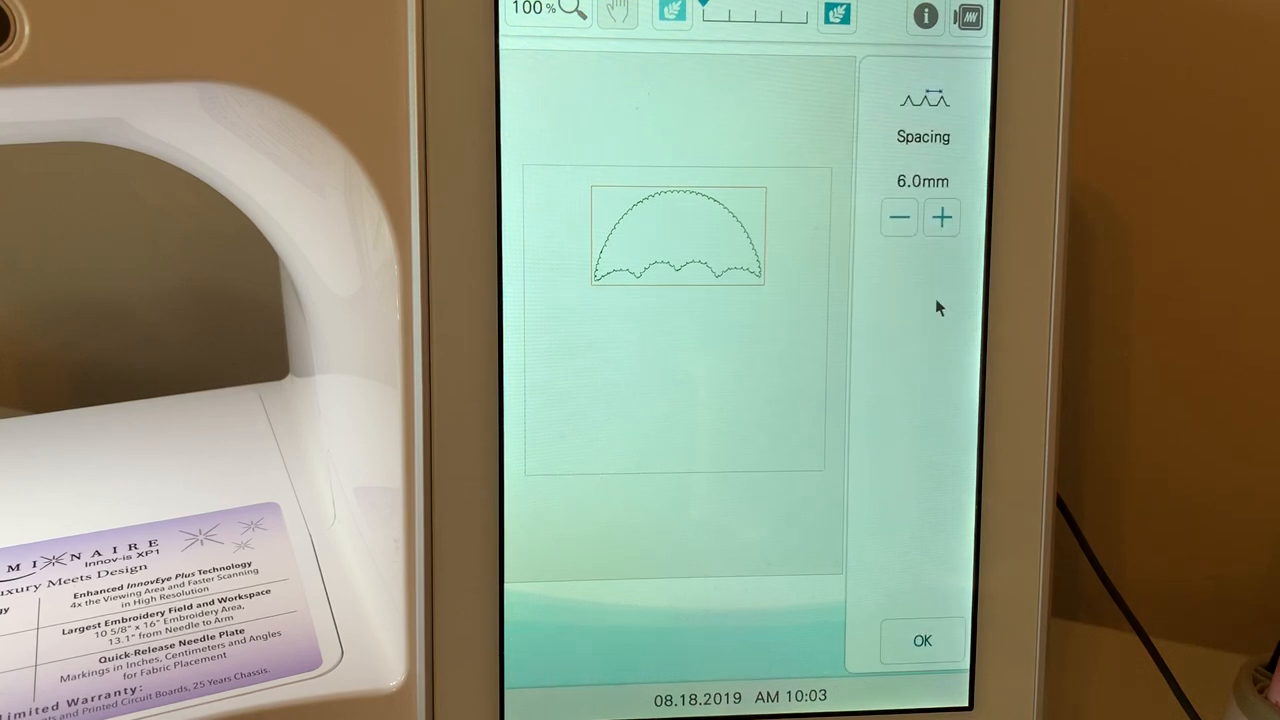
{"action": "left_click", "coordinate": [921, 640]}
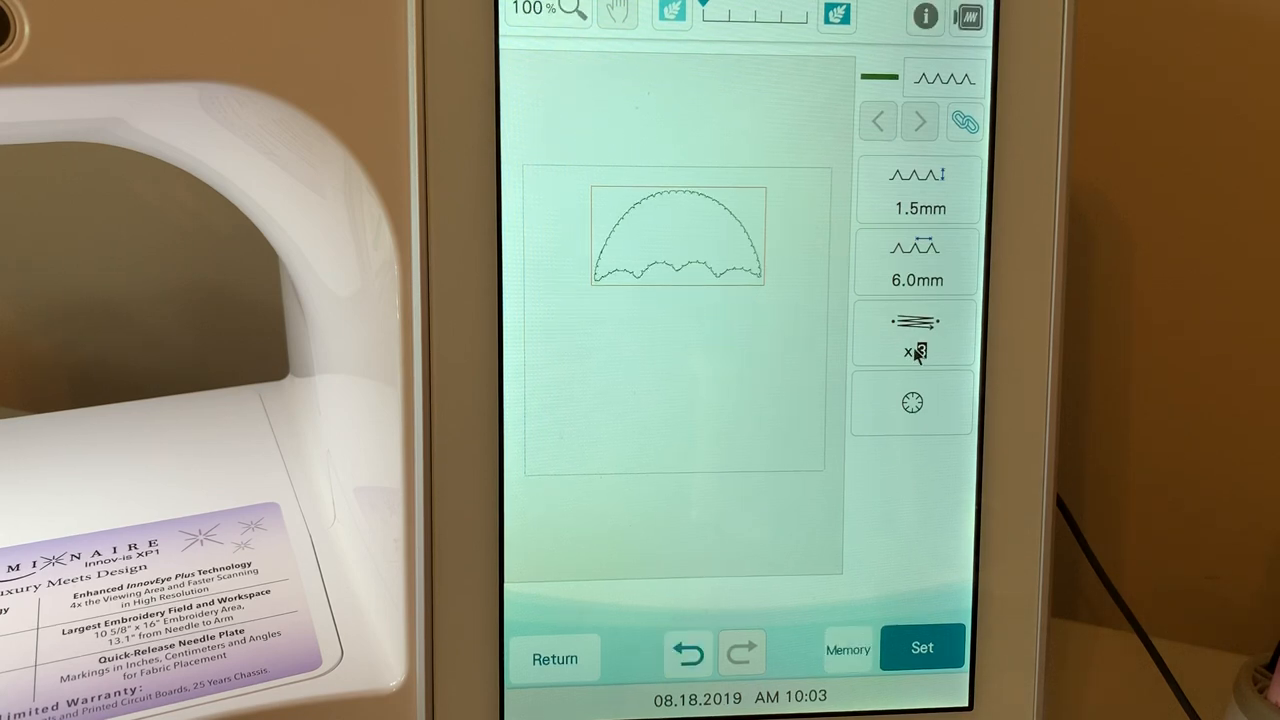
{"action": "left_click", "coordinate": [912, 333]}
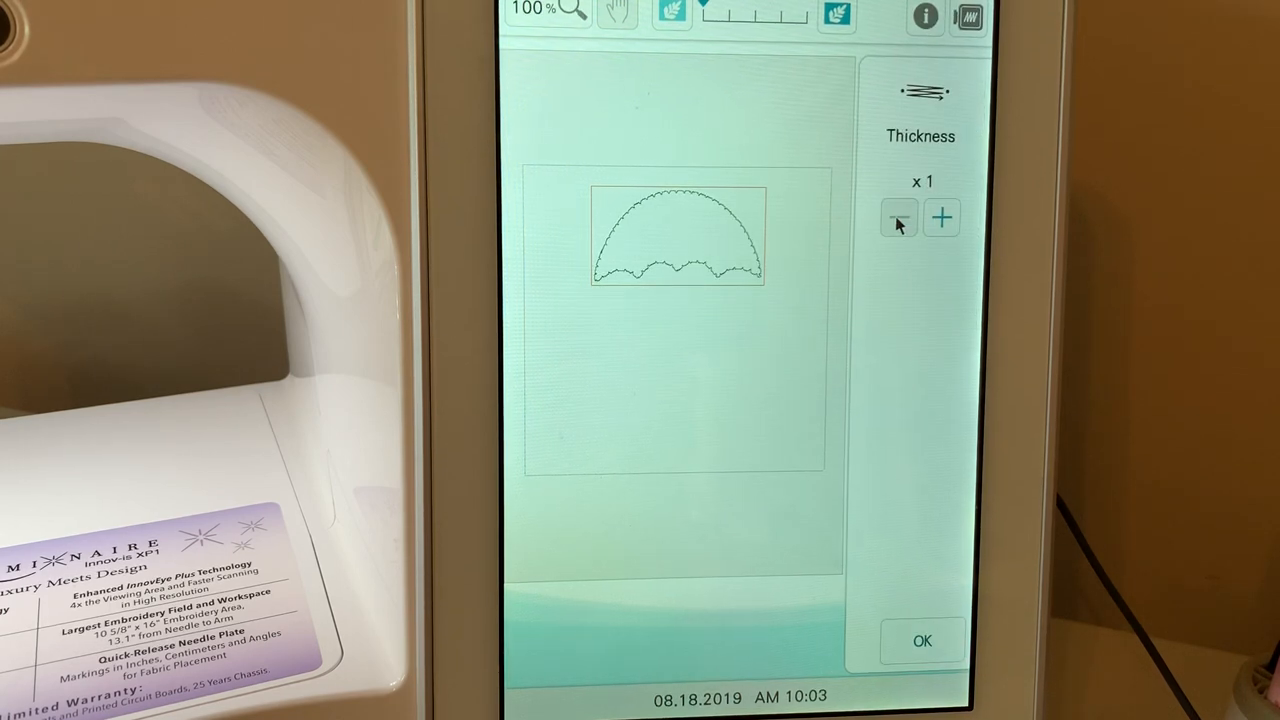
{"action": "left_click", "coordinate": [921, 641]}
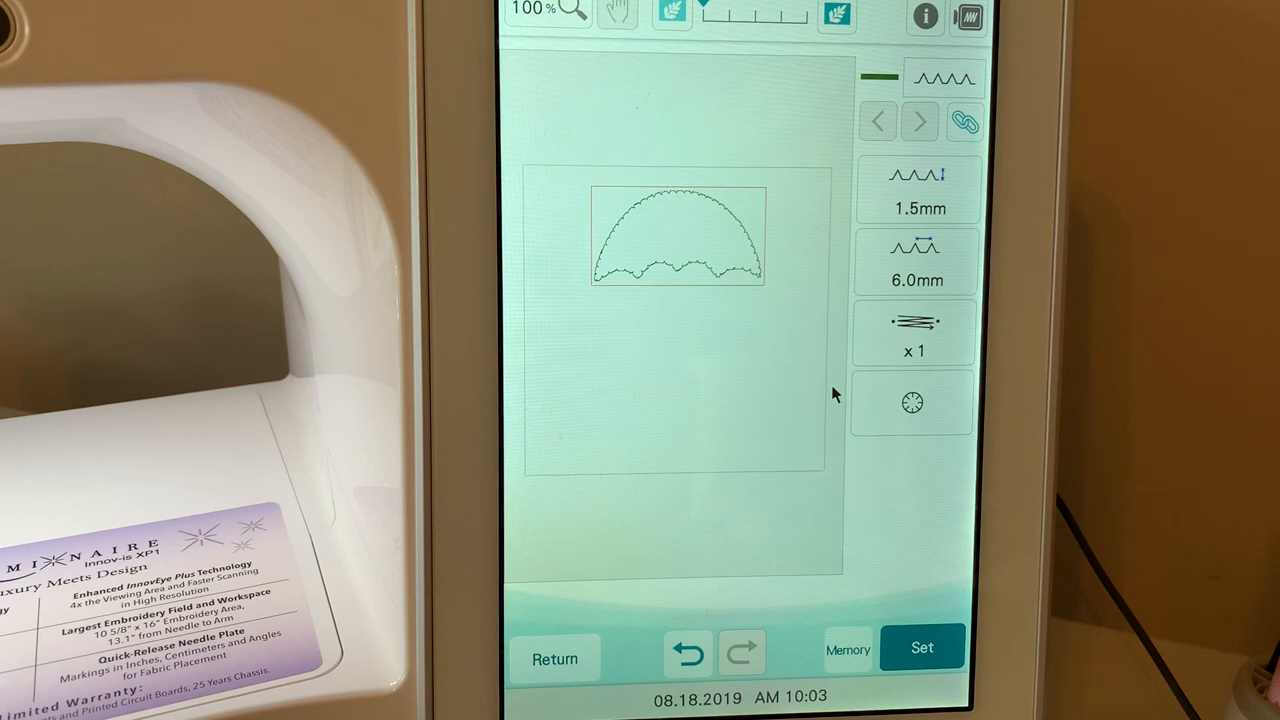
{"action": "mouse_move", "coordinate": [858, 405]}
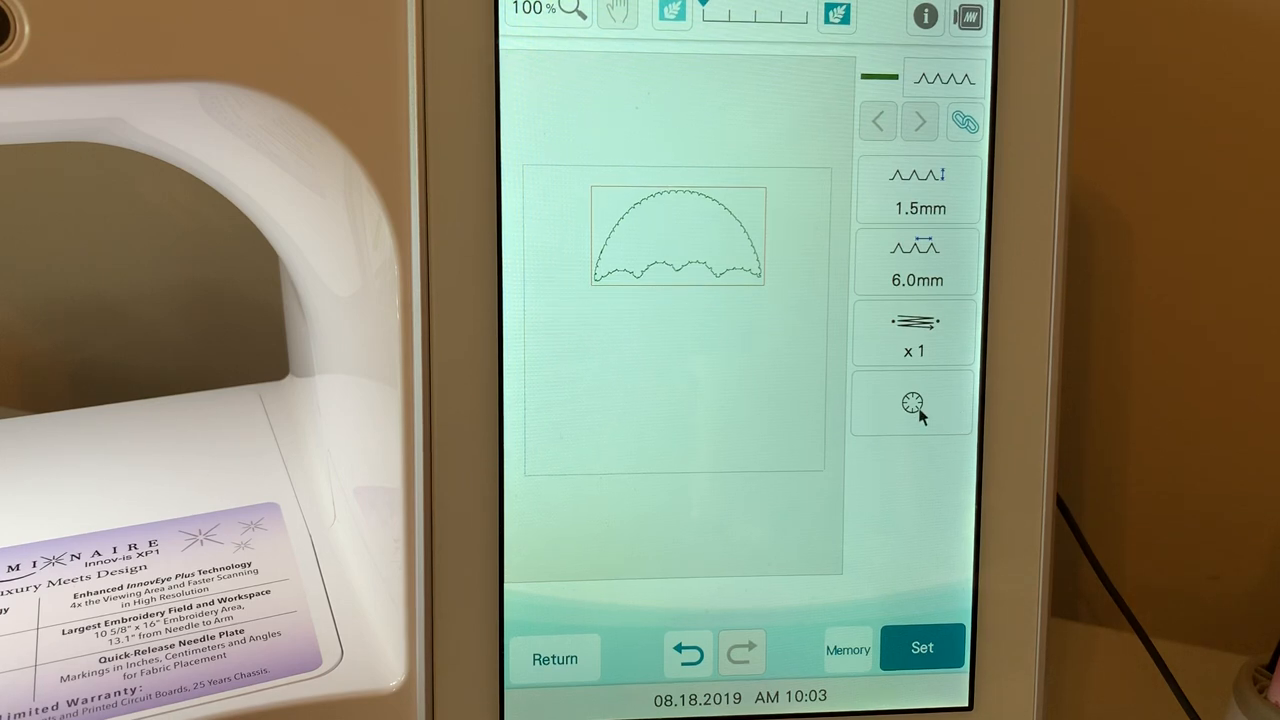
{"action": "left_click", "coordinate": [912, 404]}
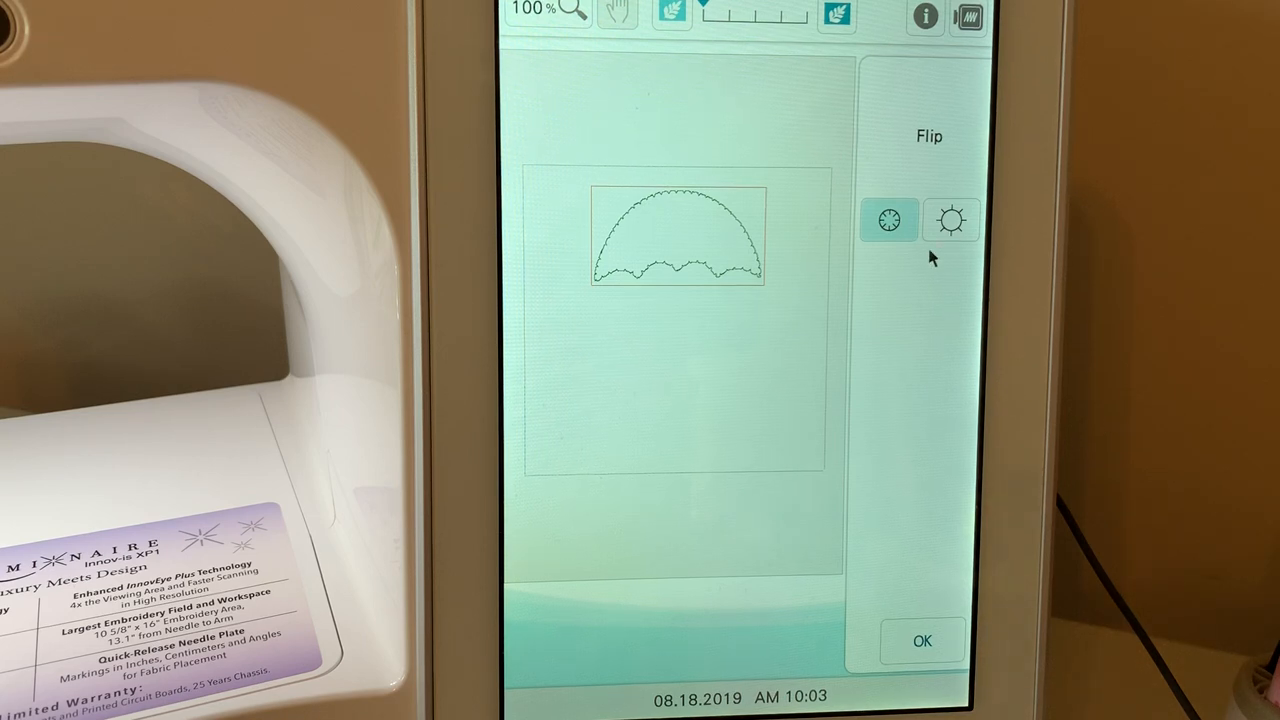
{"action": "left_click", "coordinate": [921, 640]}
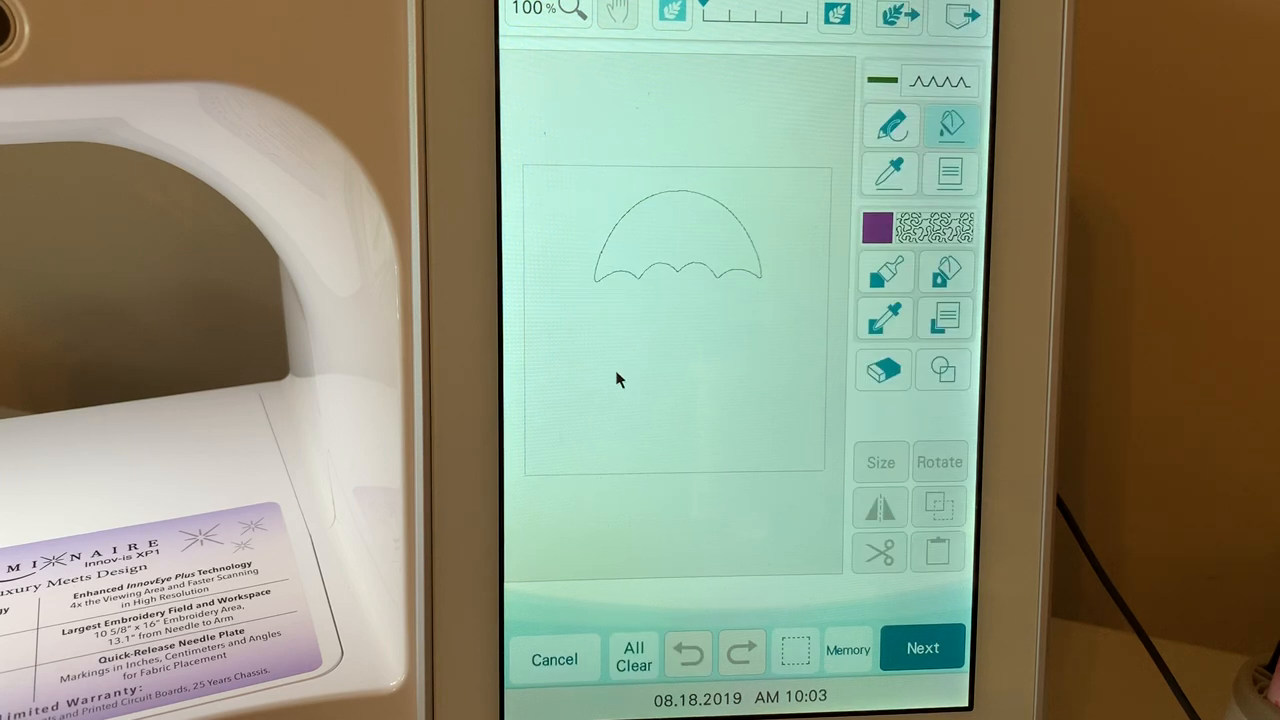
{"action": "mouse_move", "coordinate": [951, 173]}
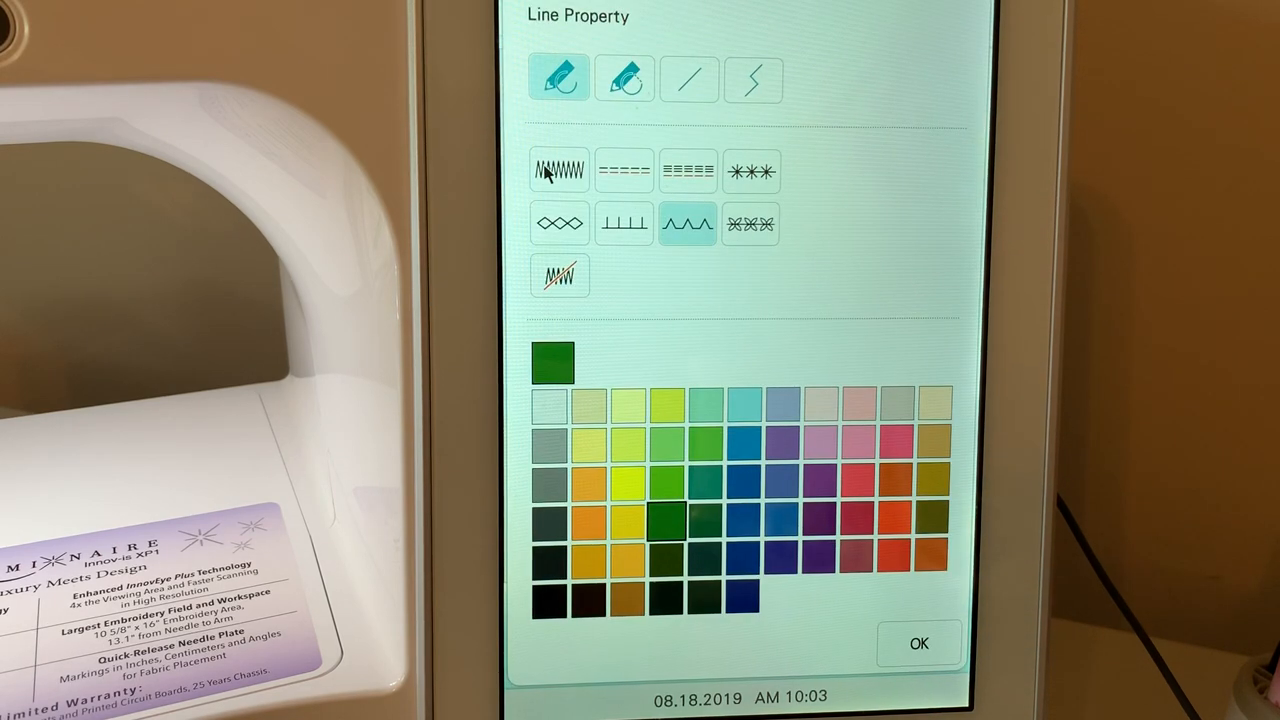
Apply a dark blue zigzag line stitch to the canopy outline
{"action": "left_click", "coordinate": [559, 170]}
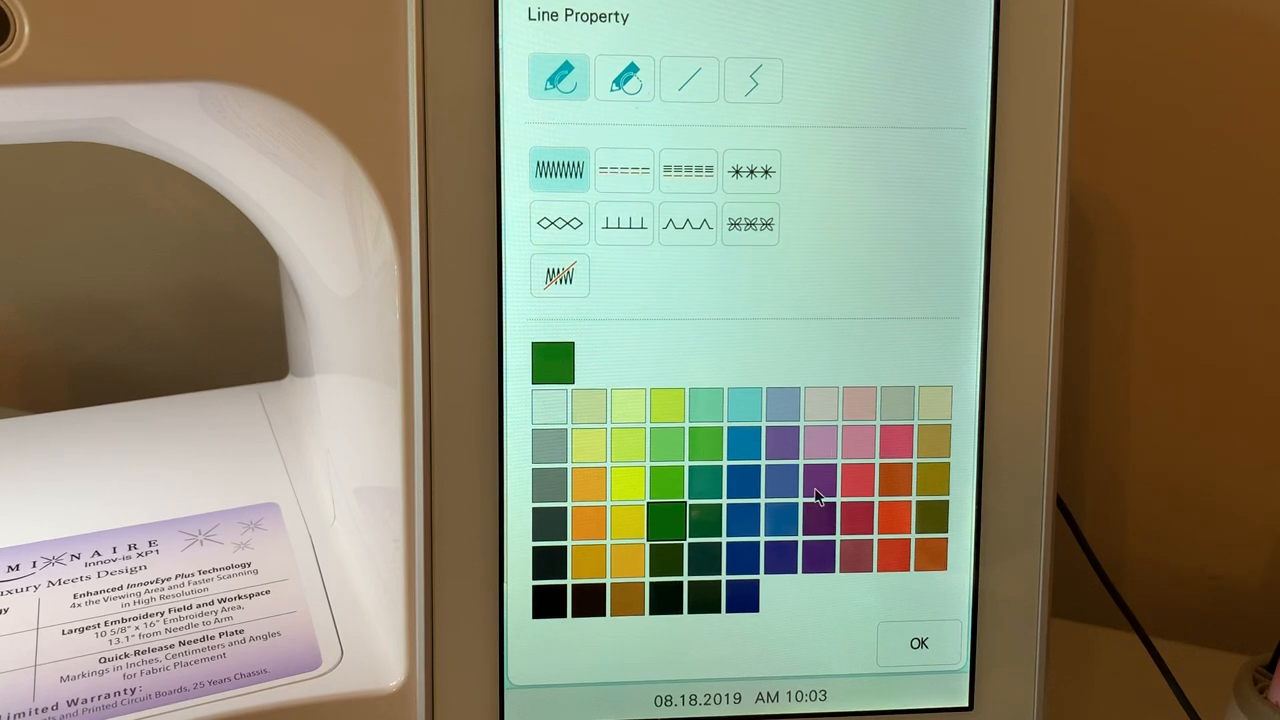
{"action": "mouse_move", "coordinate": [745, 565]}
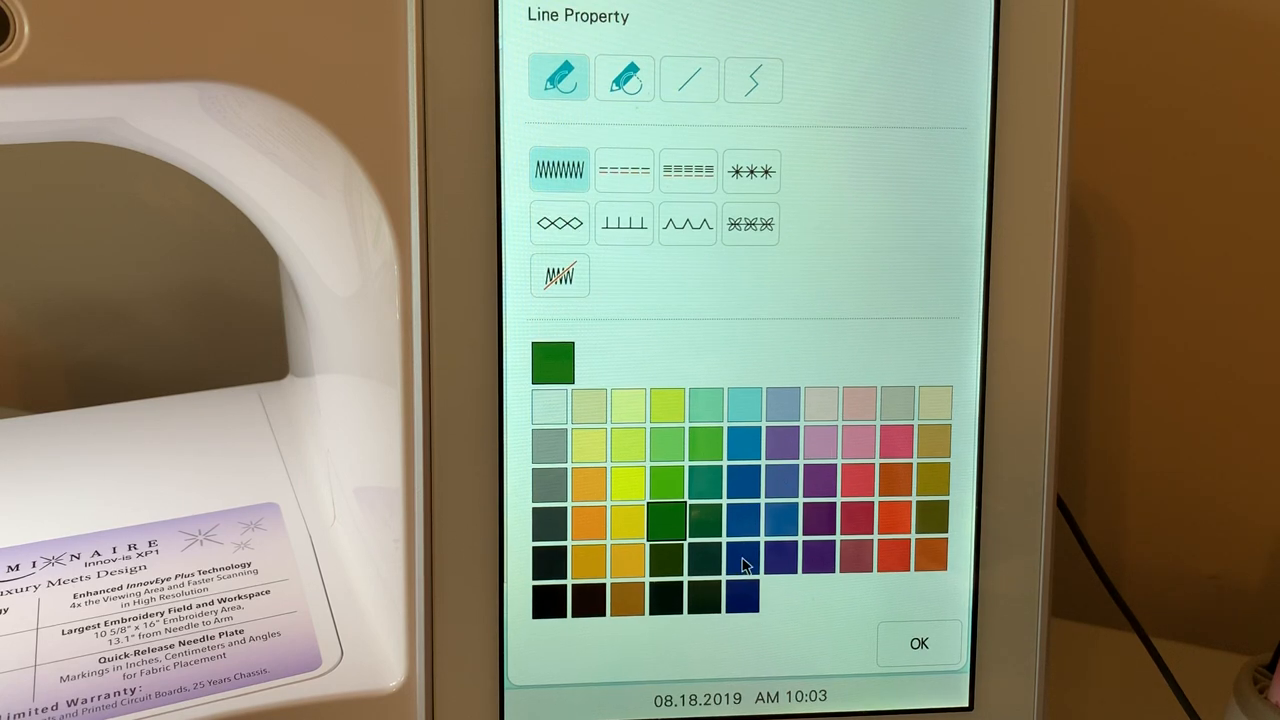
{"action": "left_click", "coordinate": [738, 560]}
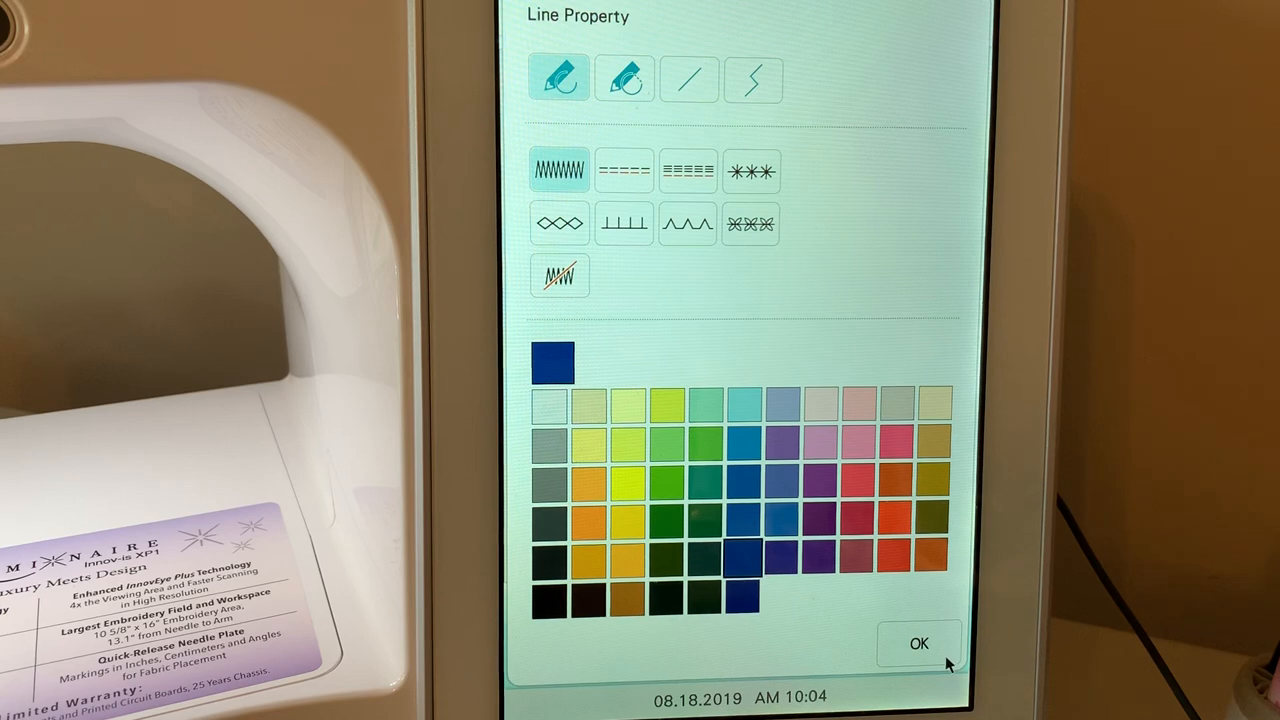
{"action": "left_click", "coordinate": [918, 643]}
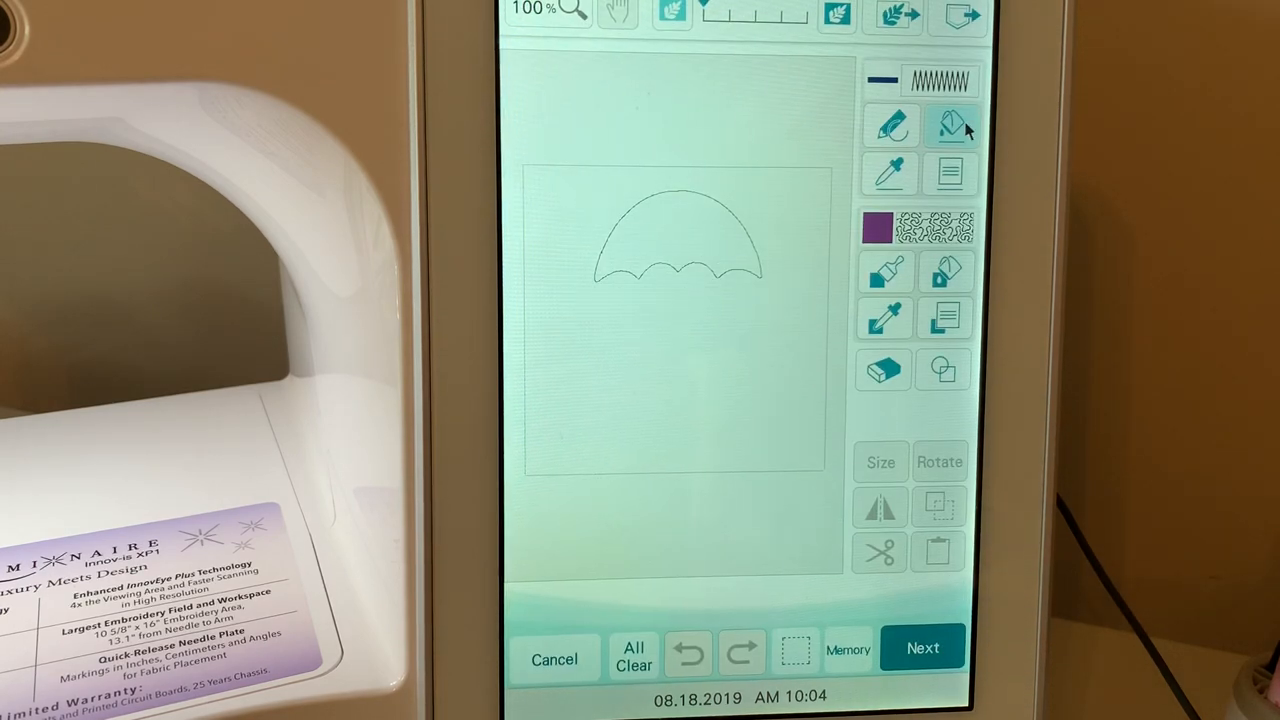
{"action": "left_click", "coordinate": [689, 651]}
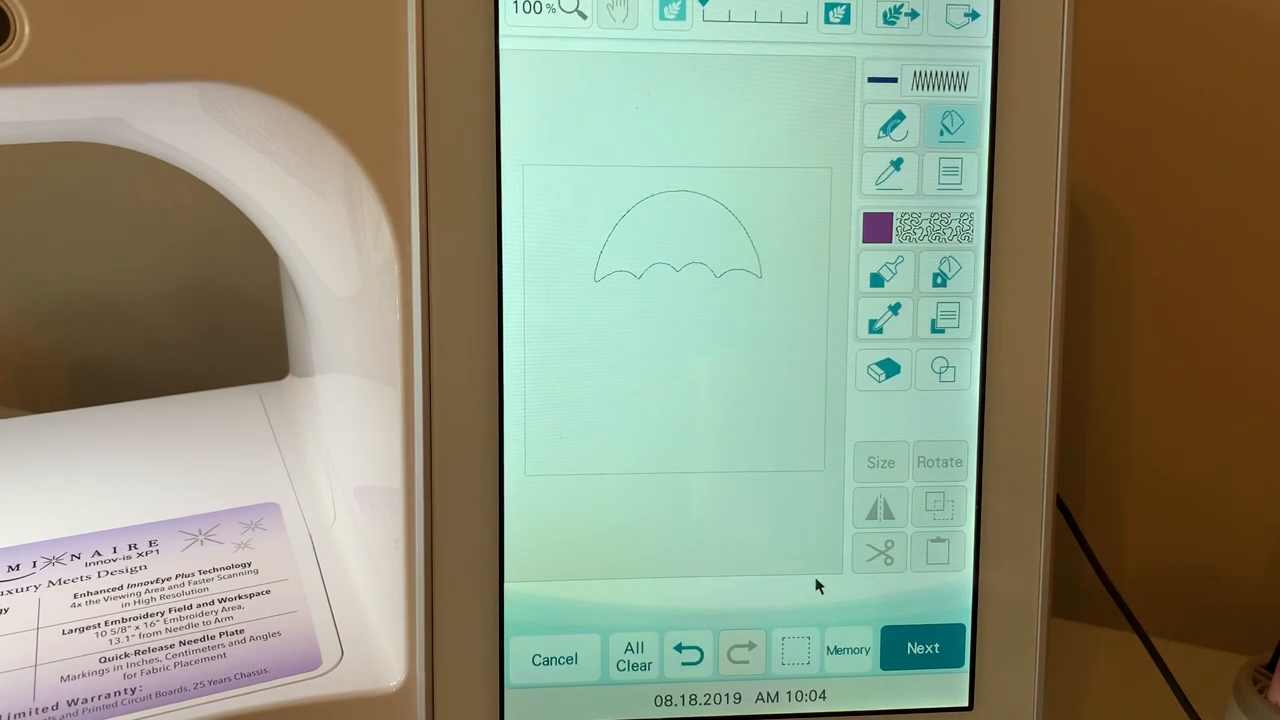
Widen the zigzag to 4.0 mm and regenerate the canopy stitches
{"action": "left_click", "coordinate": [922, 647]}
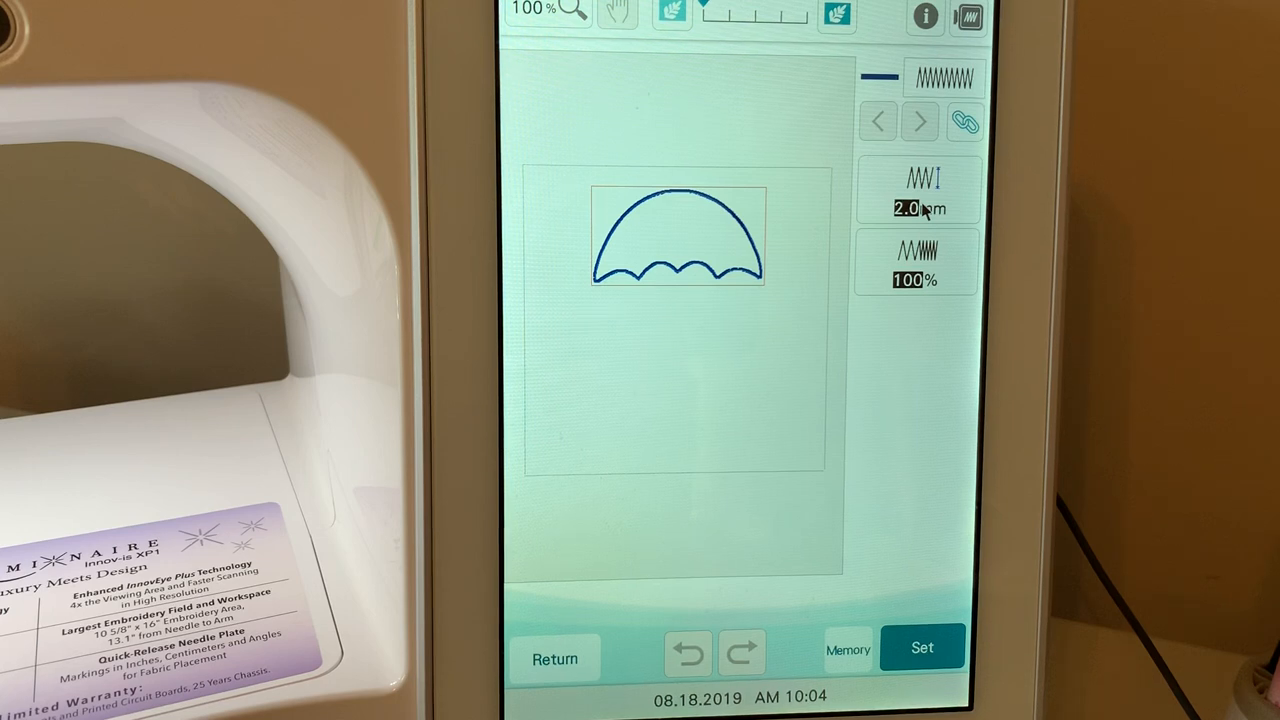
{"action": "left_click", "coordinate": [916, 208]}
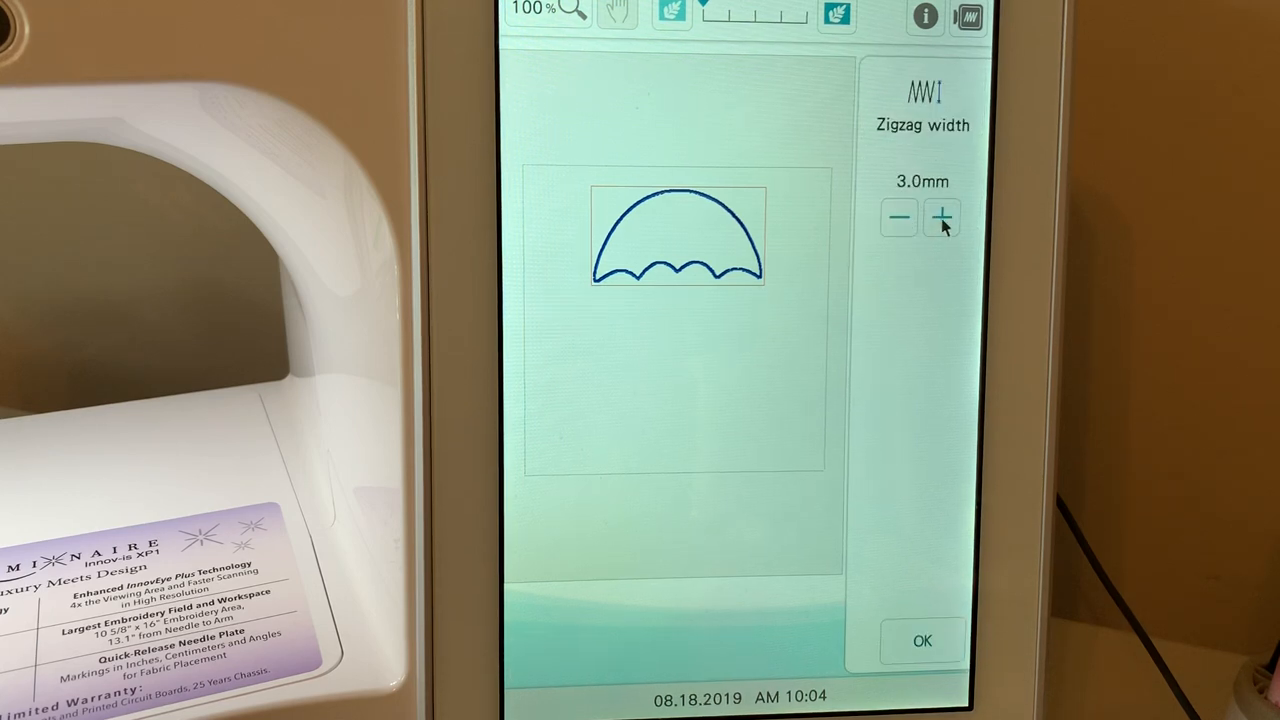
{"action": "left_click", "coordinate": [941, 218]}
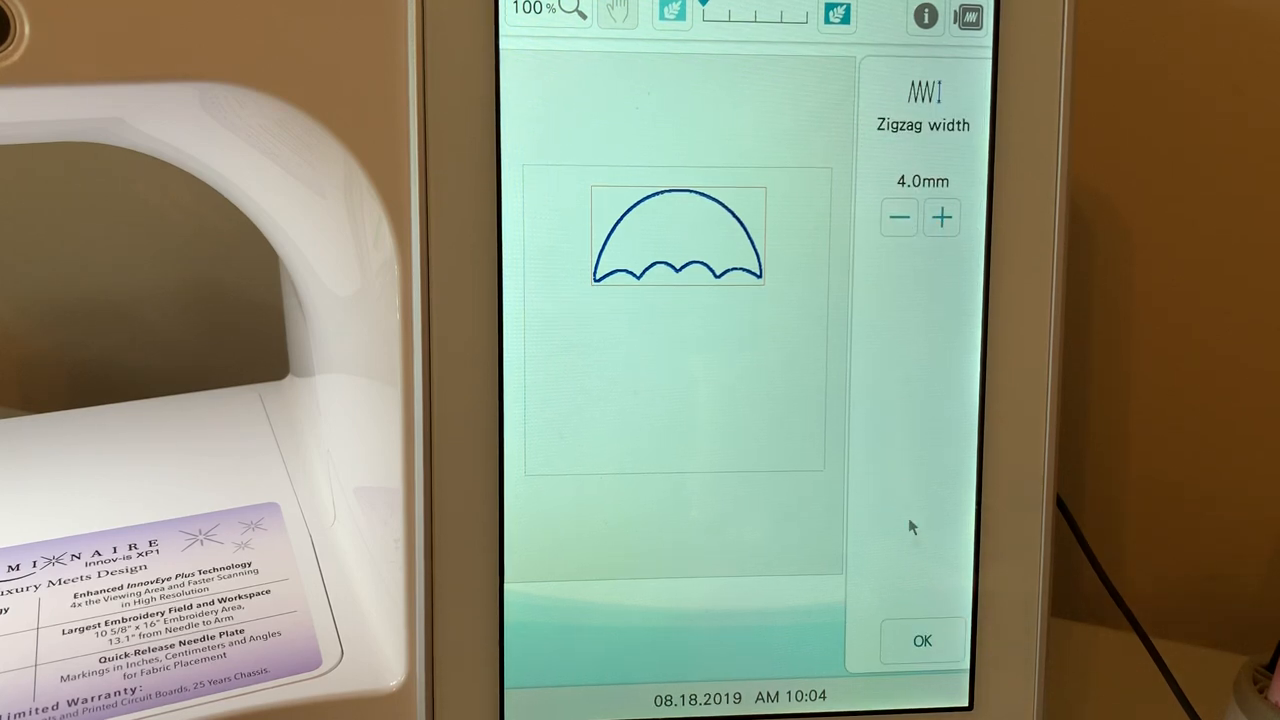
{"action": "left_click", "coordinate": [921, 640]}
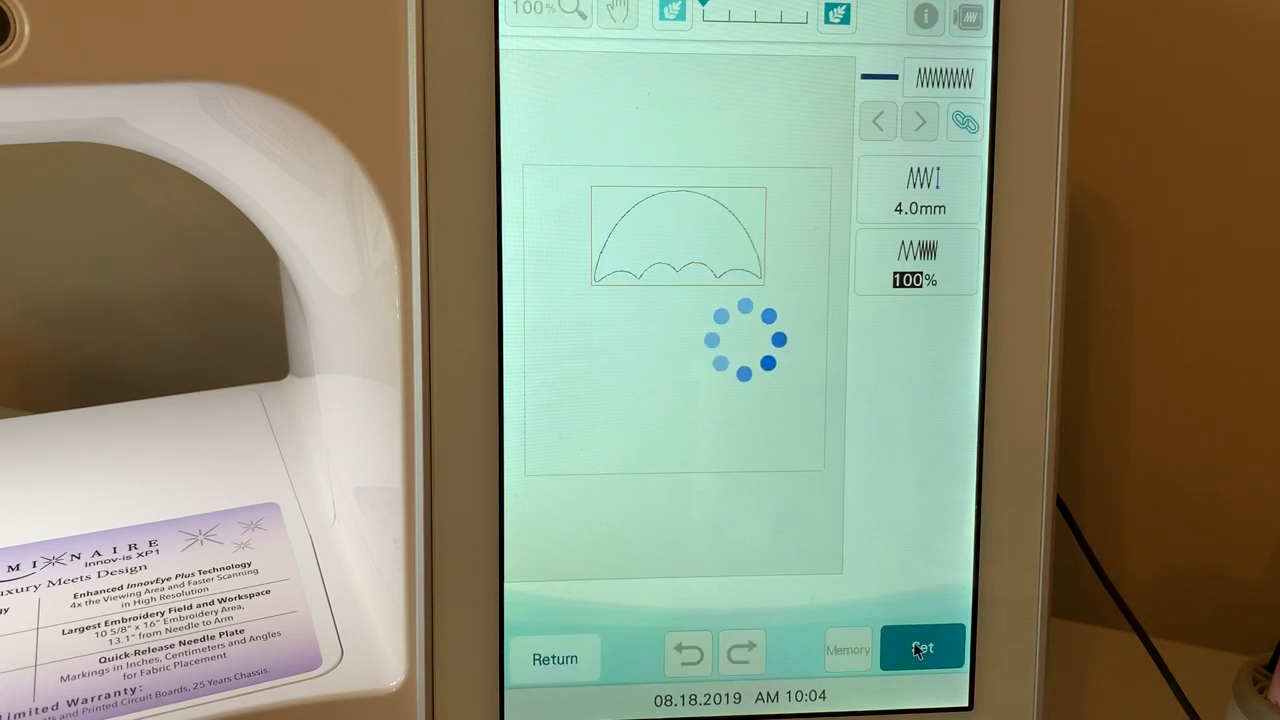
{"action": "left_click", "coordinate": [921, 647]}
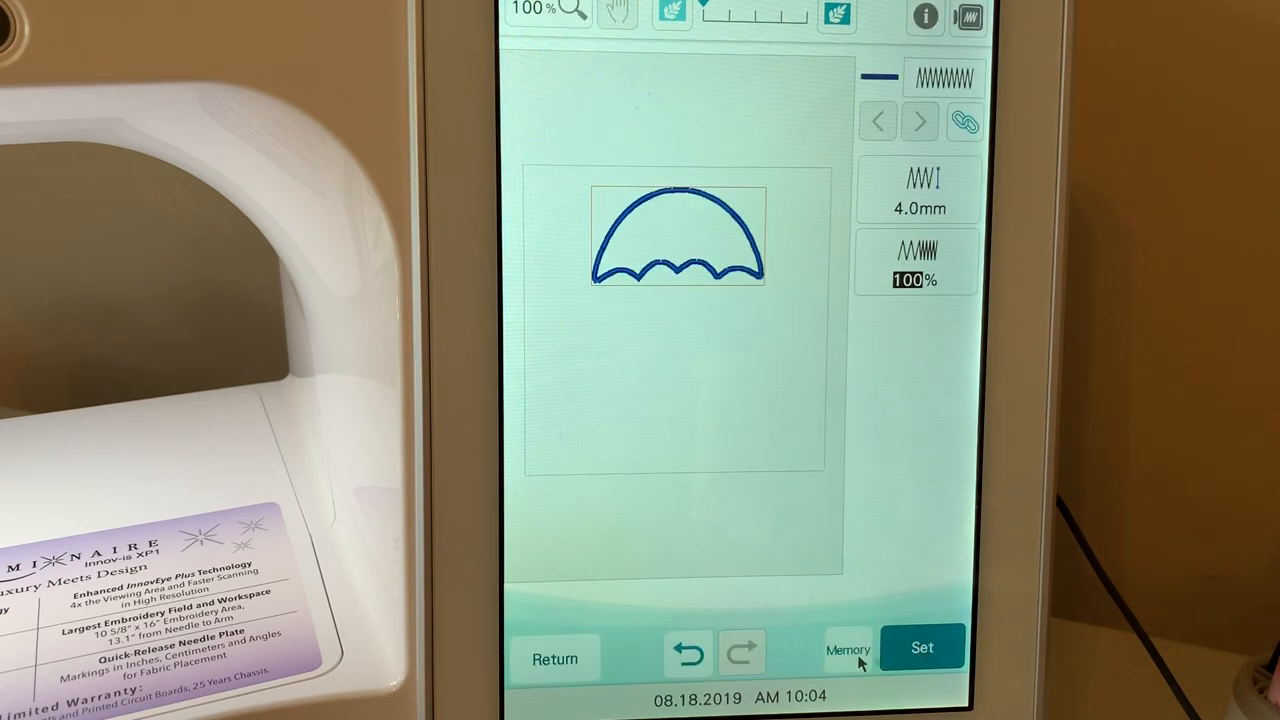
{"action": "left_click", "coordinate": [847, 650]}
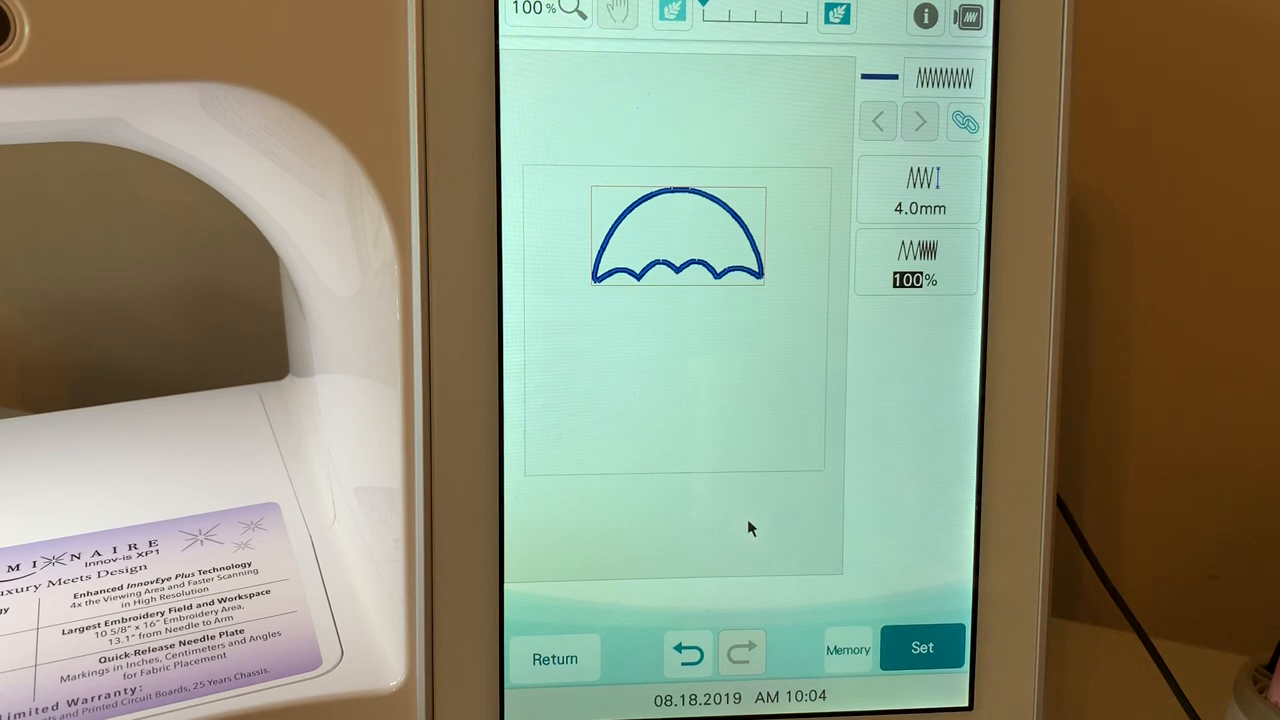
{"action": "mouse_move", "coordinate": [760, 538]}
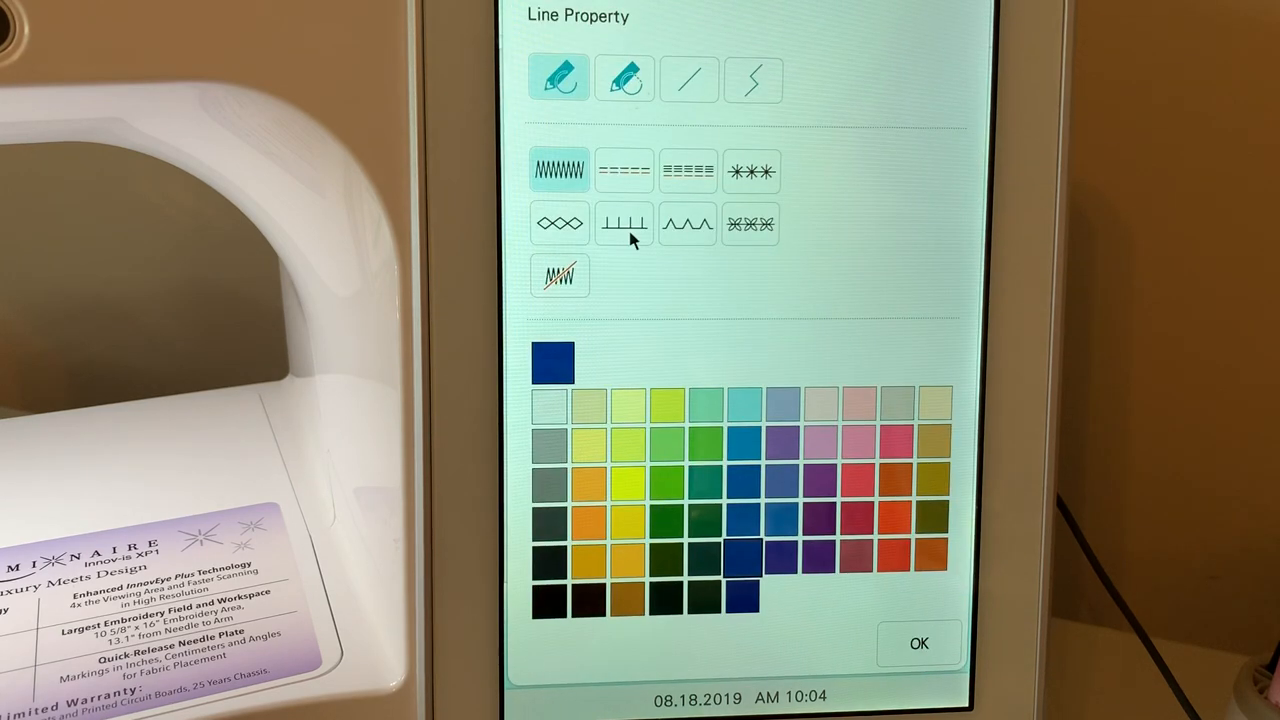
Set the line property to a pink diamond decorative stitch
{"action": "left_click", "coordinate": [560, 222]}
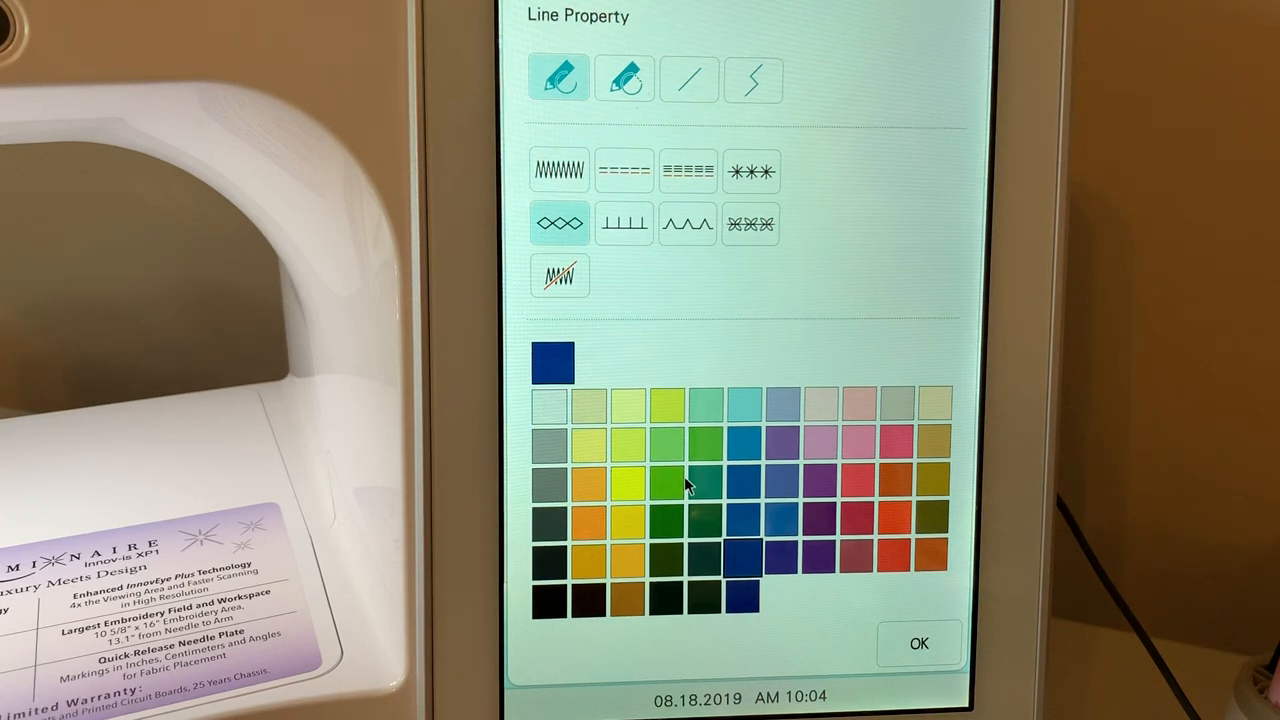
{"action": "mouse_move", "coordinate": [815, 435]}
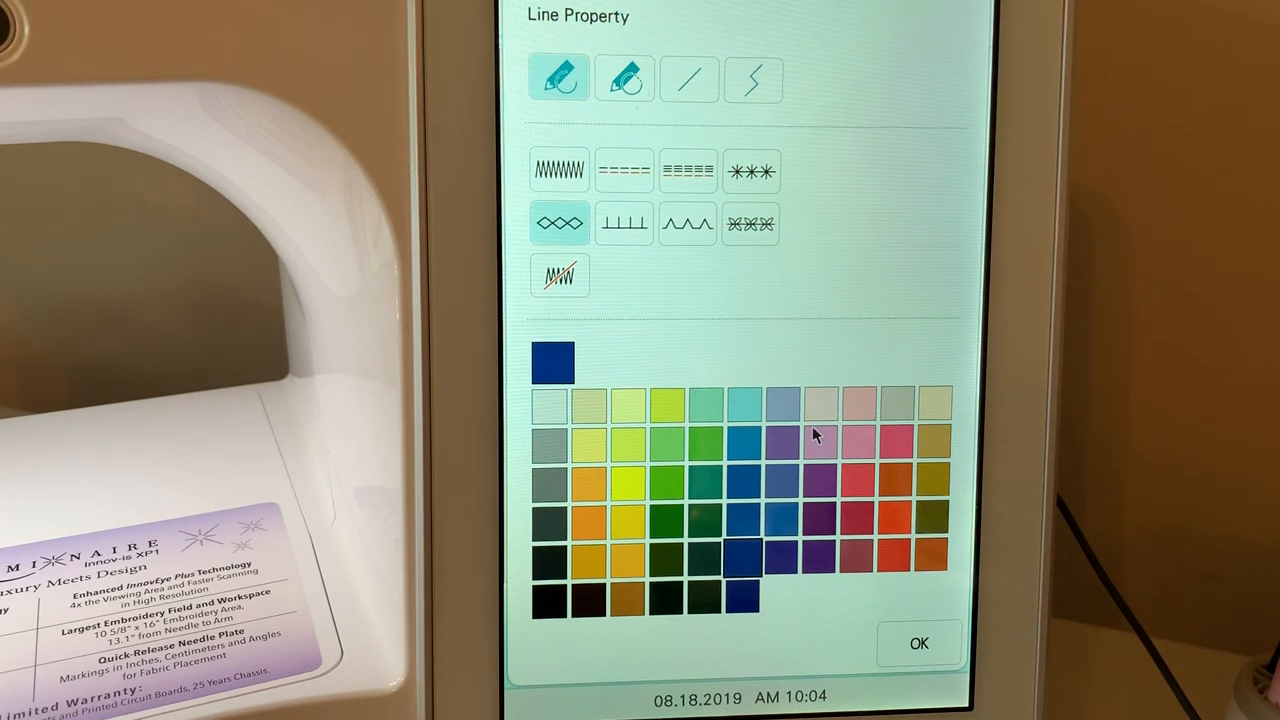
{"action": "left_click", "coordinate": [895, 440]}
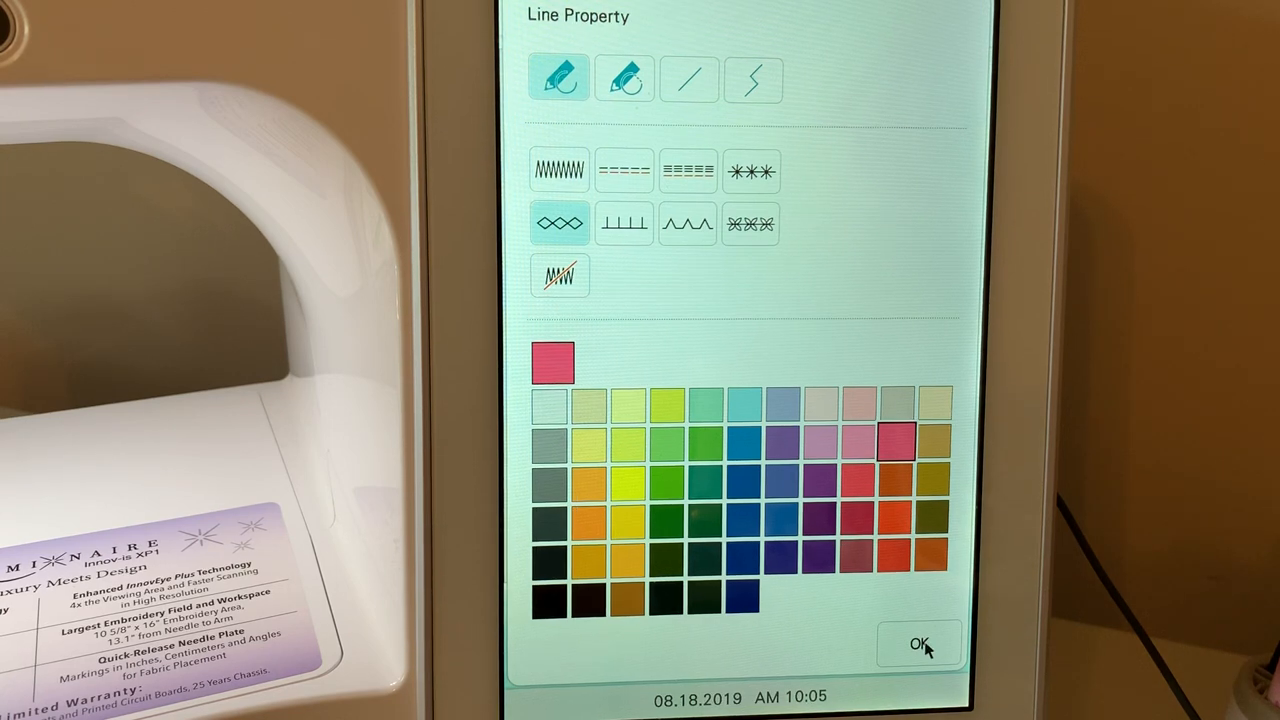
{"action": "left_click", "coordinate": [920, 644]}
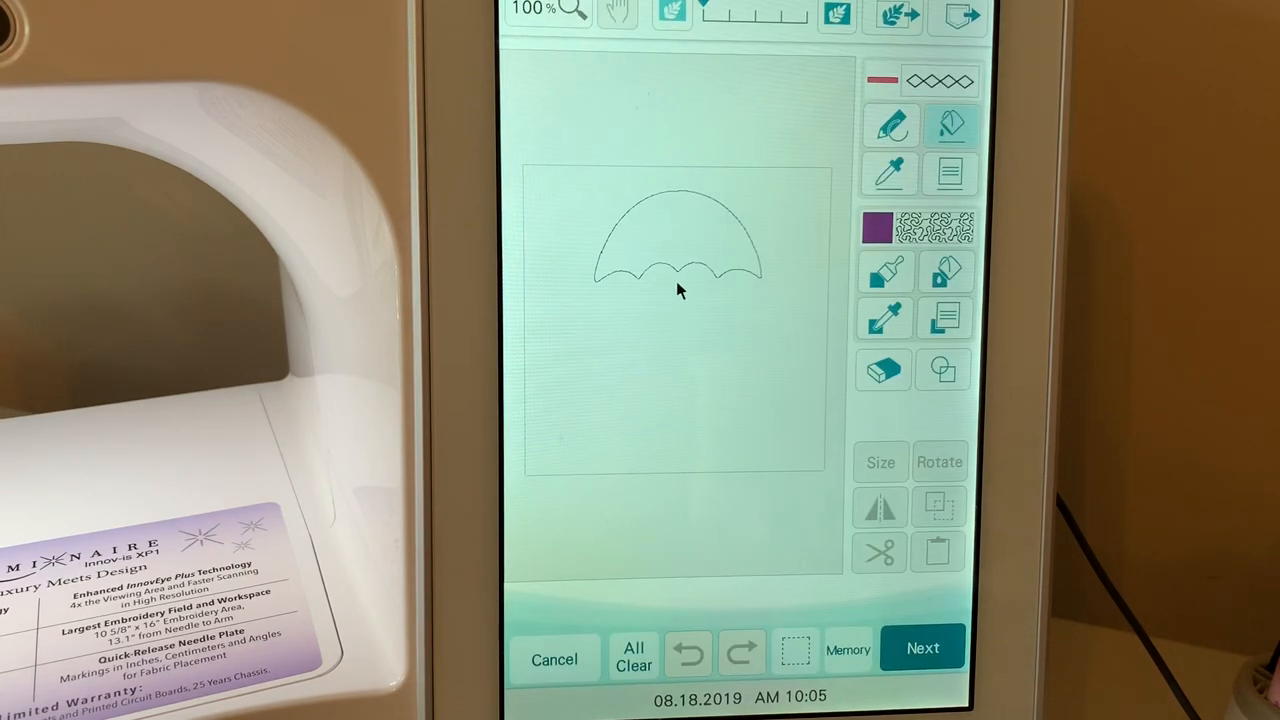
Zoom the canvas to 200% and draw a J-shaped handle beneath the canopy
{"action": "left_click", "coordinate": [548, 11]}
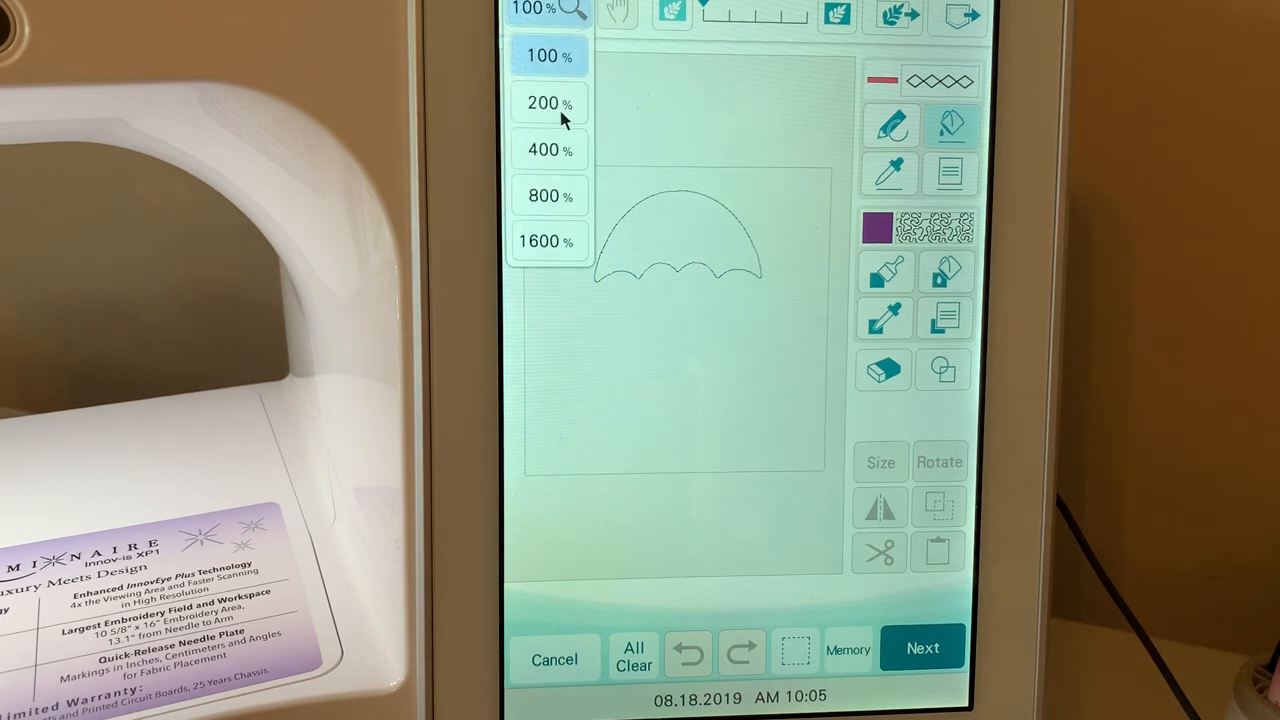
{"action": "left_click", "coordinate": [549, 102]}
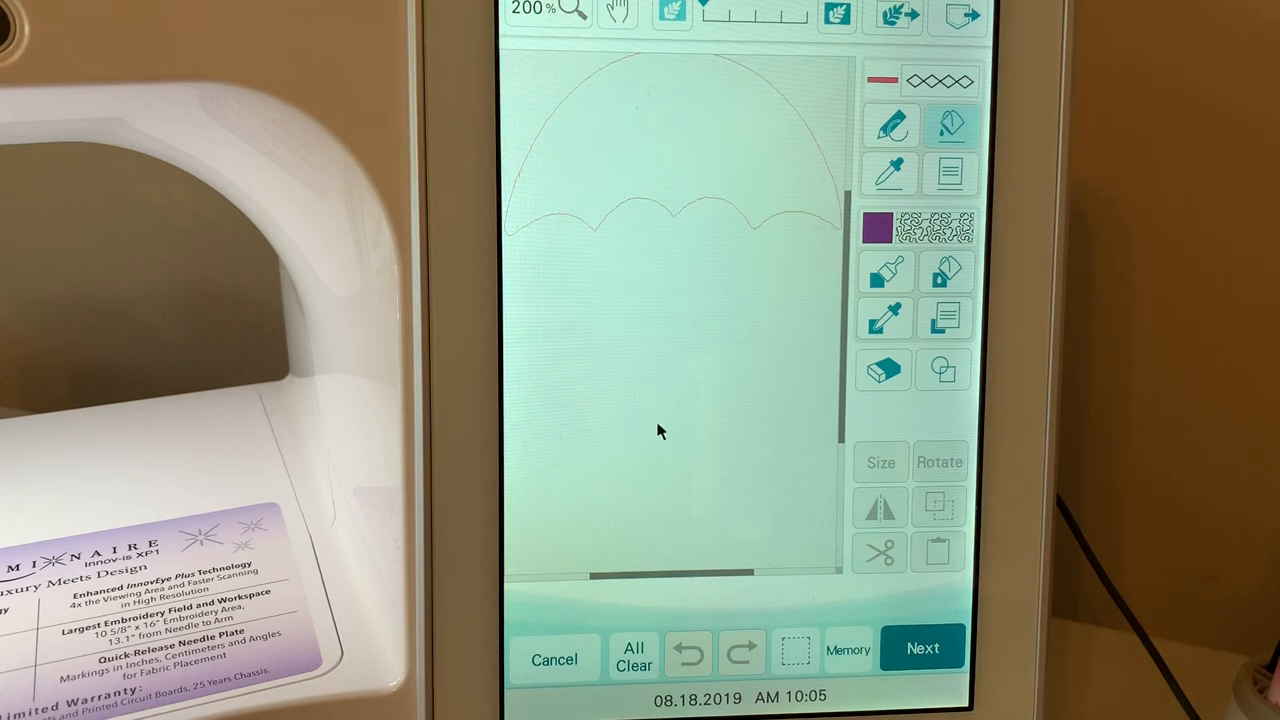
{"action": "left_click", "coordinate": [688, 651]}
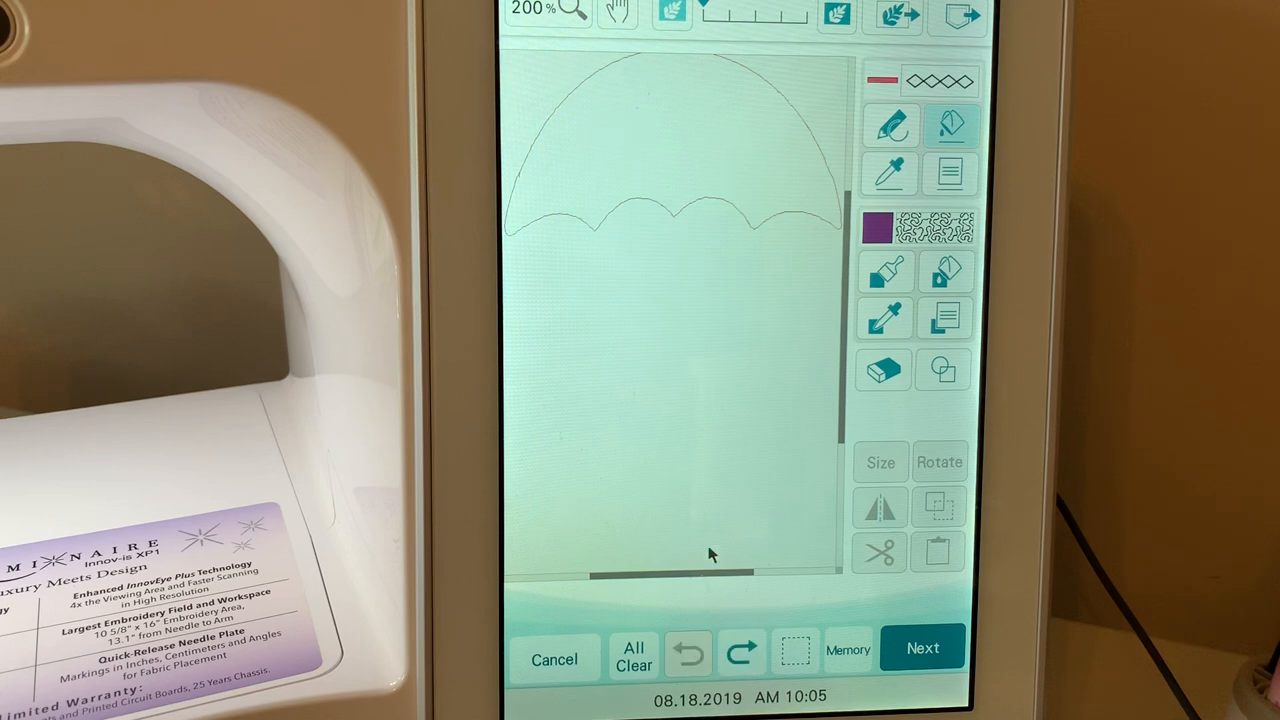
{"action": "left_click", "coordinate": [888, 124]}
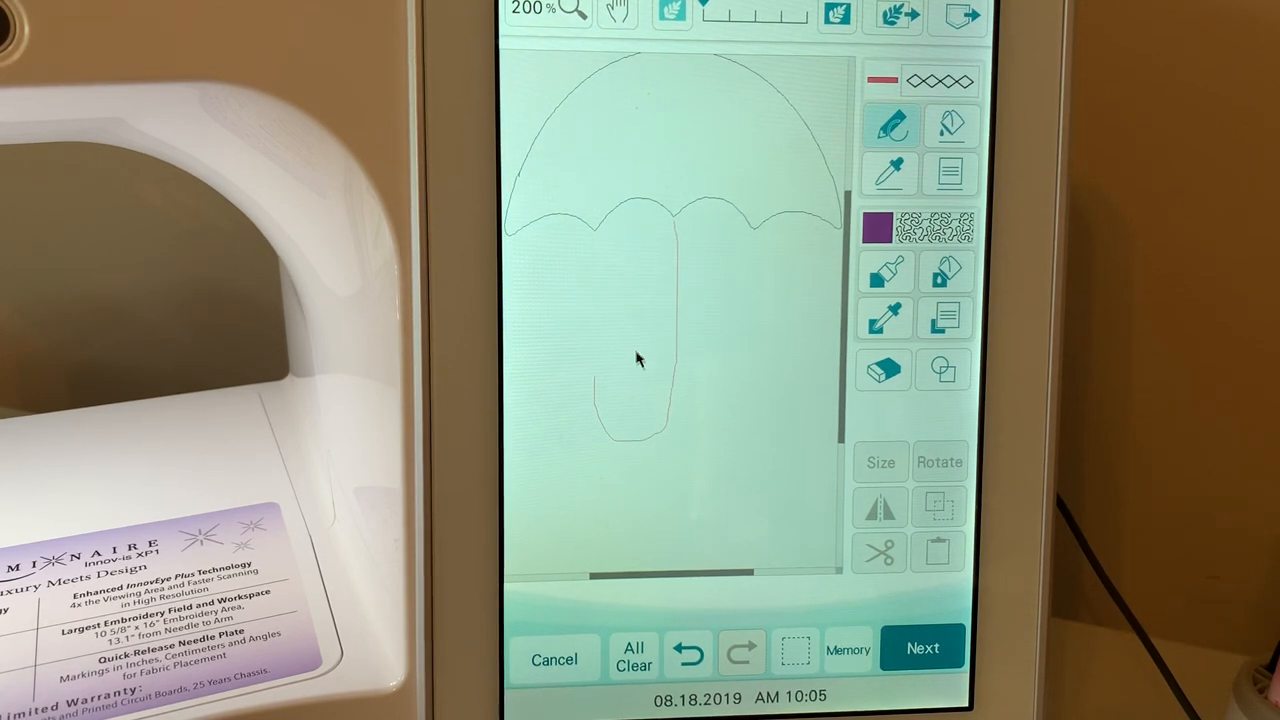
{"action": "mouse_move", "coordinate": [760, 378]}
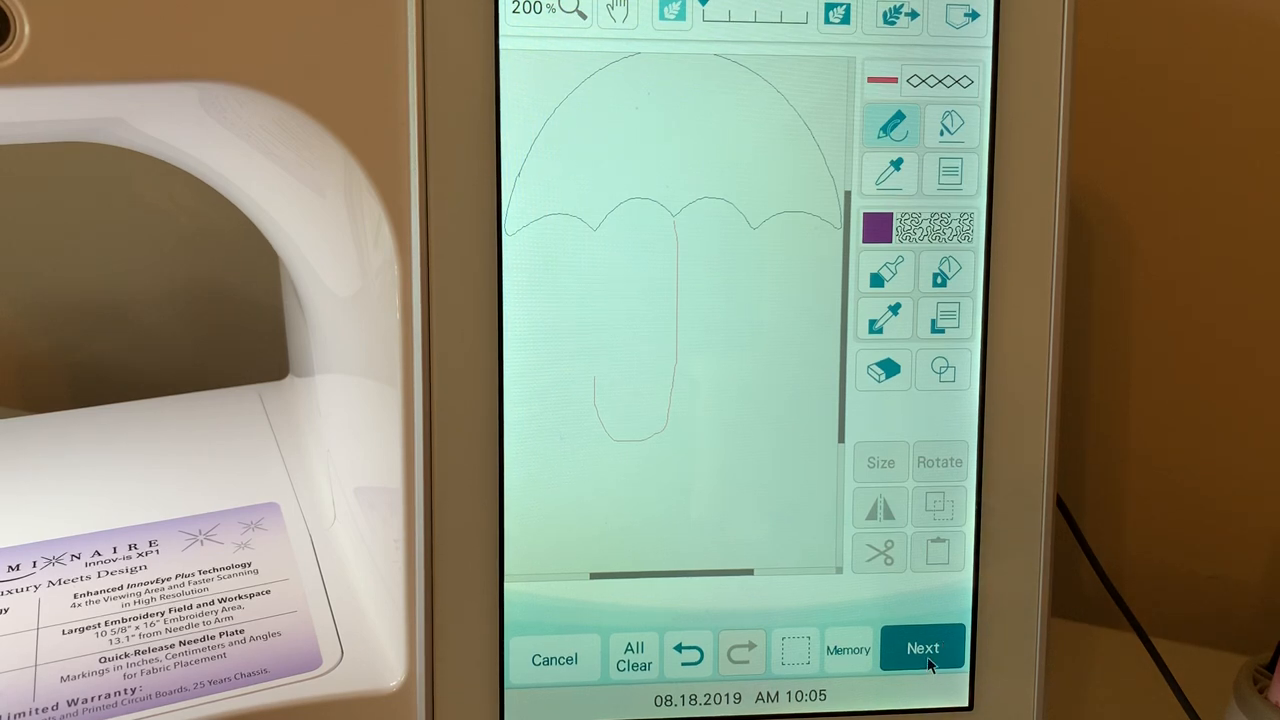
Give the handle's diamond stitch 4.6 mm size and x3 repeats, then store the design
{"action": "left_click", "coordinate": [923, 648]}
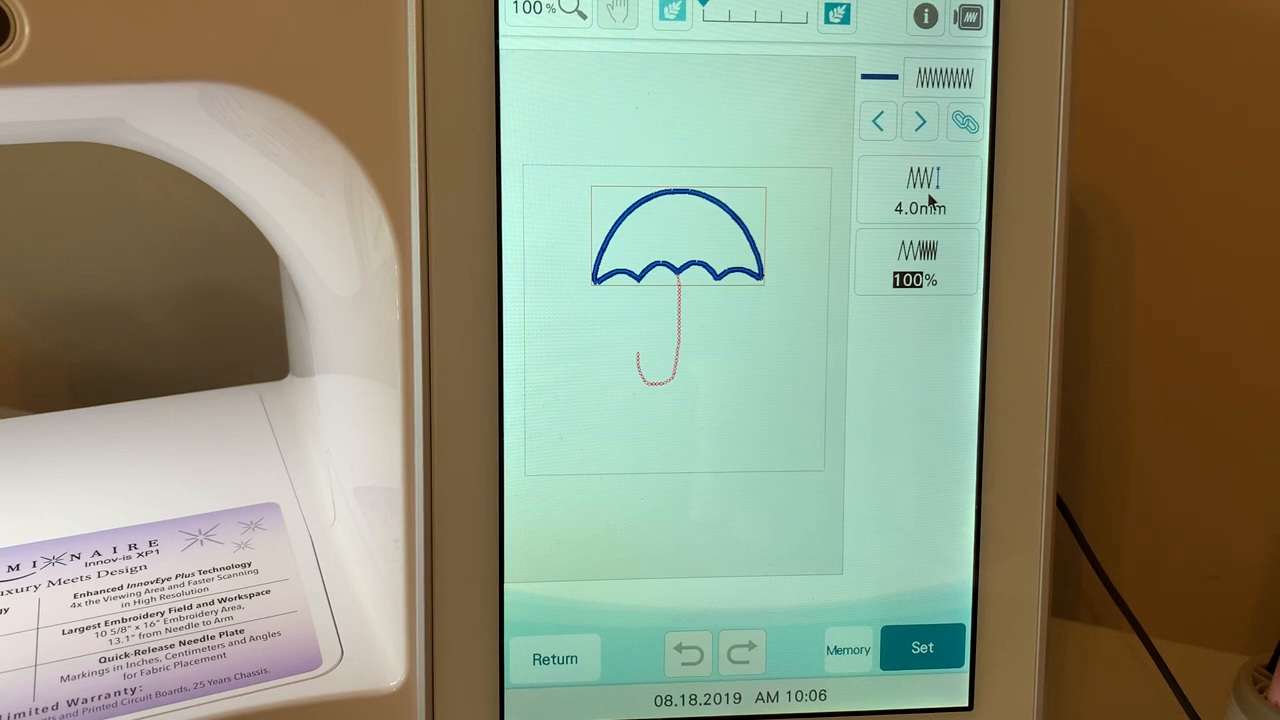
{"action": "left_click", "coordinate": [917, 190]}
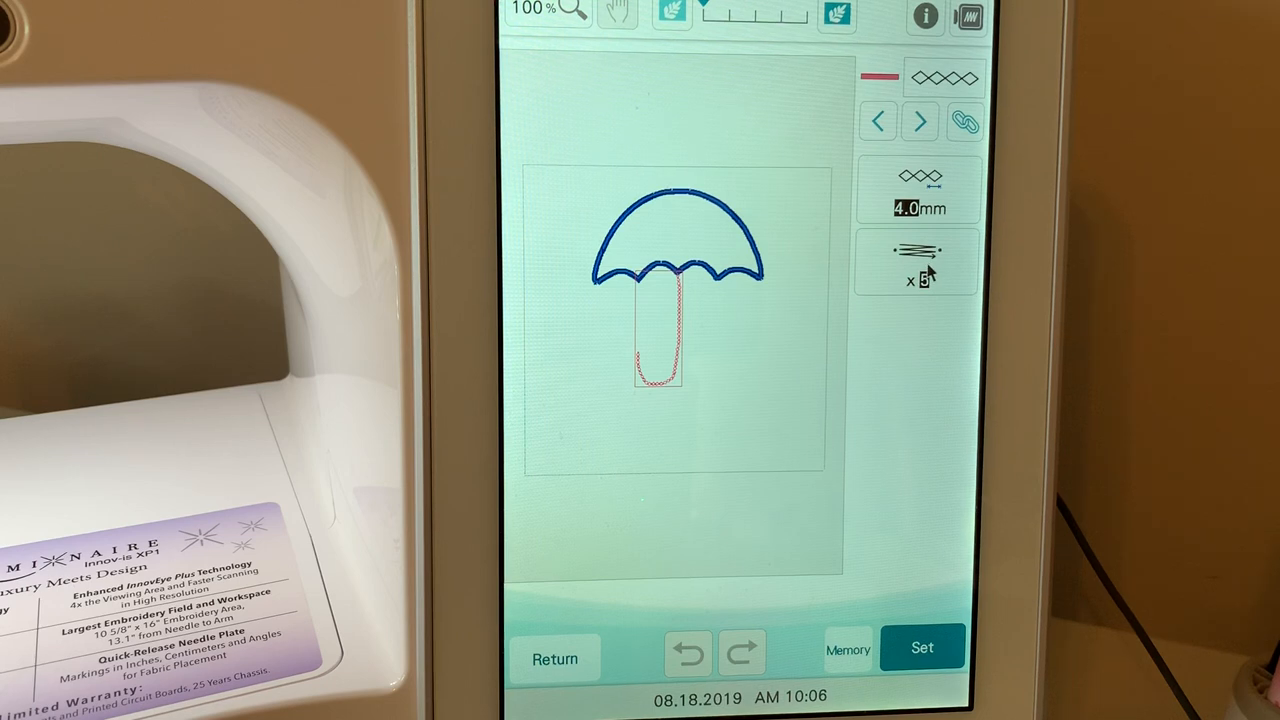
{"action": "mouse_move", "coordinate": [930, 295]}
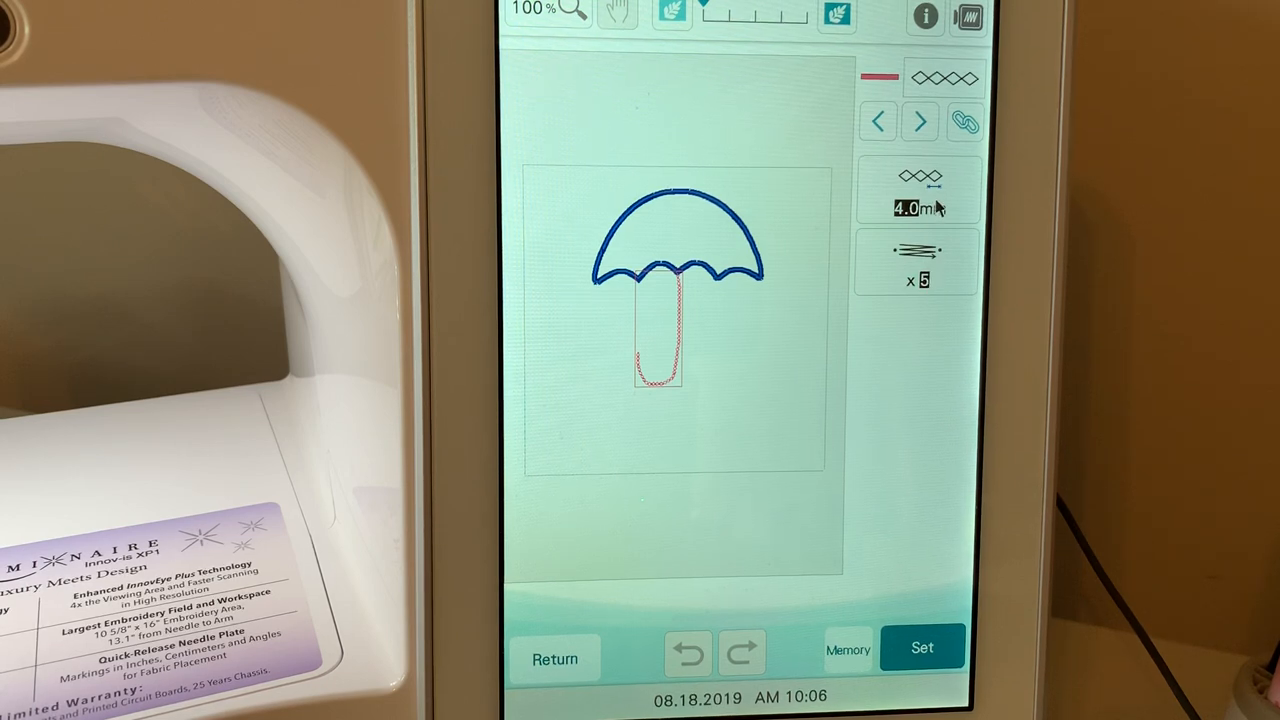
{"action": "left_click", "coordinate": [917, 208]}
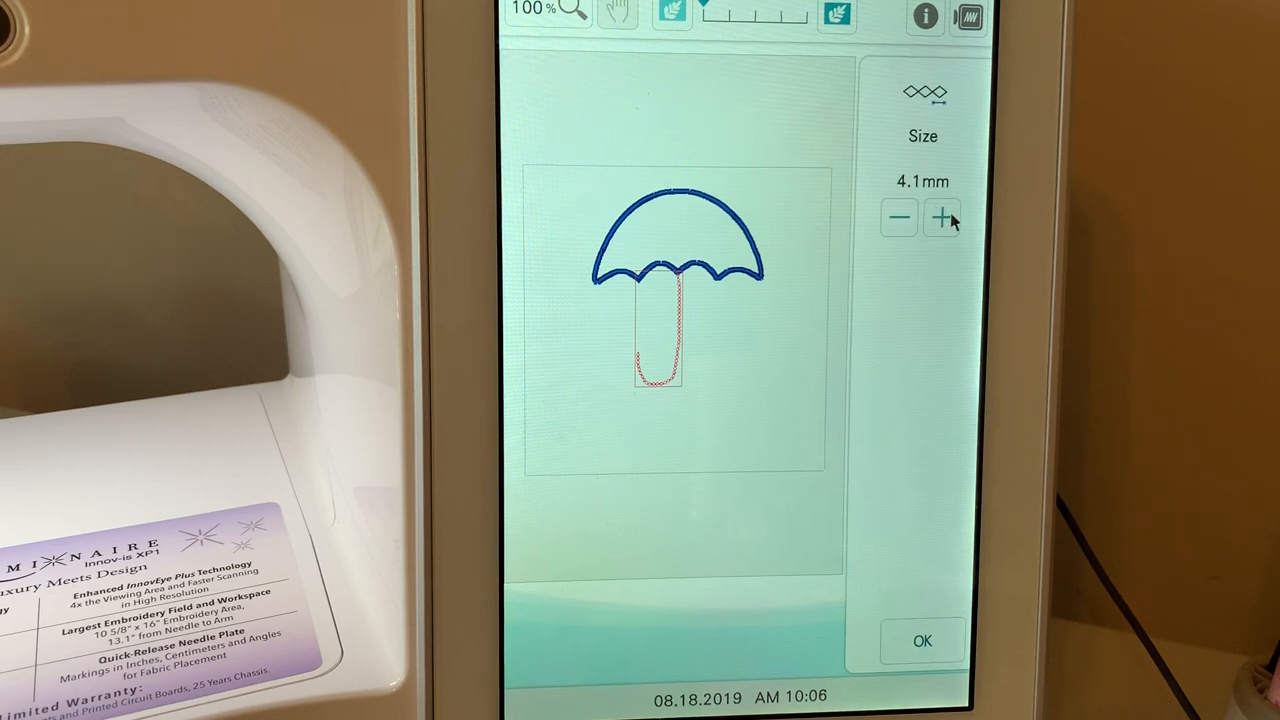
{"action": "left_click", "coordinate": [940, 218]}
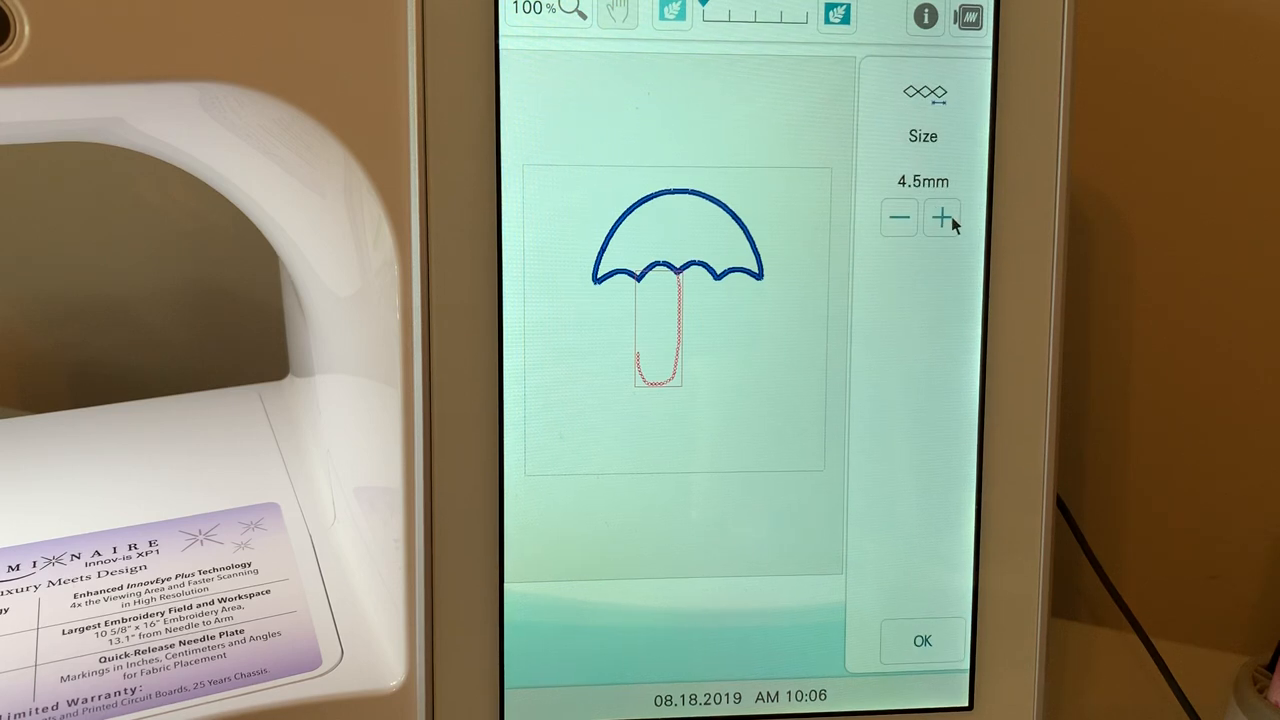
{"action": "left_click", "coordinate": [941, 218]}
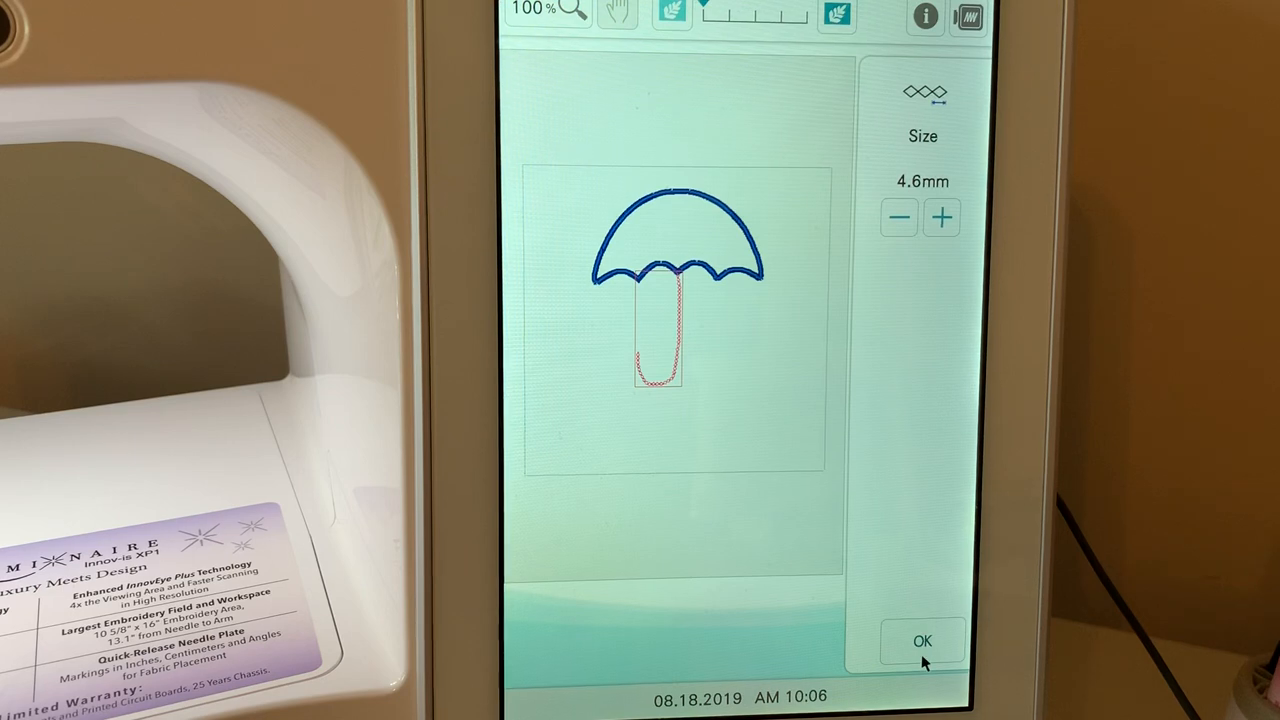
{"action": "left_click", "coordinate": [921, 640]}
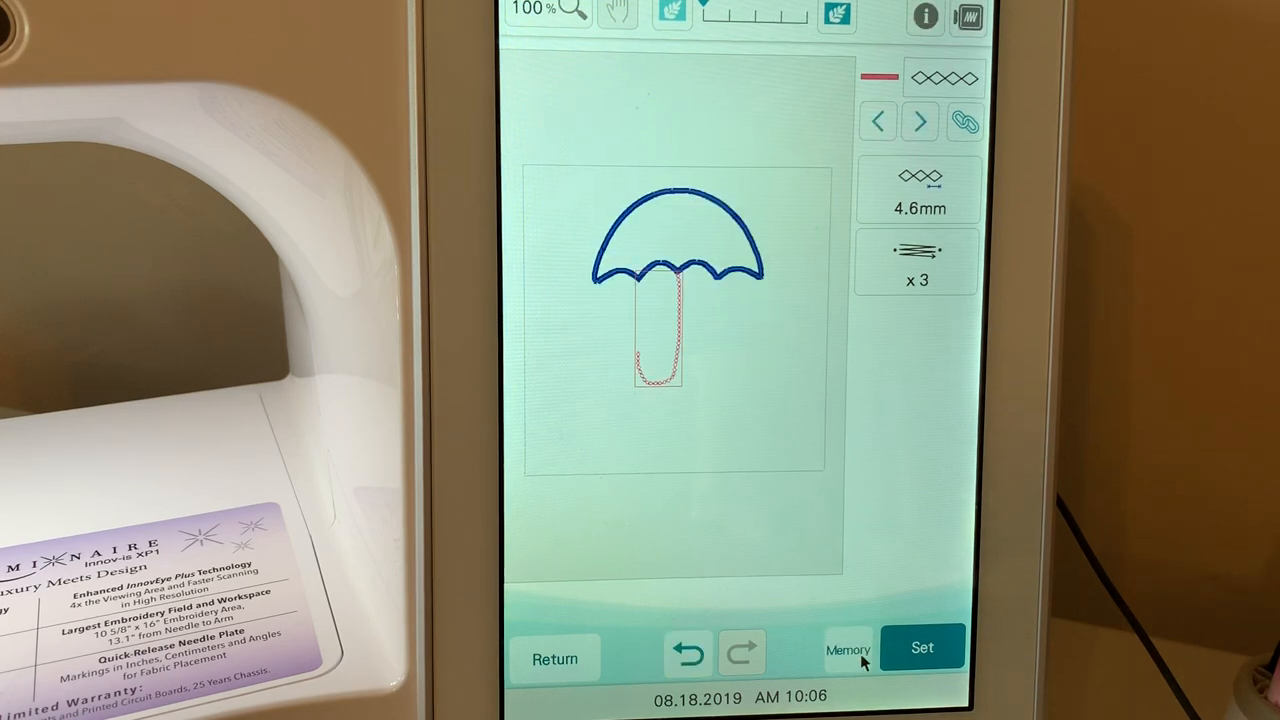
{"action": "left_click", "coordinate": [847, 650]}
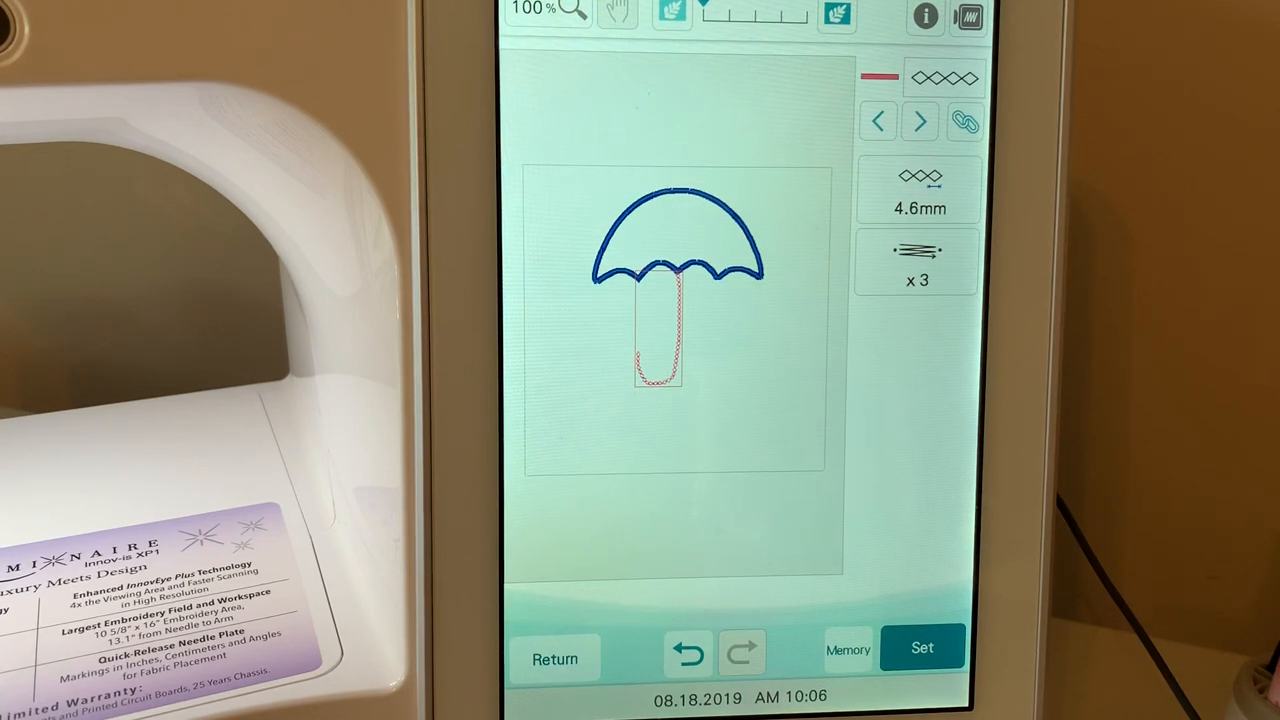
Exit My Design Center and confirm the exit prompt
{"action": "left_click", "coordinate": [555, 658]}
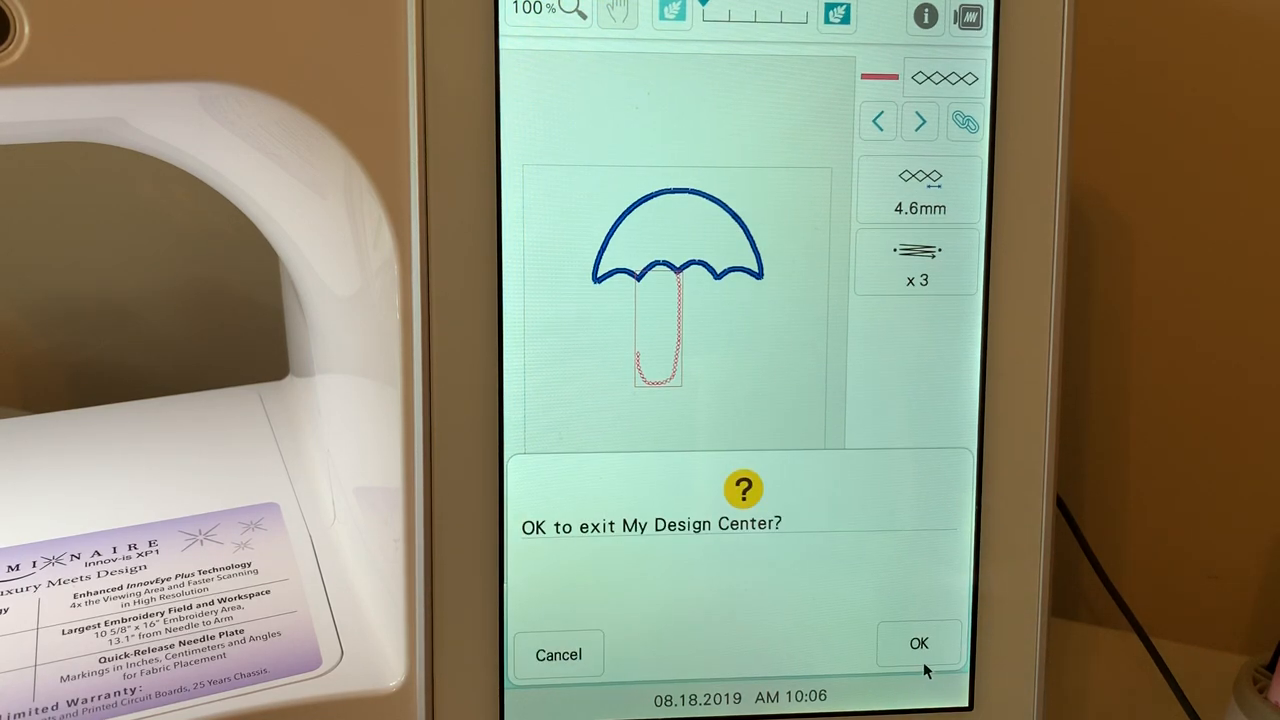
{"action": "left_click", "coordinate": [917, 643]}
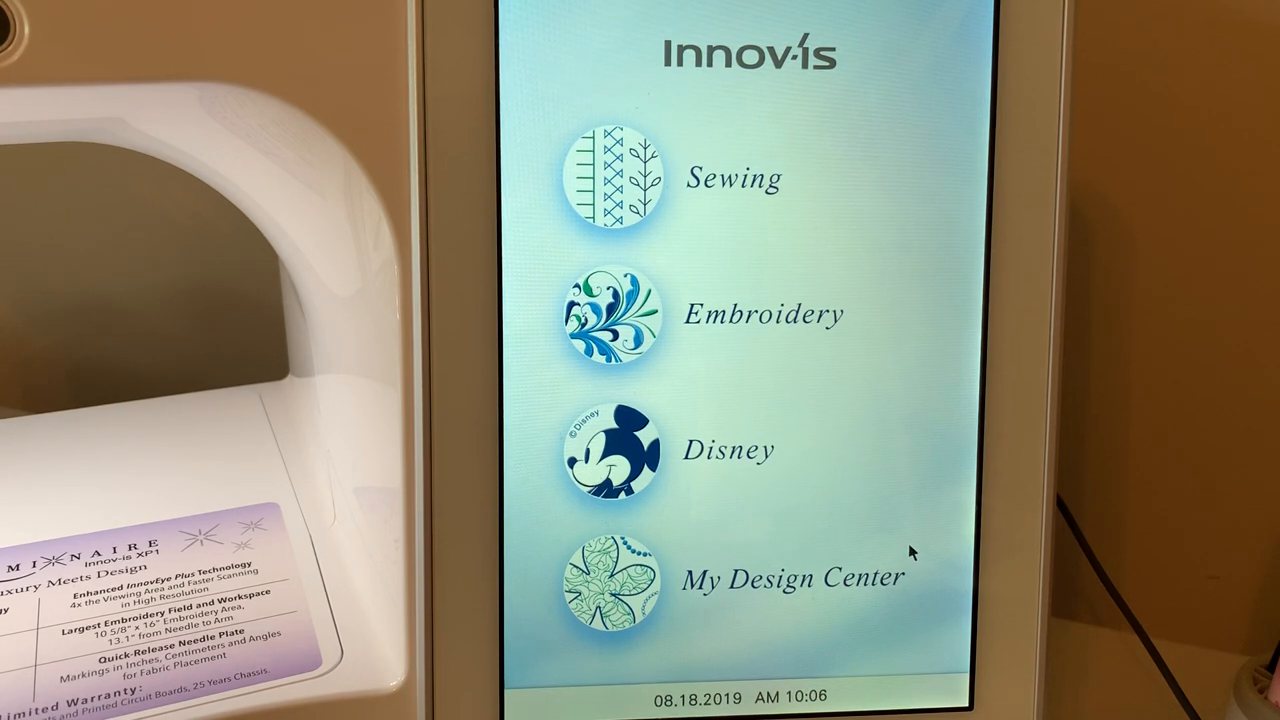
{"action": "mouse_move", "coordinate": [860, 517]}
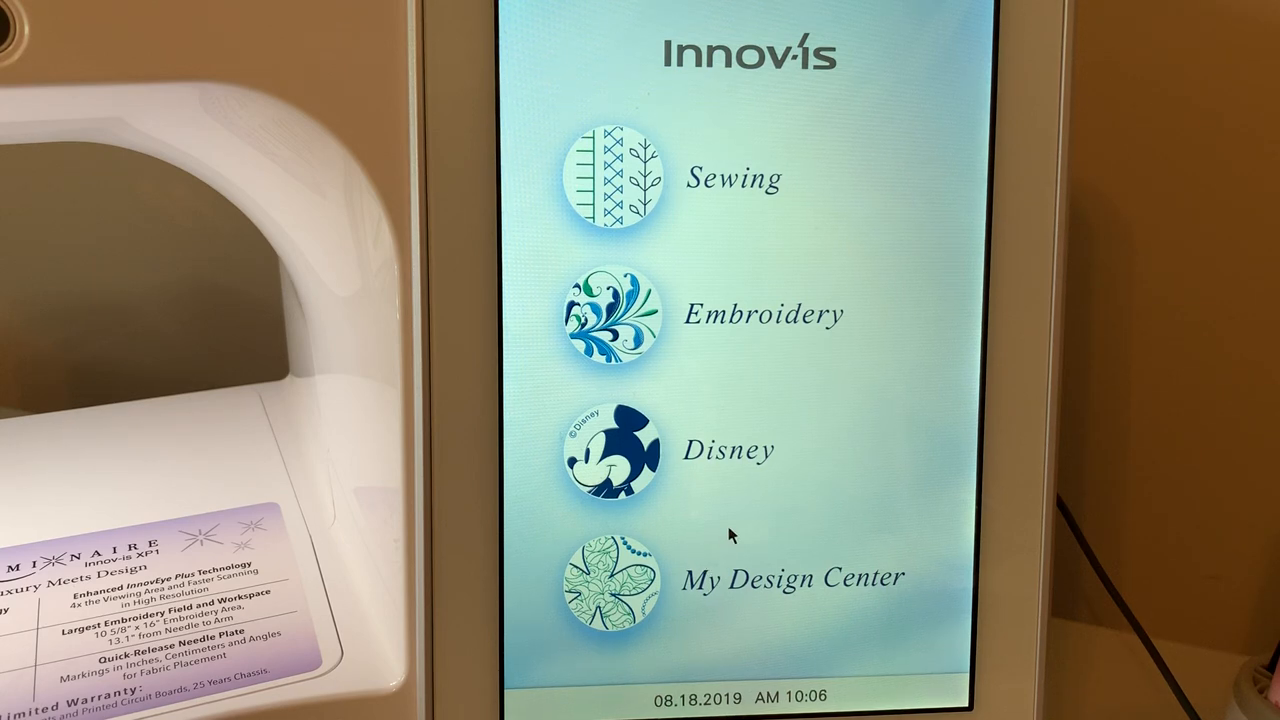
Enter Embroidery mode and add the saved 19HIK021 canopy outline from memory
{"action": "left_click", "coordinate": [612, 313]}
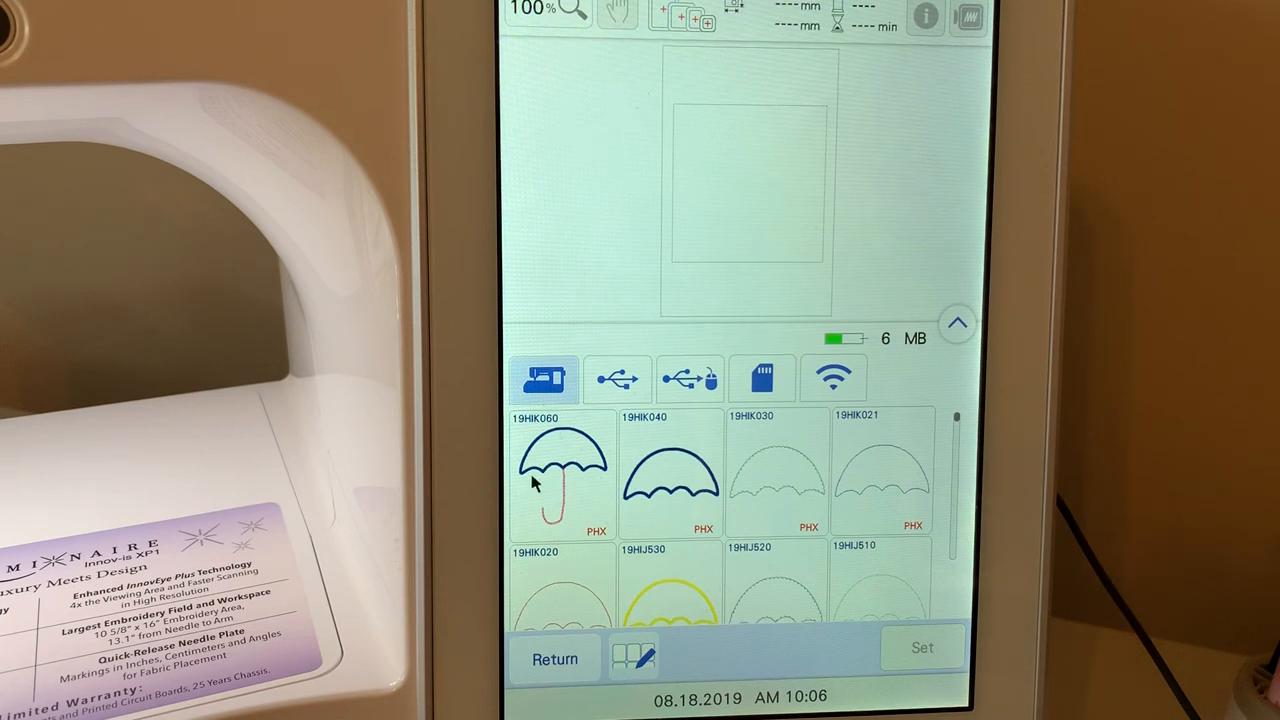
{"action": "mouse_move", "coordinate": [918, 489]}
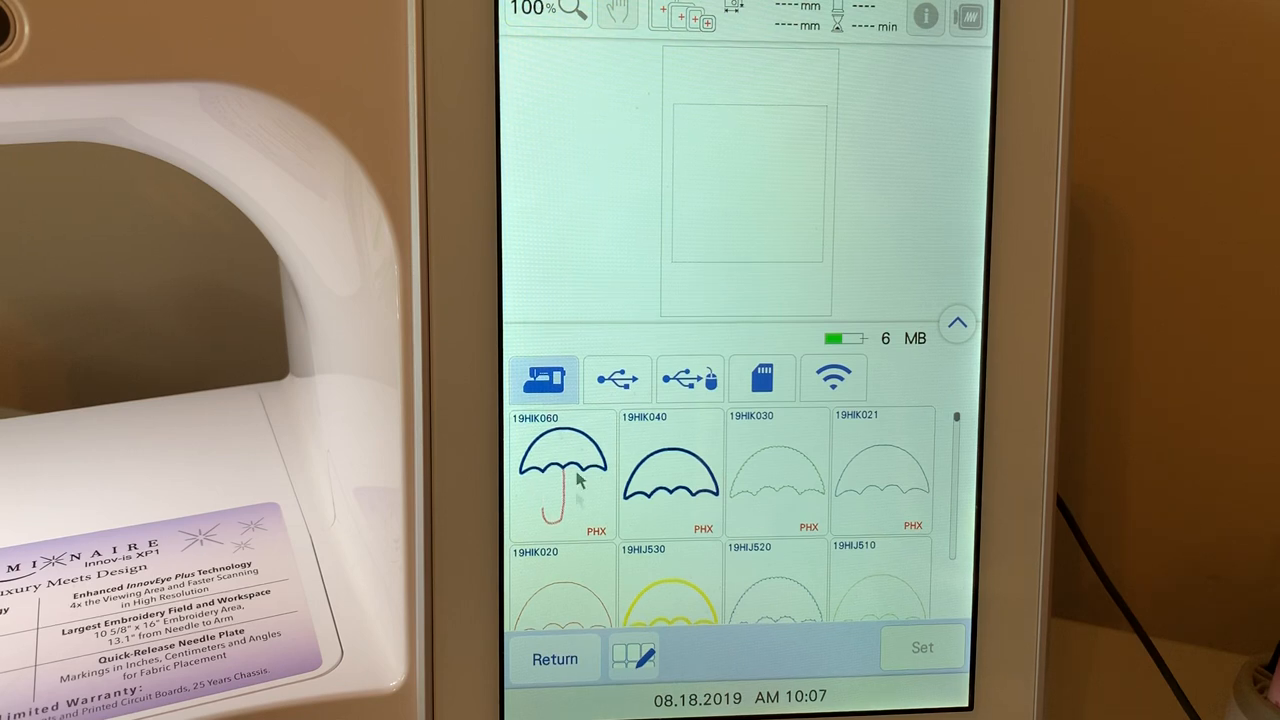
{"action": "scroll", "scroll_direction": "down", "scroll_amount": 3}
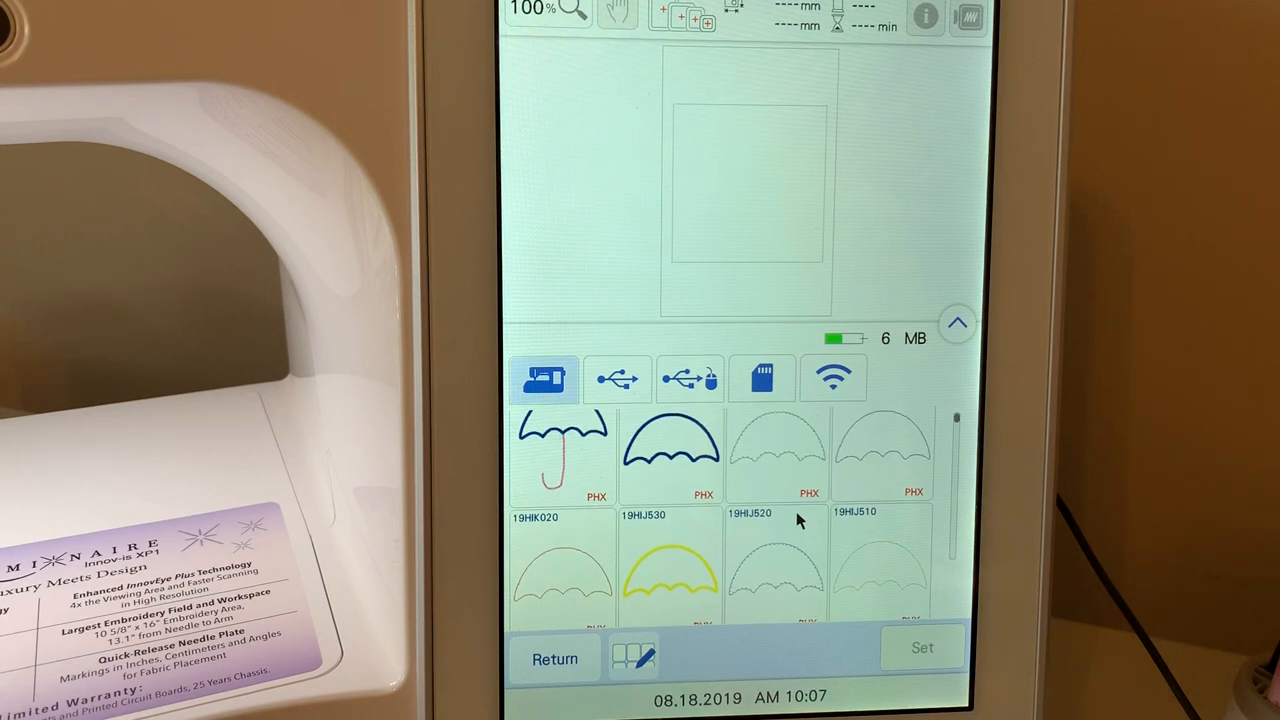
{"action": "scroll", "scroll_direction": "down", "scroll_amount": 3}
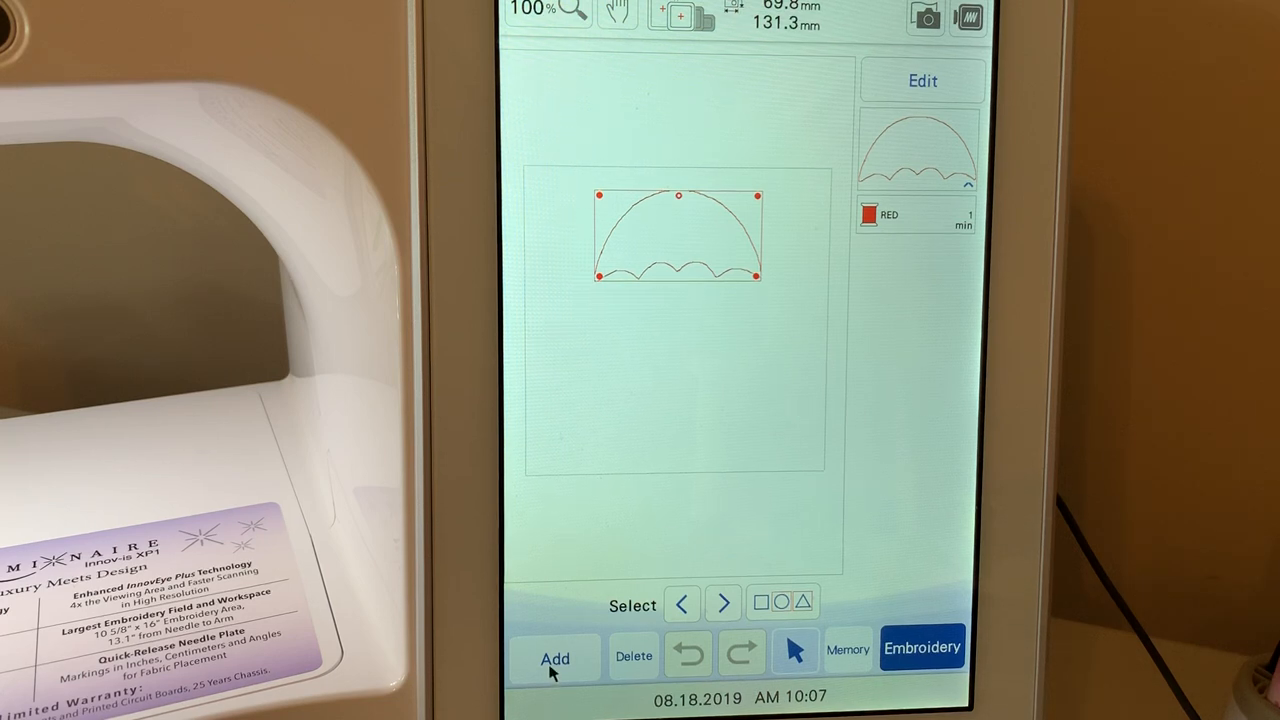
{"action": "left_click", "coordinate": [554, 658]}
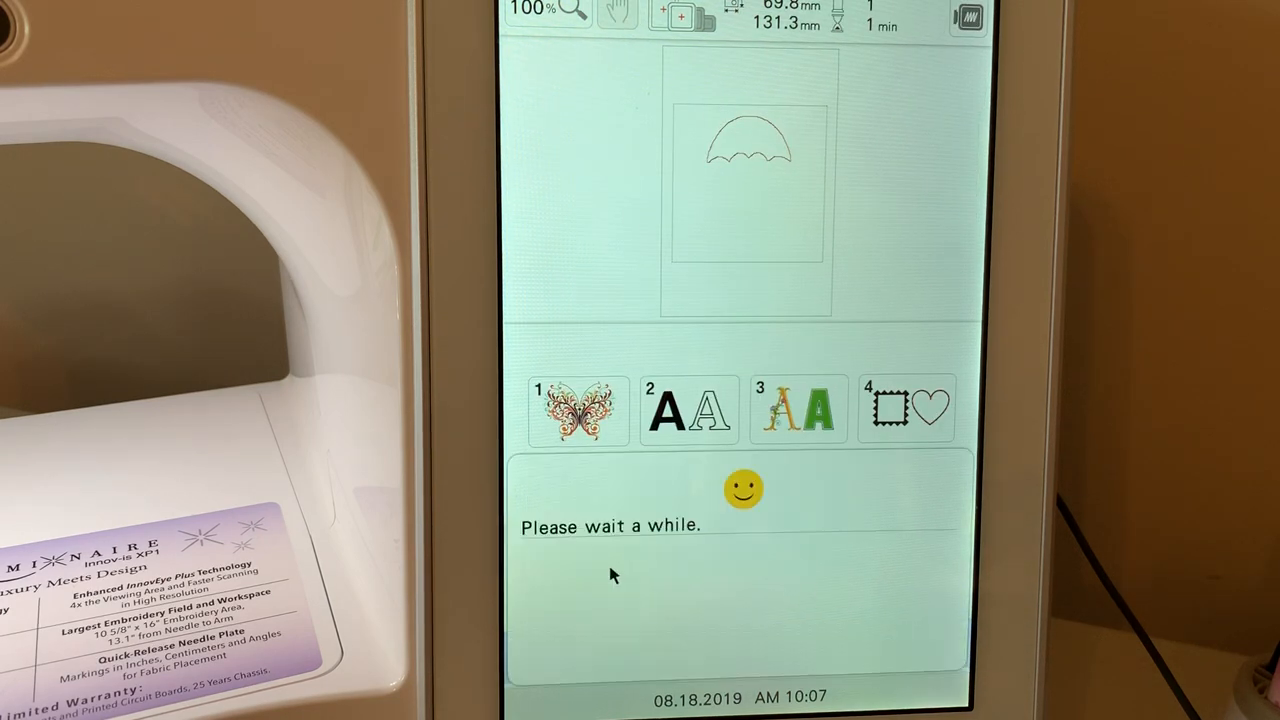
{"action": "mouse_move", "coordinate": [700, 578]}
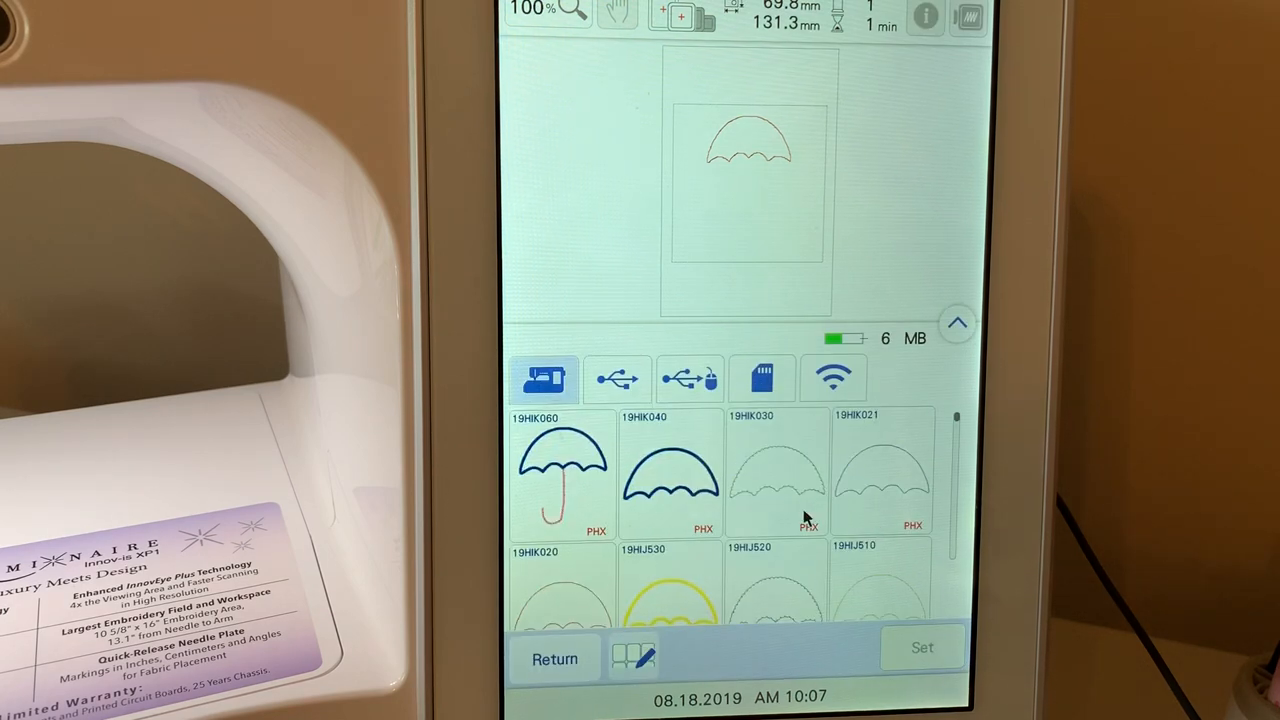
{"action": "mouse_move", "coordinate": [885, 483]}
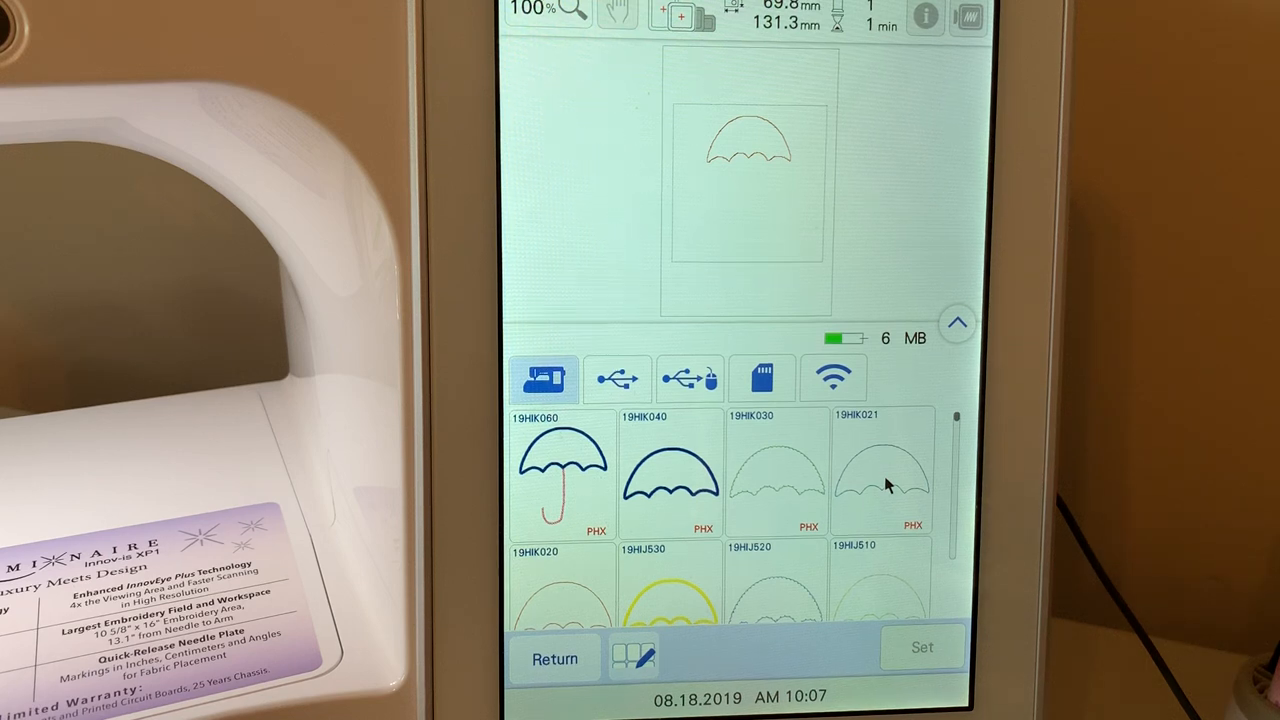
{"action": "left_click", "coordinate": [881, 470]}
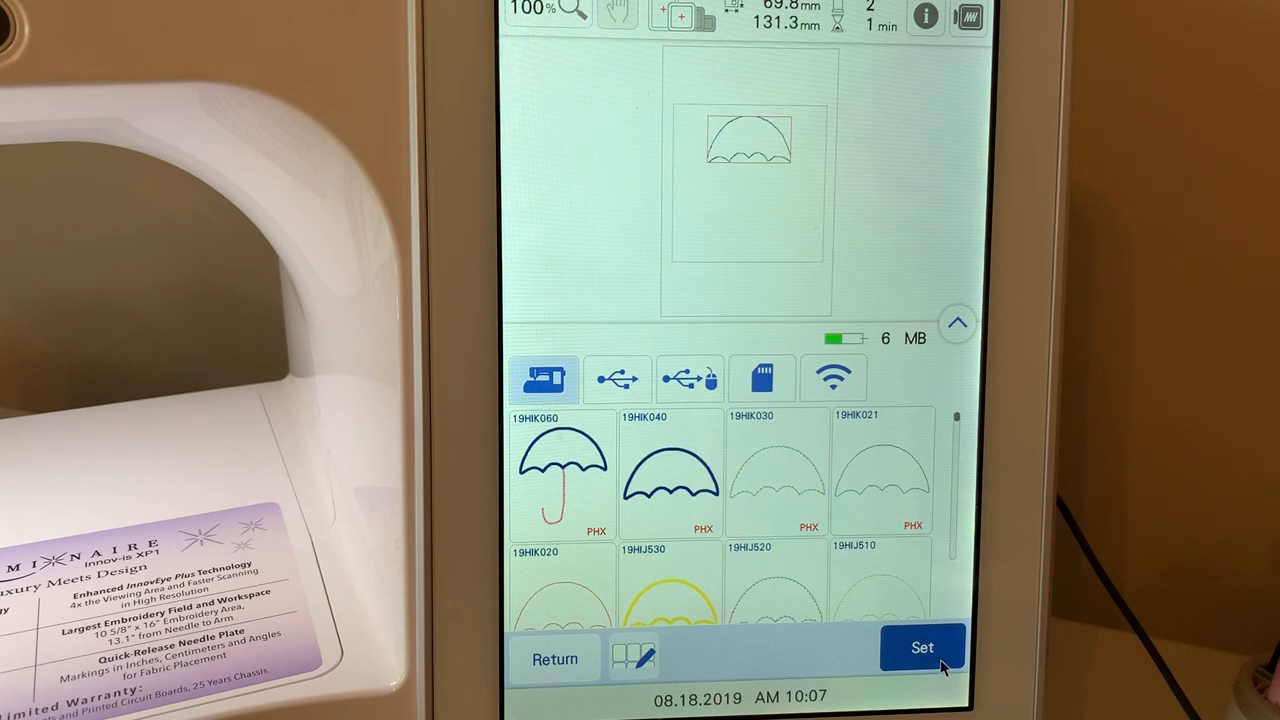
{"action": "left_click", "coordinate": [921, 647]}
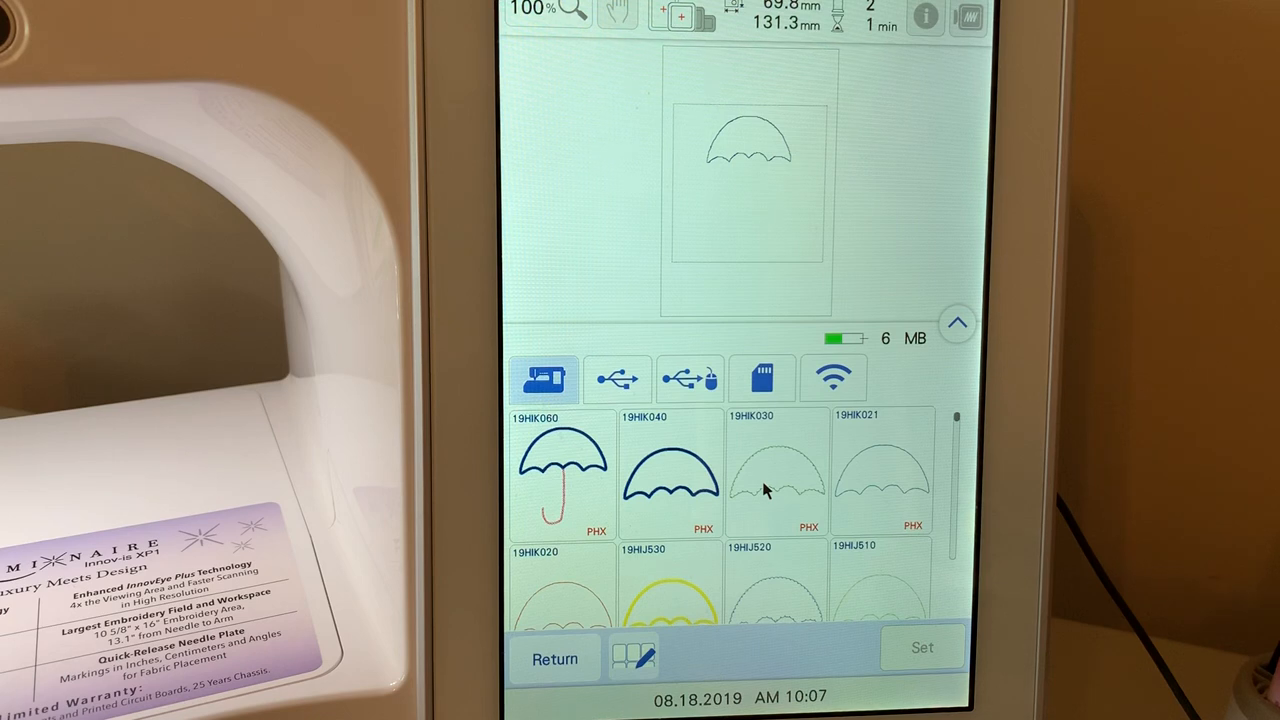
Add the 19HIK030 canopy outline and preview the complete umbrella 19HIK060
{"action": "left_click", "coordinate": [778, 480]}
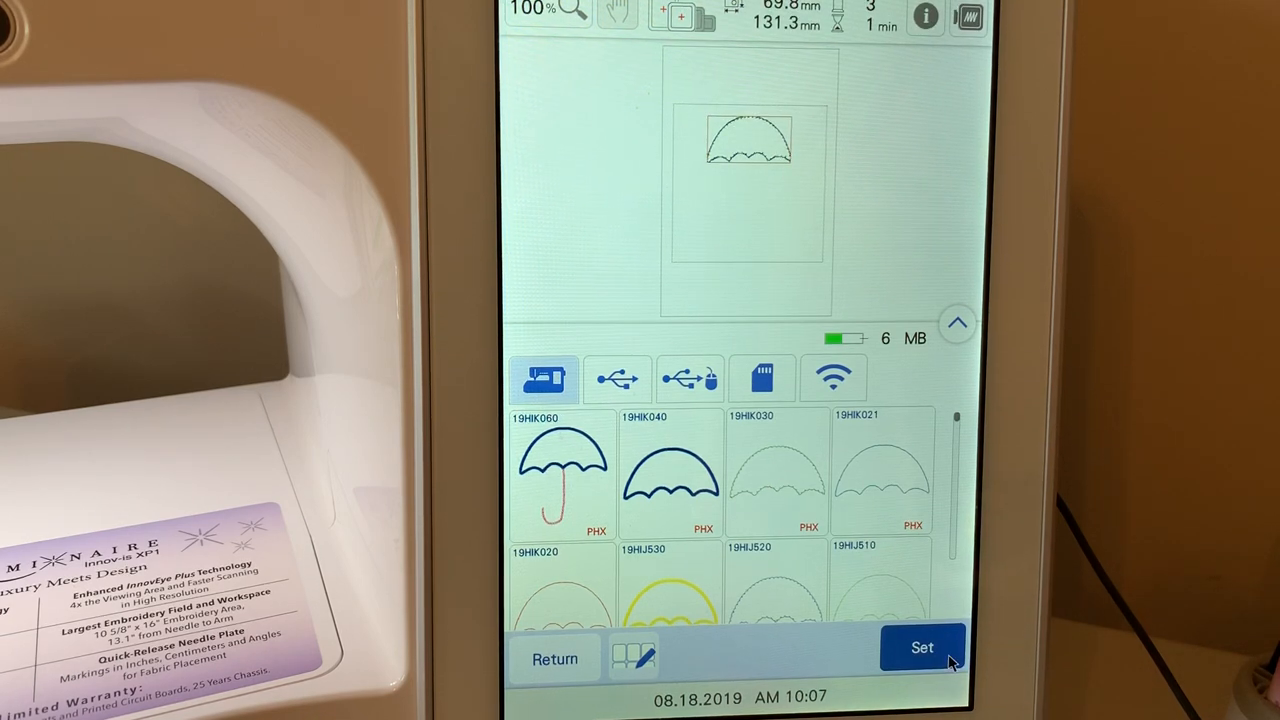
{"action": "left_click", "coordinate": [921, 647]}
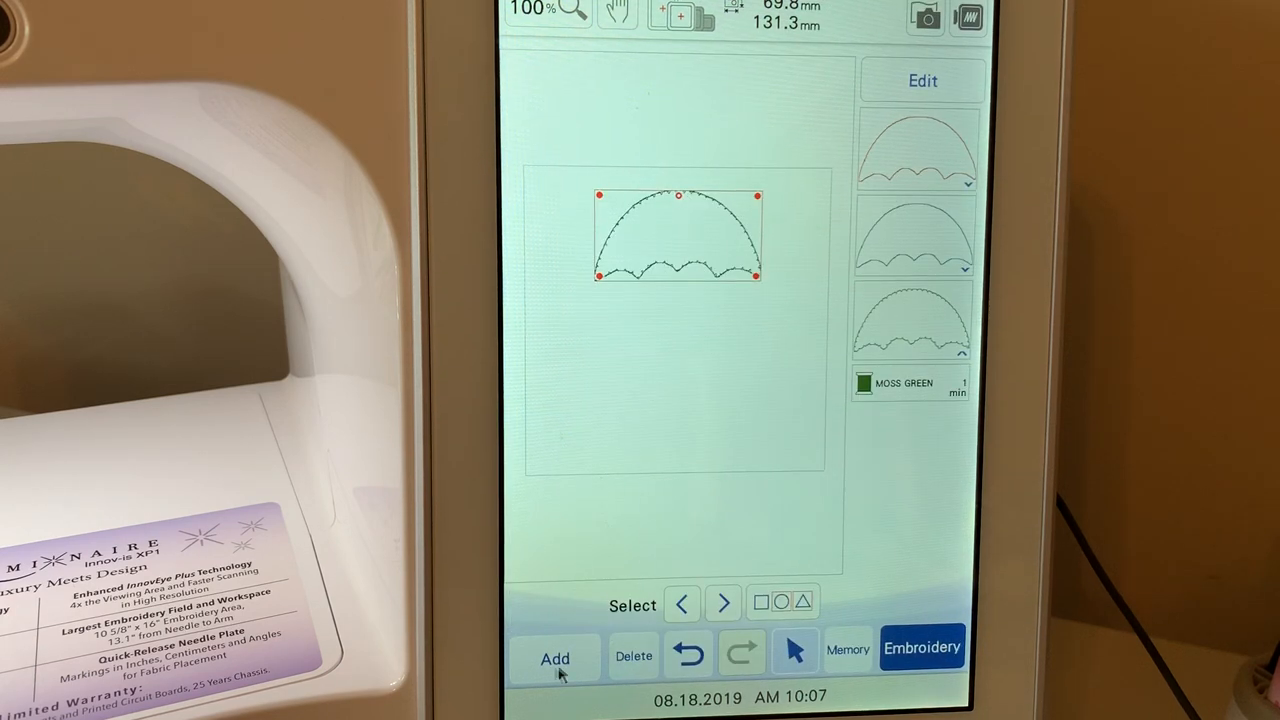
{"action": "left_click", "coordinate": [554, 658]}
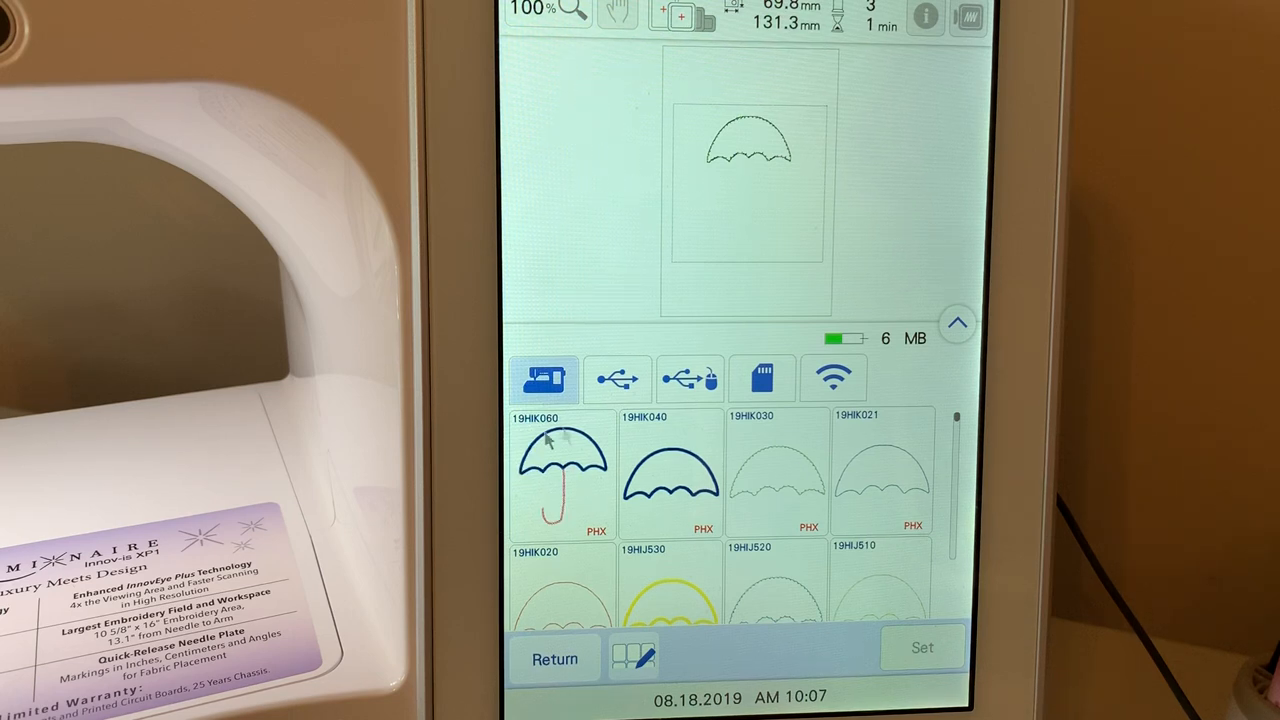
{"action": "mouse_move", "coordinate": [560, 490]}
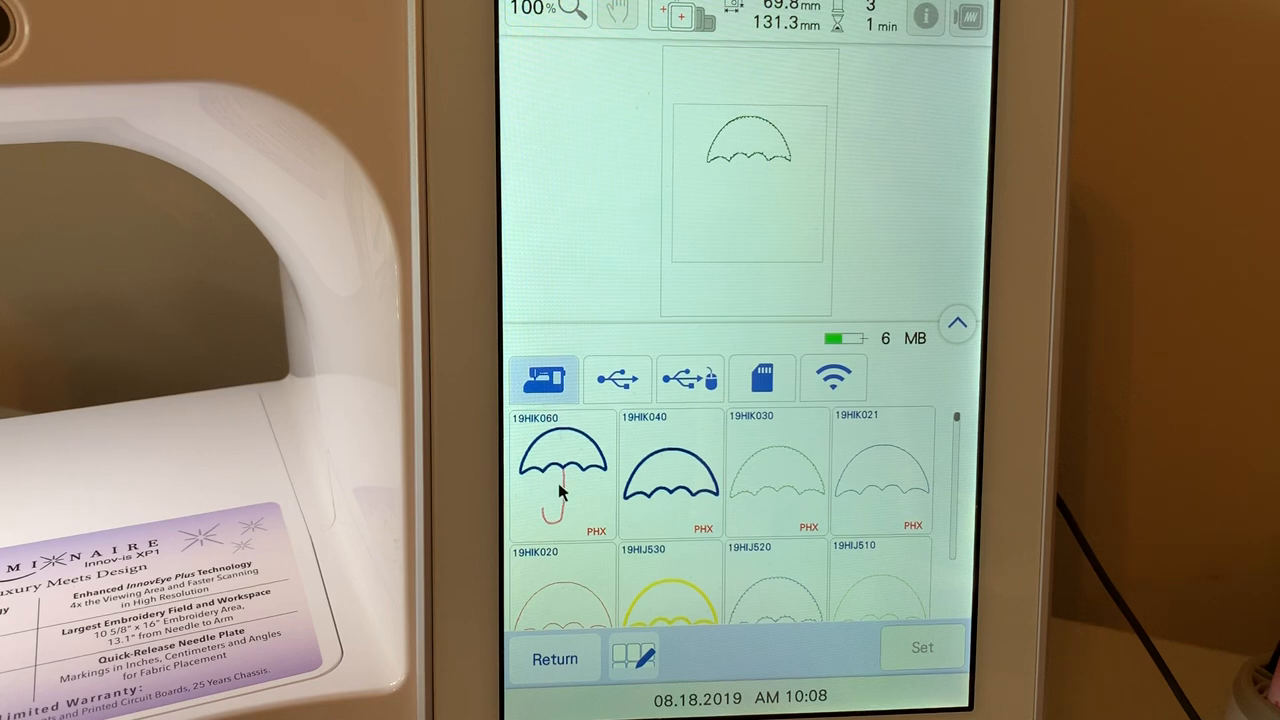
{"action": "left_click", "coordinate": [563, 470]}
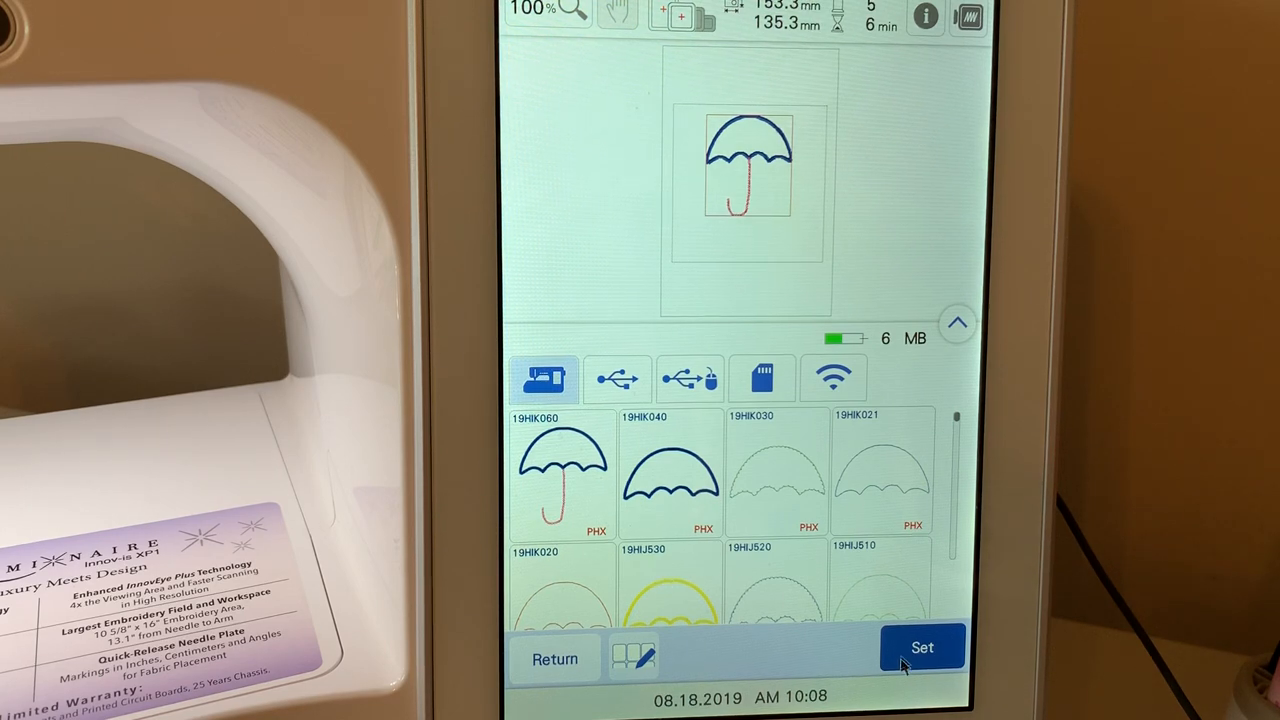
Add 19HIK060, group all umbrella pieces, and save the combined design to machine memory
{"action": "left_click", "coordinate": [921, 647]}
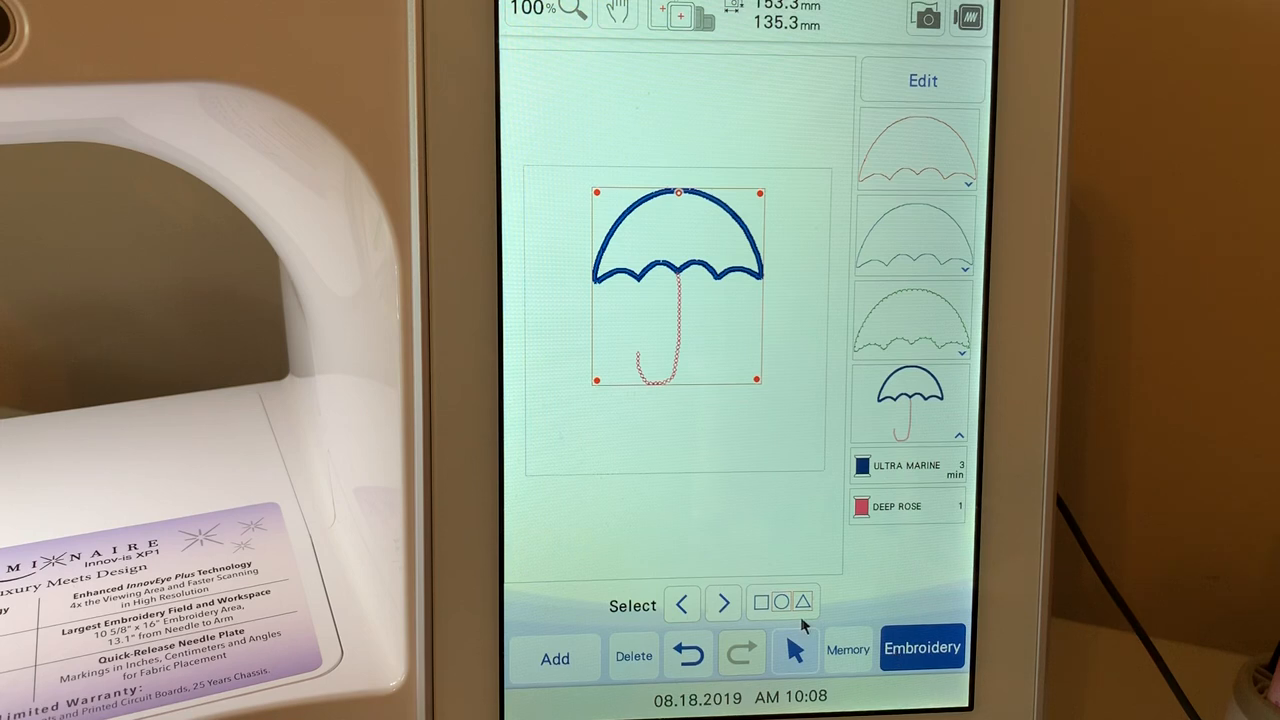
{"action": "mouse_move", "coordinate": [870, 418]}
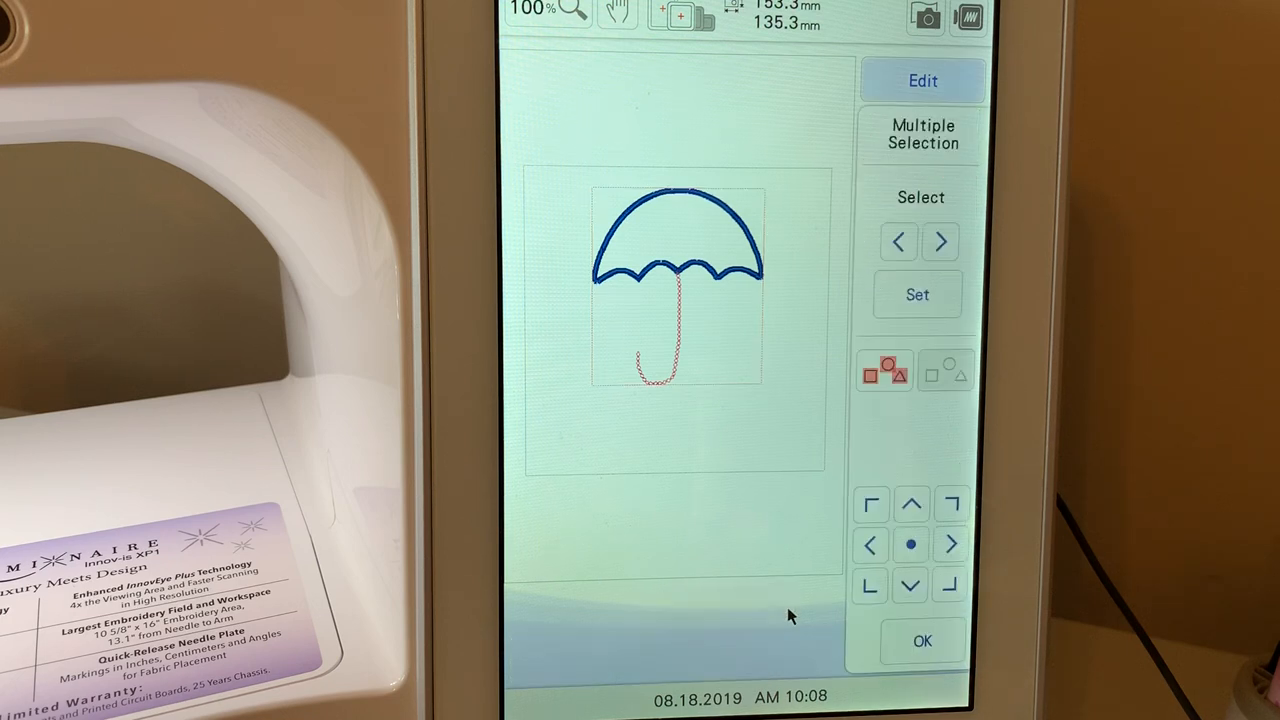
{"action": "left_click", "coordinate": [884, 370]}
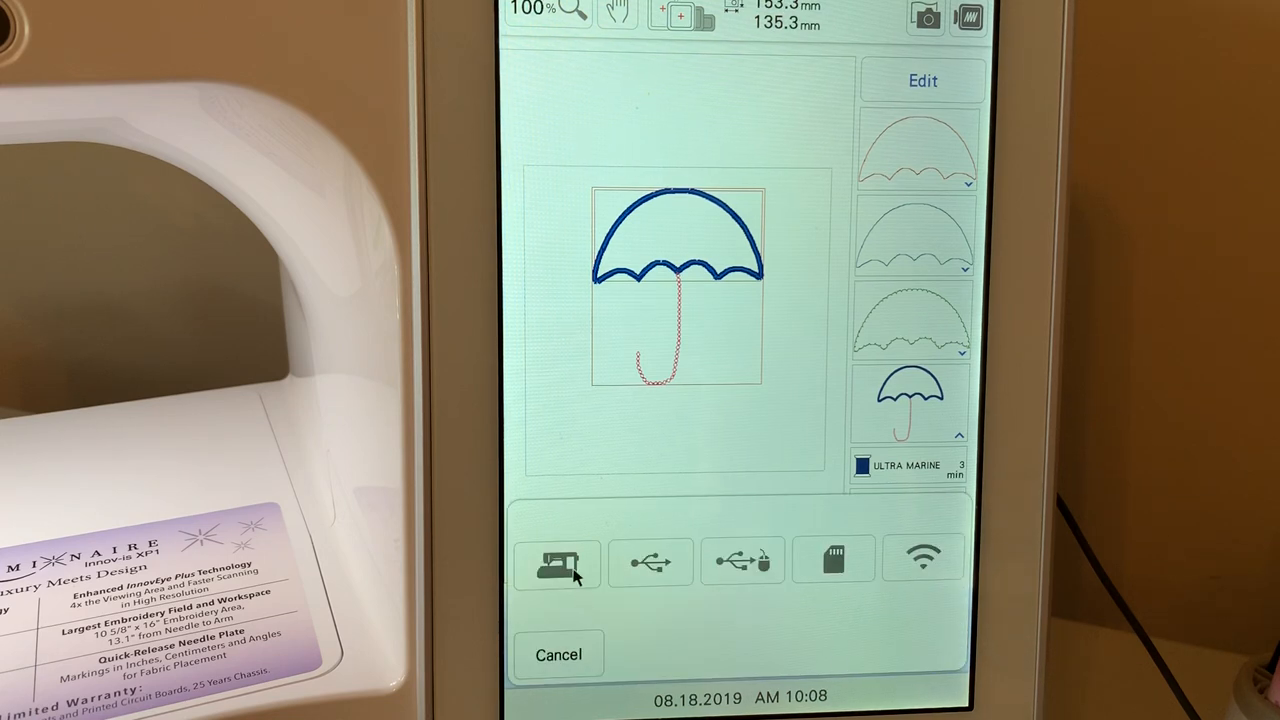
{"action": "left_click", "coordinate": [557, 560]}
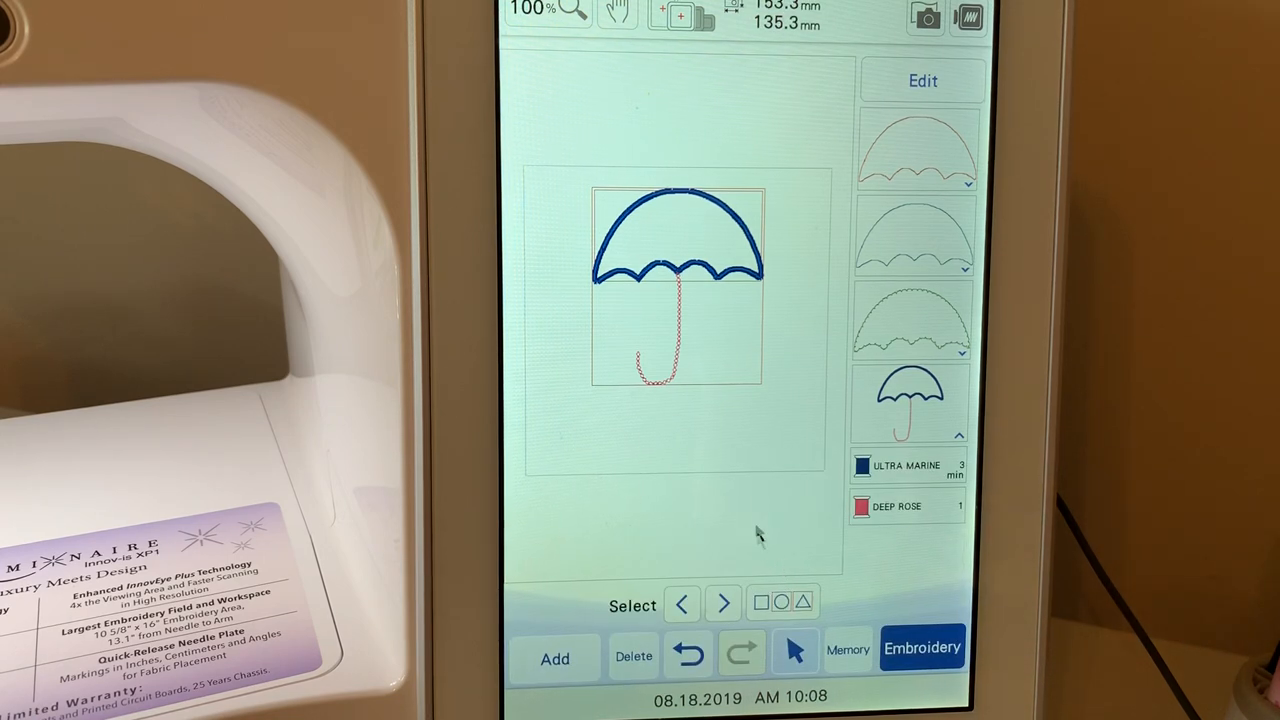
Open the stitch simulator and zoom in on the combined umbrella
{"action": "left_click", "coordinate": [921, 648]}
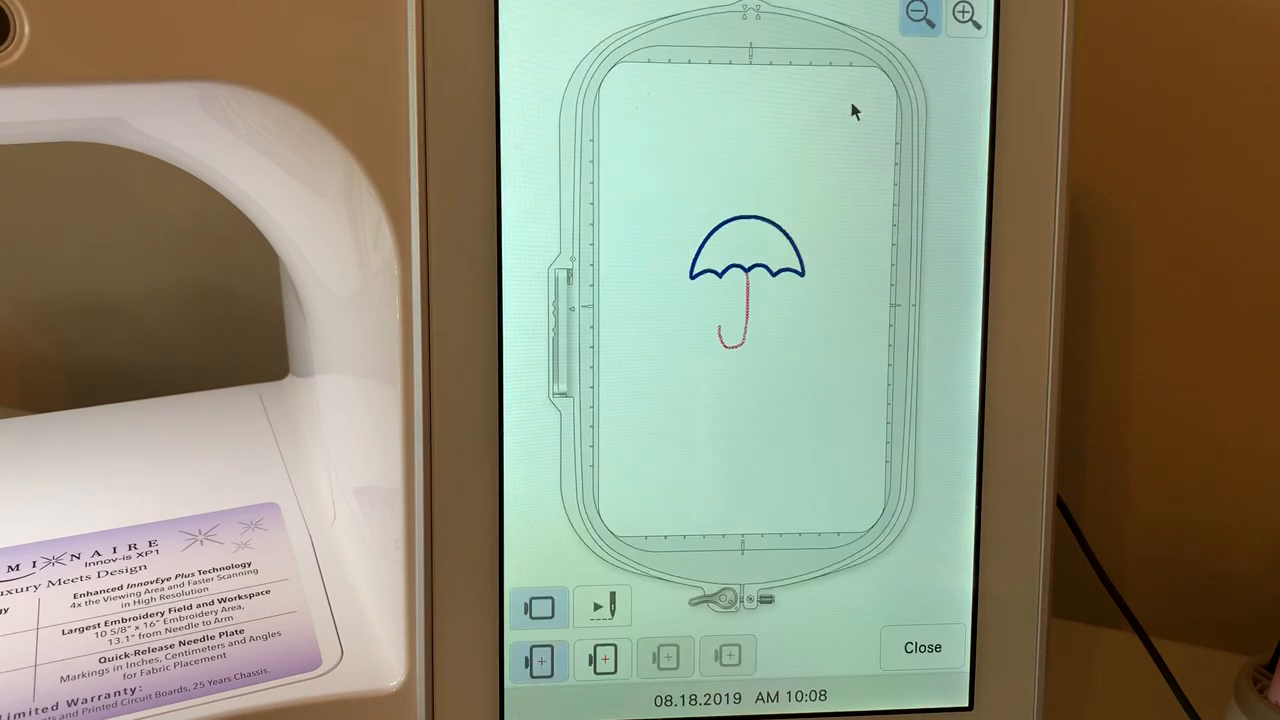
{"action": "left_click", "coordinate": [964, 14]}
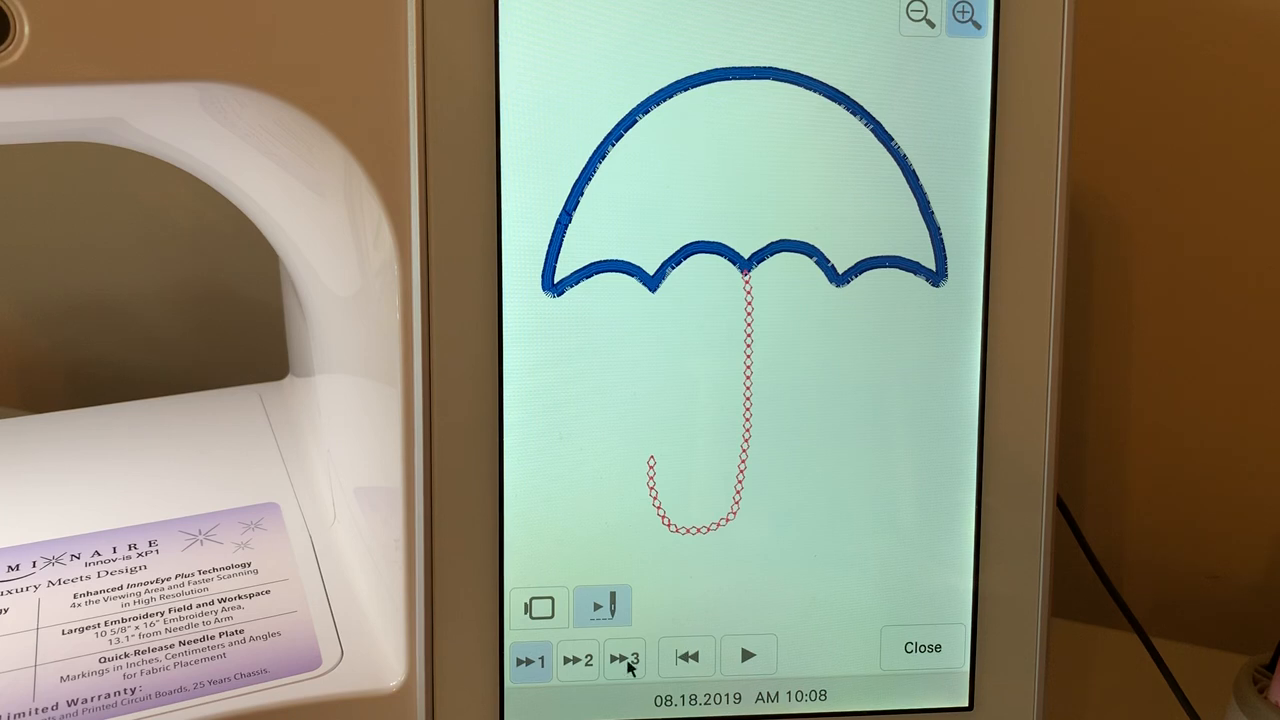
{"action": "left_click", "coordinate": [747, 655]}
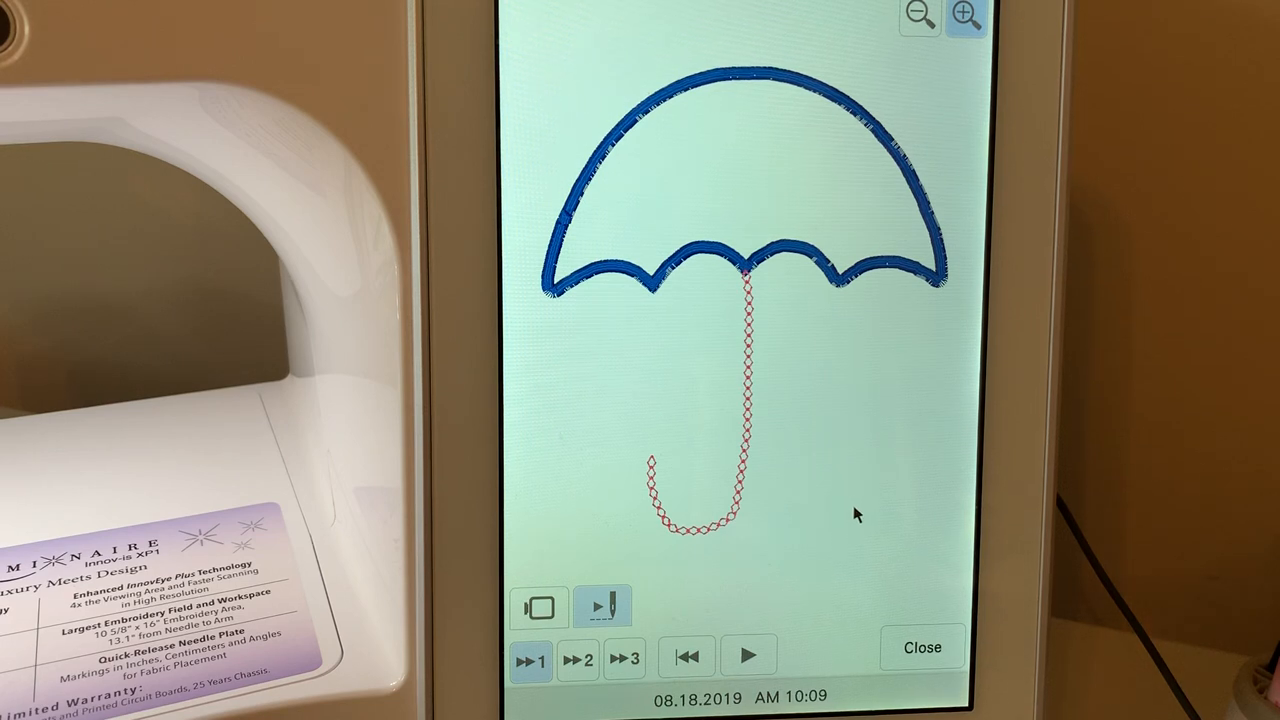
{"action": "mouse_move", "coordinate": [884, 511]}
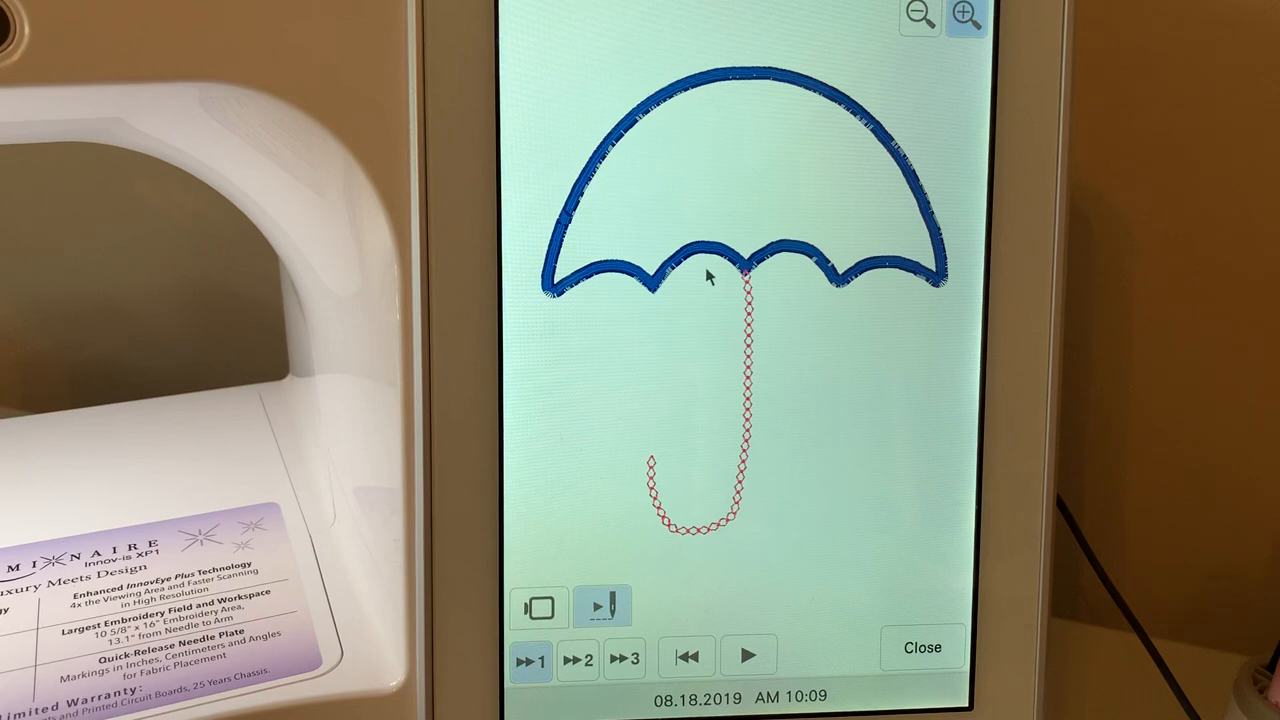
{"action": "mouse_move", "coordinate": [838, 185]}
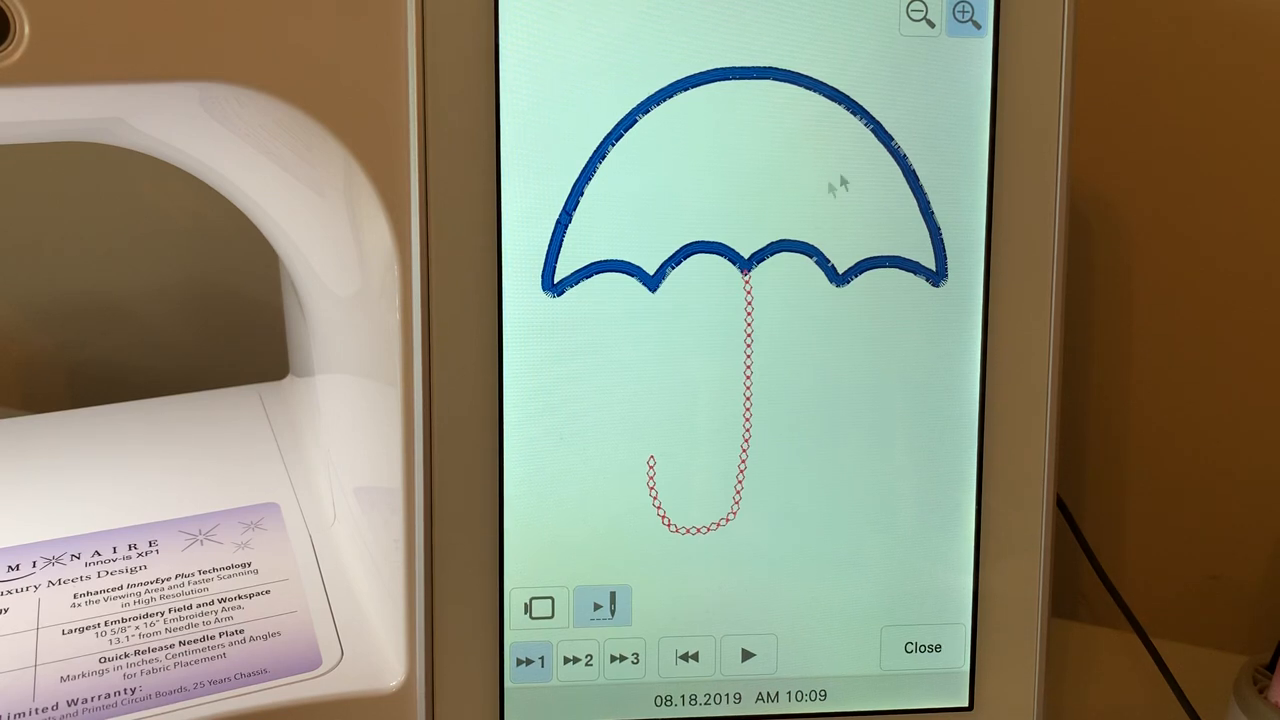